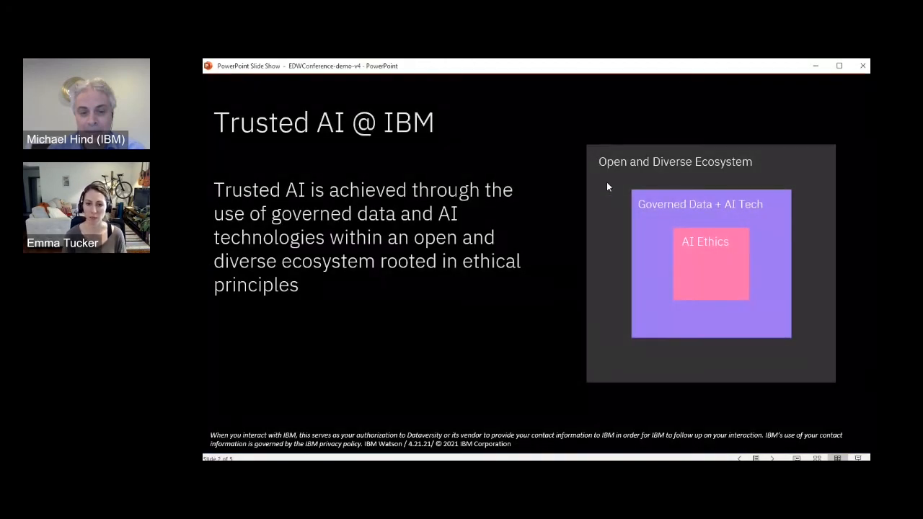
{"action": "mouse_move", "coordinate": [600, 194]}
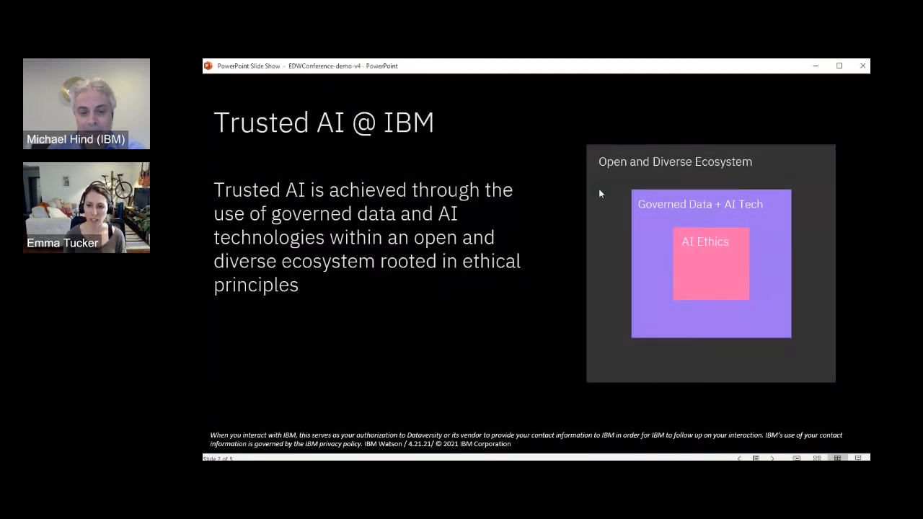
{"action": "mouse_move", "coordinate": [463, 335]}
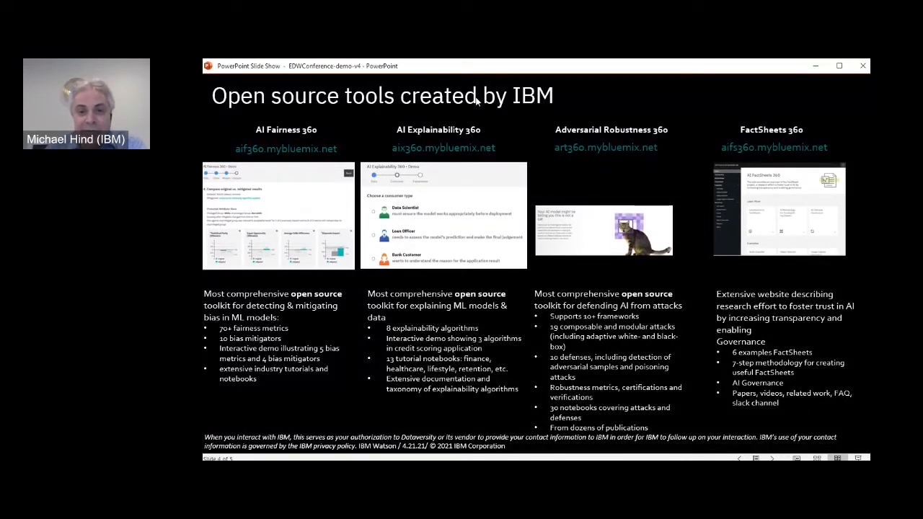
{"action": "mouse_move", "coordinate": [313, 118]}
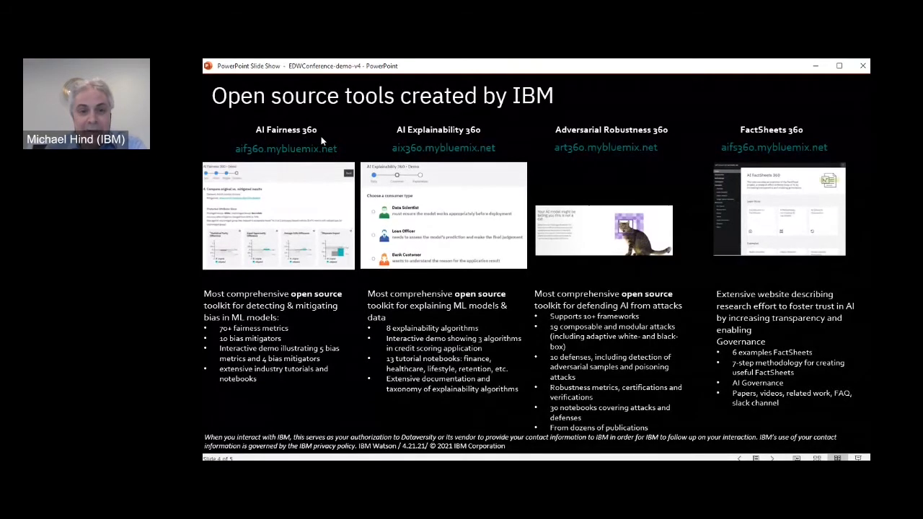
{"action": "mouse_move", "coordinate": [260, 133]}
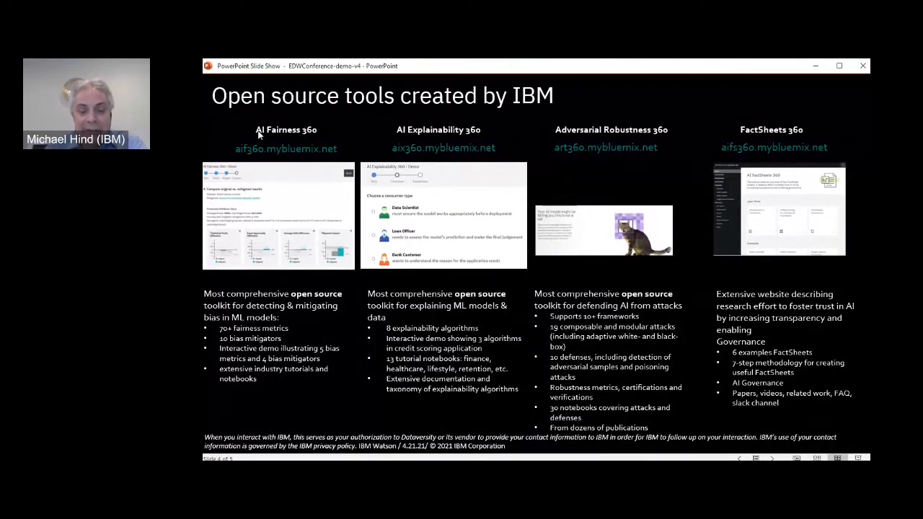
{"action": "mouse_move", "coordinate": [326, 137]}
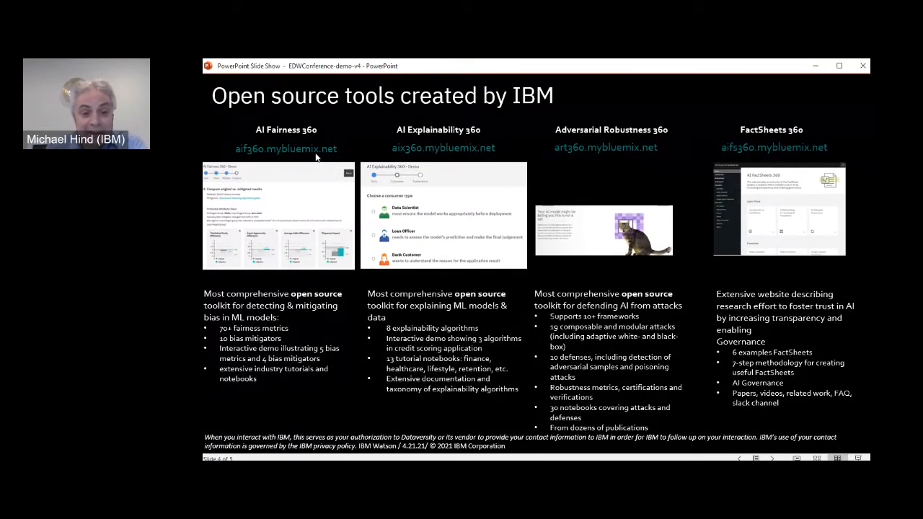
{"action": "mouse_move", "coordinate": [306, 156]}
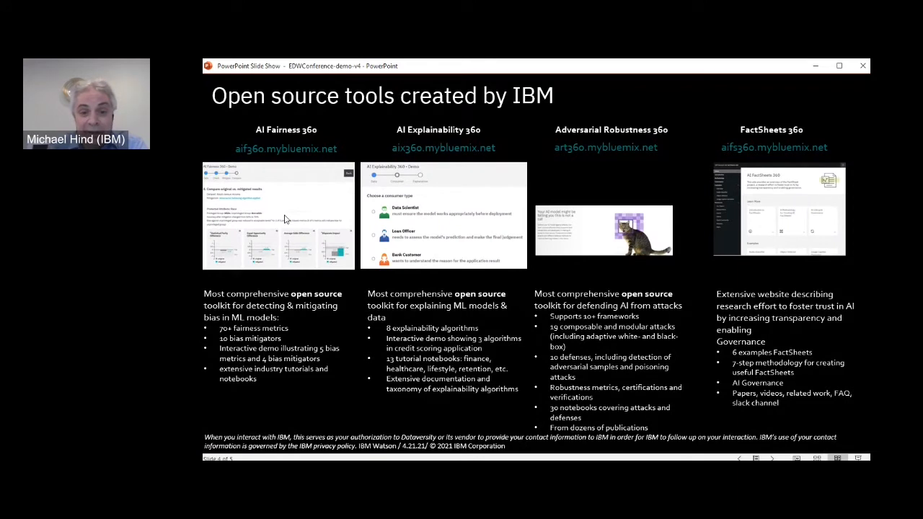
{"action": "mouse_move", "coordinate": [434, 145]}
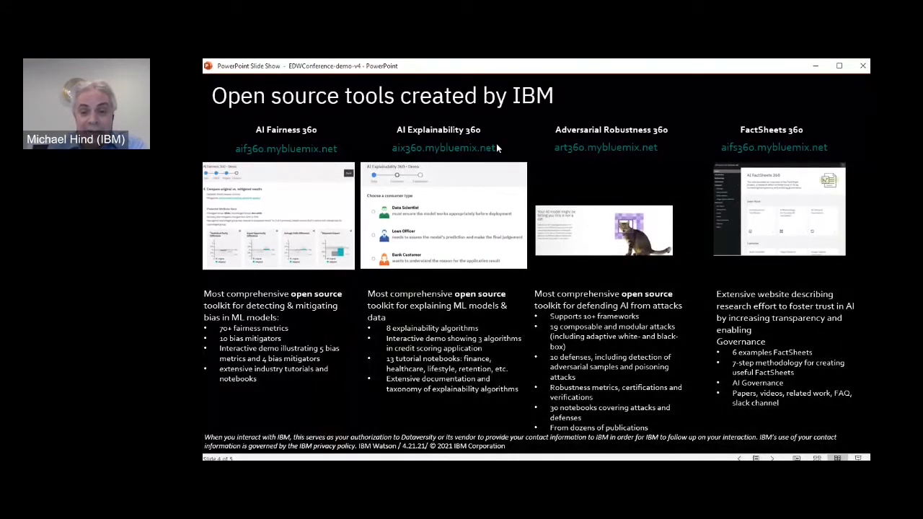
{"action": "mouse_move", "coordinate": [646, 122]}
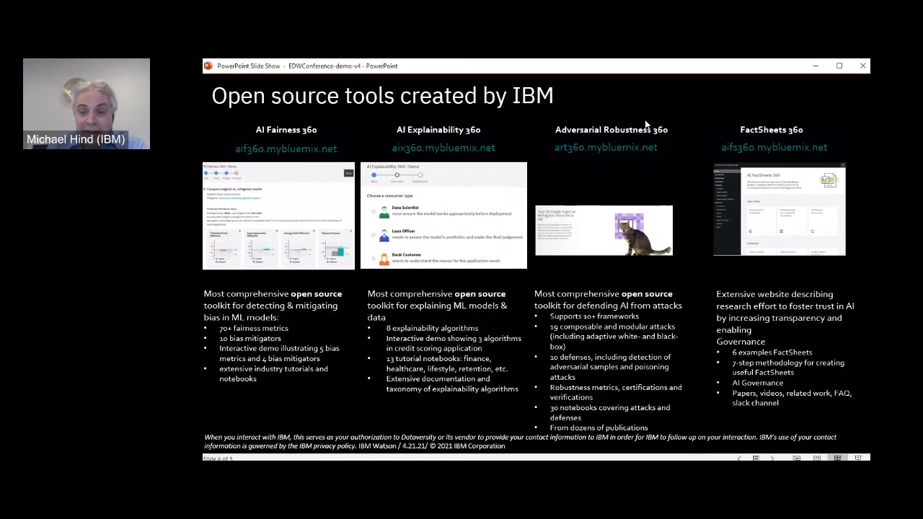
{"action": "mouse_move", "coordinate": [638, 95]}
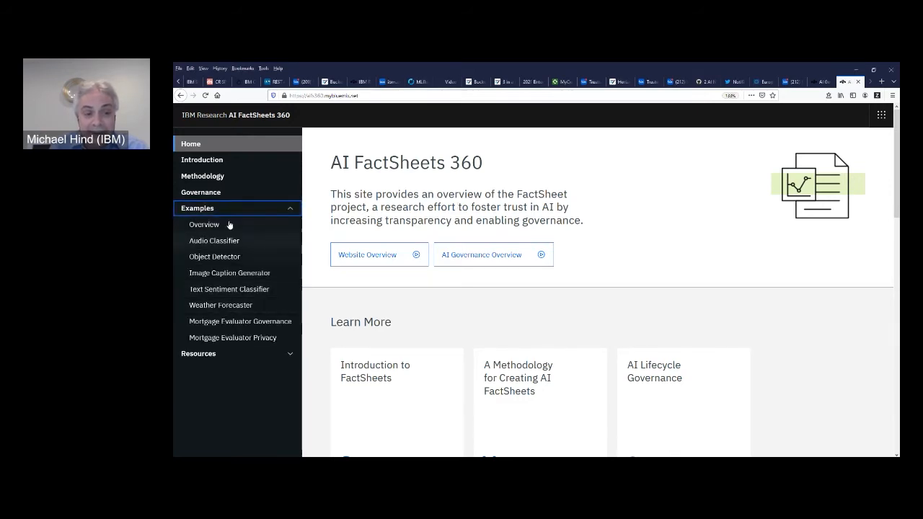
{"action": "mouse_move", "coordinate": [221, 306]}
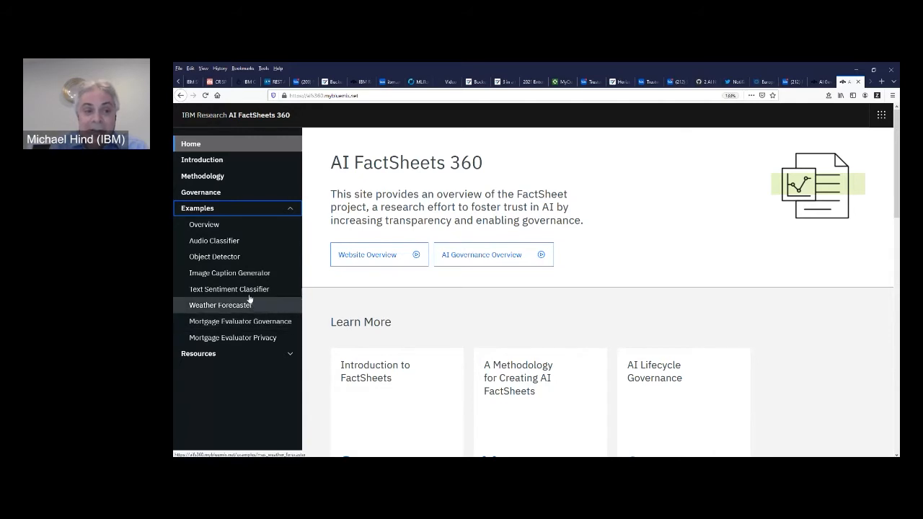
{"action": "mouse_move", "coordinate": [214, 240]}
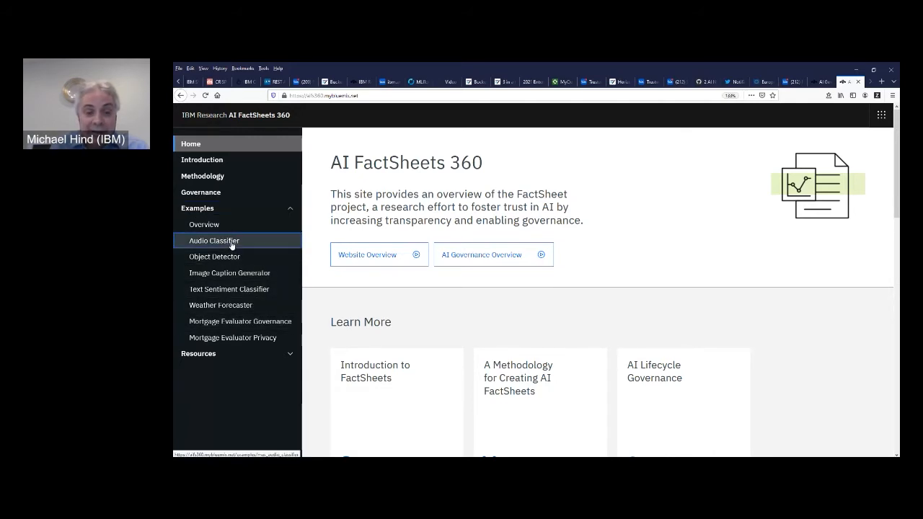
{"action": "left_click", "coordinate": [212, 239]}
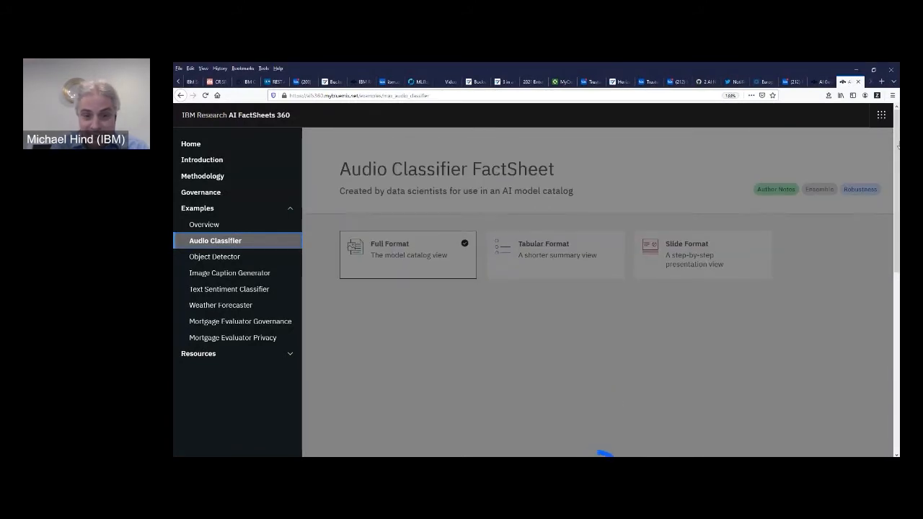
{"action": "left_click", "coordinate": [407, 254]}
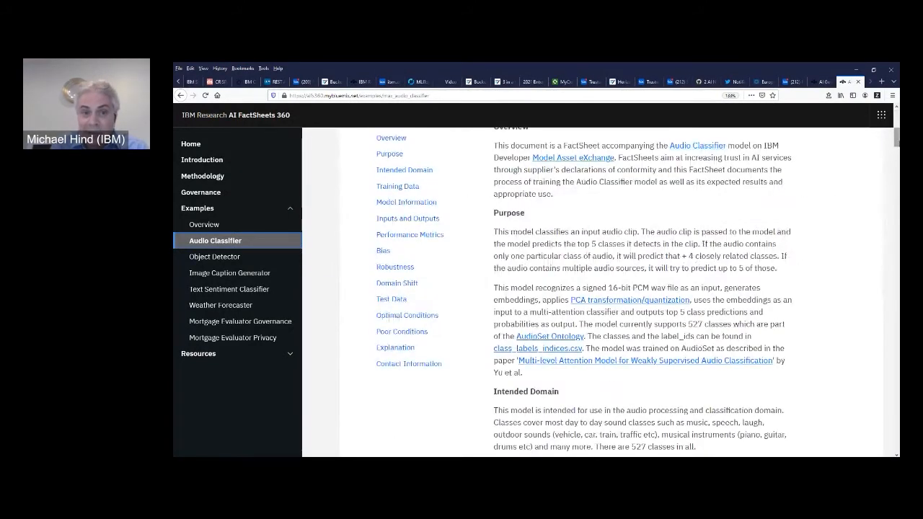
{"action": "scroll", "scroll_direction": "up", "scroll_amount": 3}
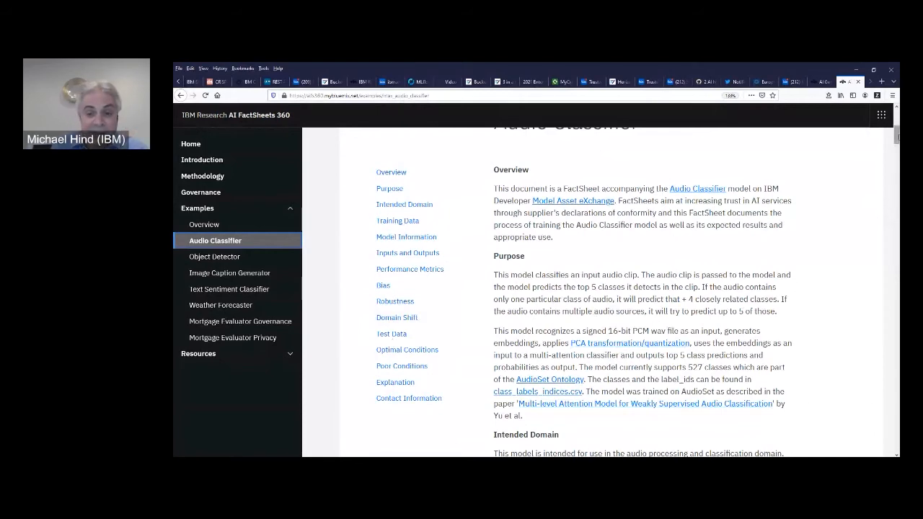
{"action": "scroll", "scroll_direction": "down", "scroll_amount": 3}
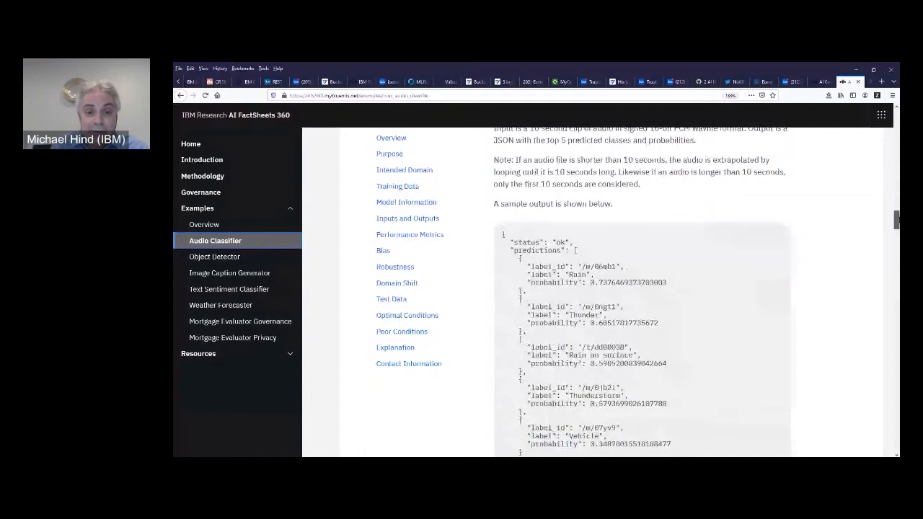
{"action": "scroll", "scroll_direction": "up", "scroll_amount": 3}
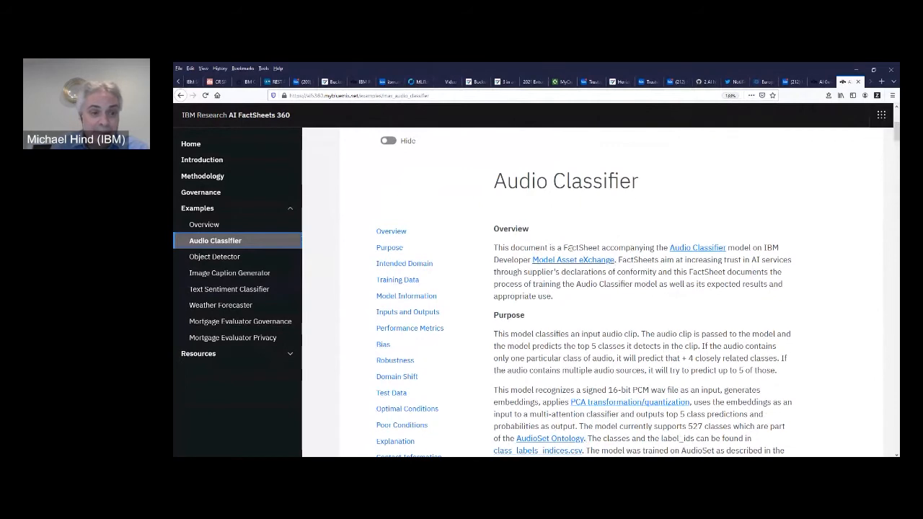
{"action": "mouse_move", "coordinate": [274, 207]}
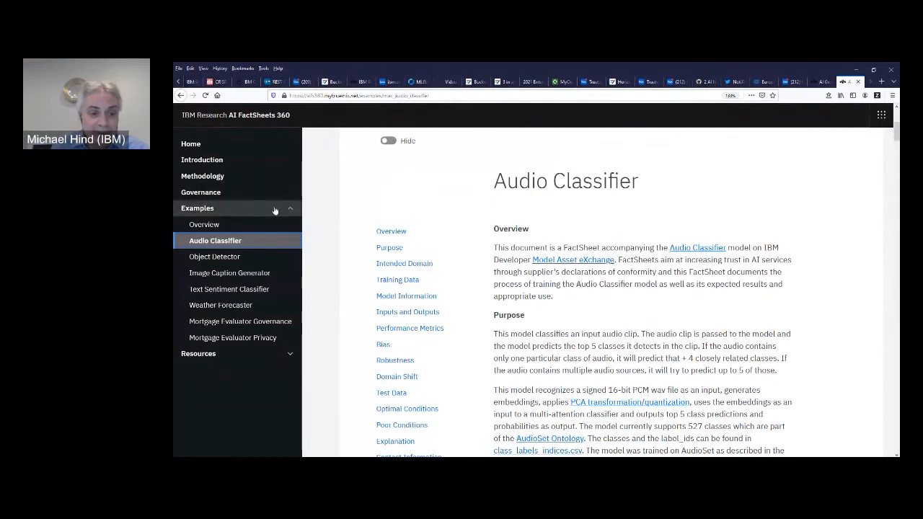
{"action": "mouse_move", "coordinate": [290, 211]}
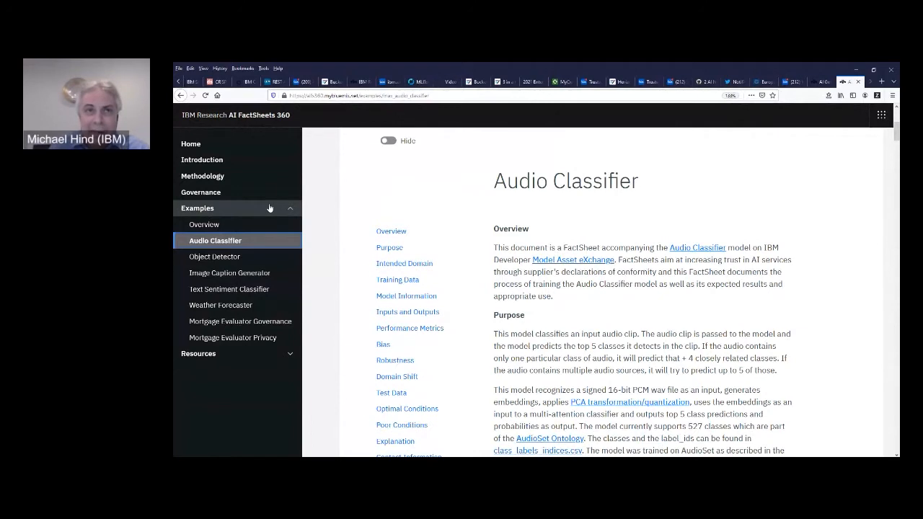
{"action": "left_click", "coordinate": [202, 176]}
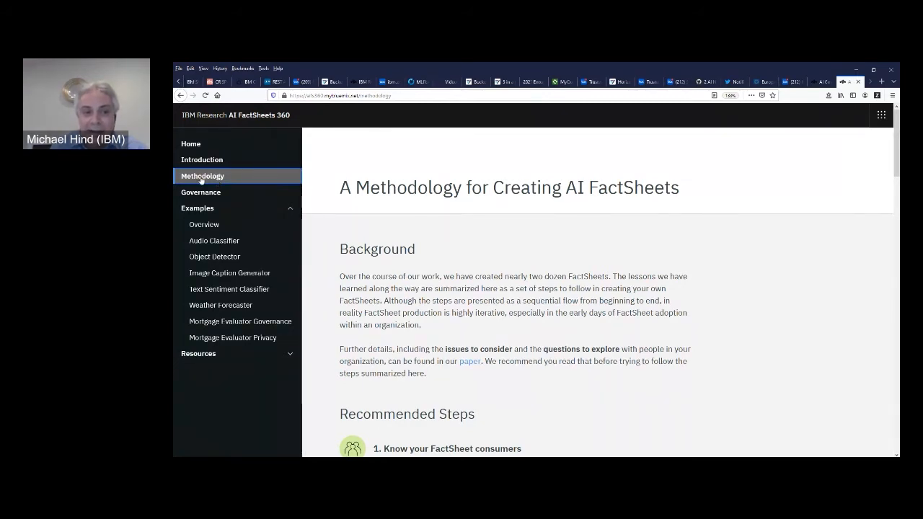
{"action": "mouse_move", "coordinate": [202, 176]}
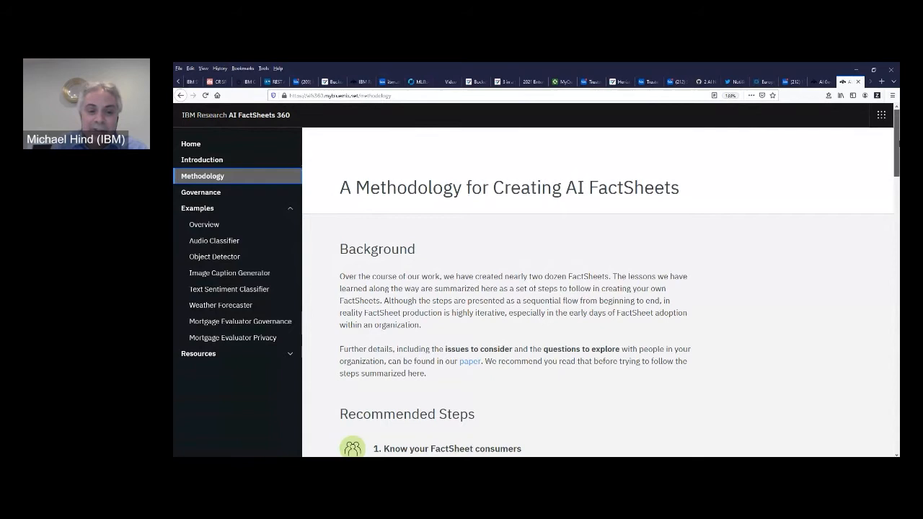
{"action": "scroll", "scroll_direction": "down", "scroll_amount": 3}
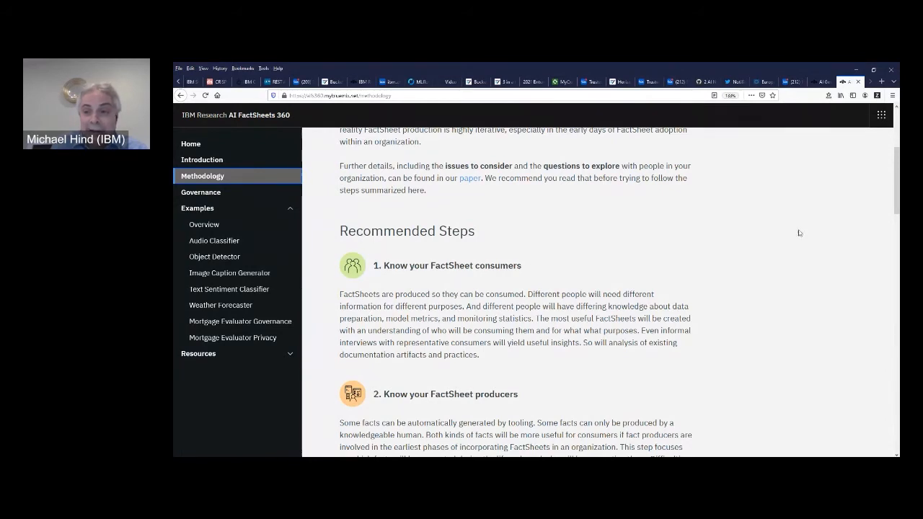
{"action": "scroll", "scroll_direction": "down", "scroll_amount": 3}
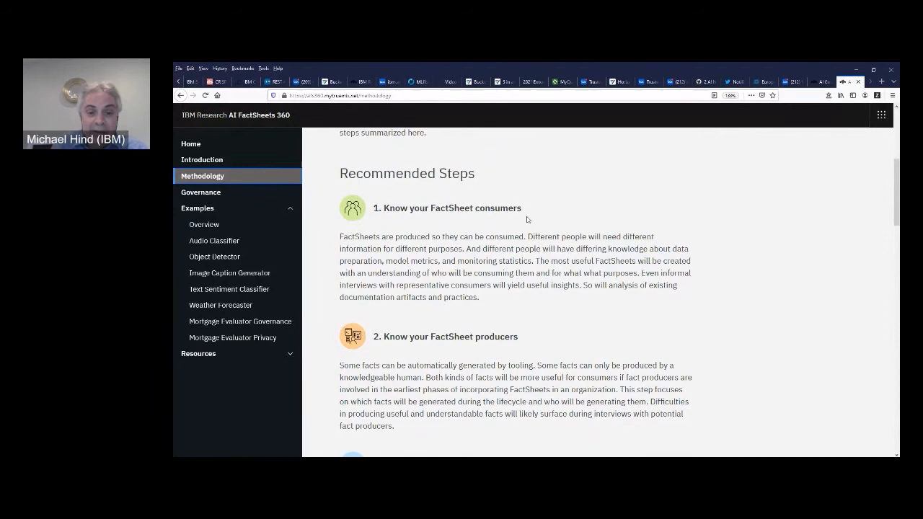
{"action": "mouse_move", "coordinate": [537, 332]}
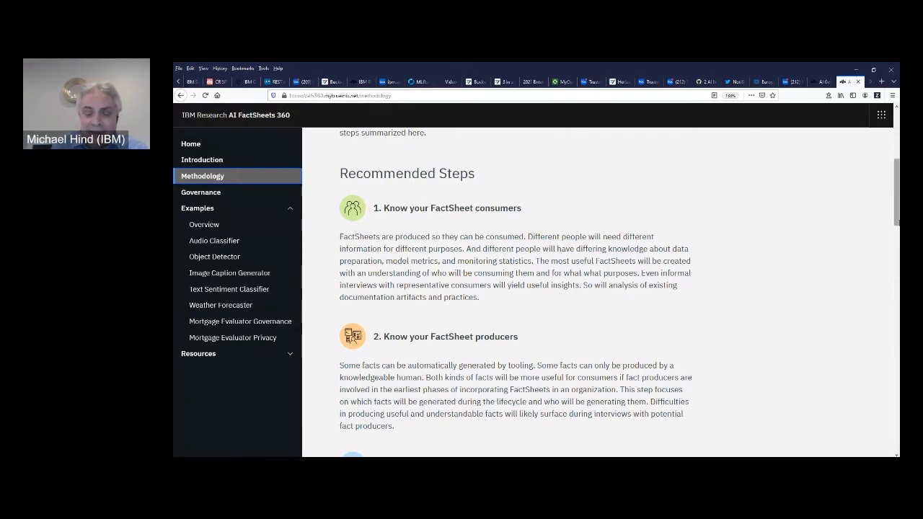
{"action": "scroll", "scroll_direction": "down", "scroll_amount": 3}
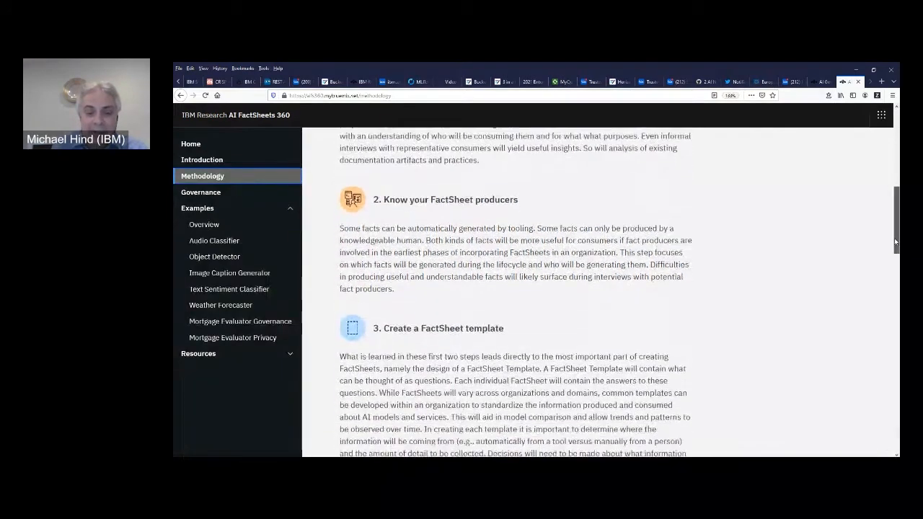
{"action": "scroll", "scroll_direction": "down", "scroll_amount": 3}
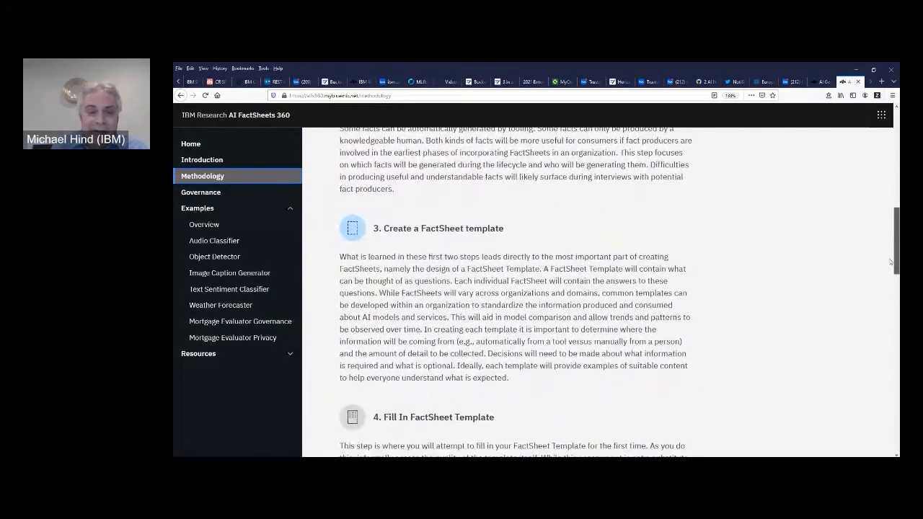
{"action": "scroll", "scroll_direction": "down", "scroll_amount": 3}
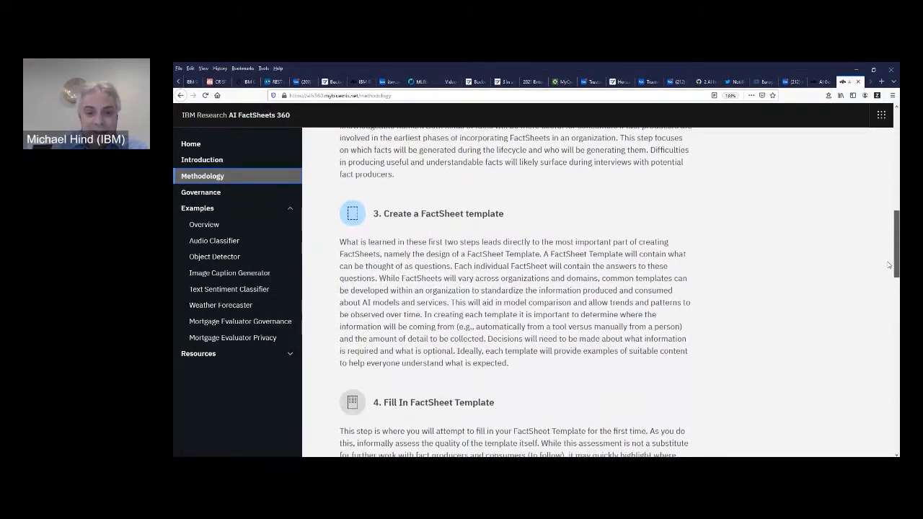
{"action": "scroll", "scroll_direction": "down", "scroll_amount": 3}
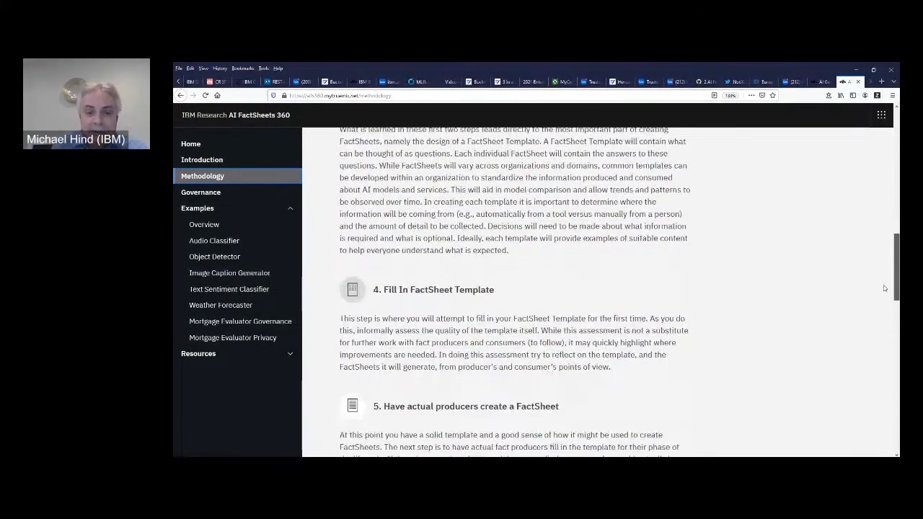
{"action": "scroll", "scroll_direction": "down", "scroll_amount": 3}
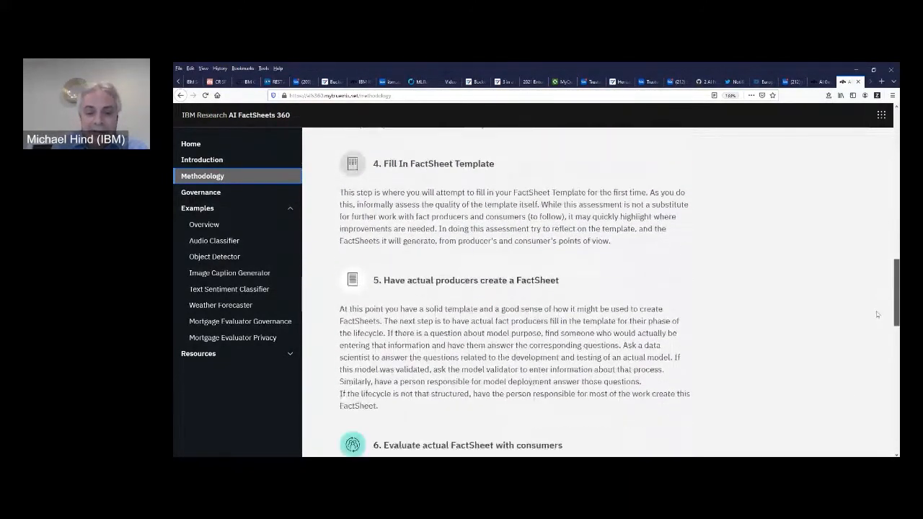
{"action": "scroll", "scroll_direction": "down", "scroll_amount": 3}
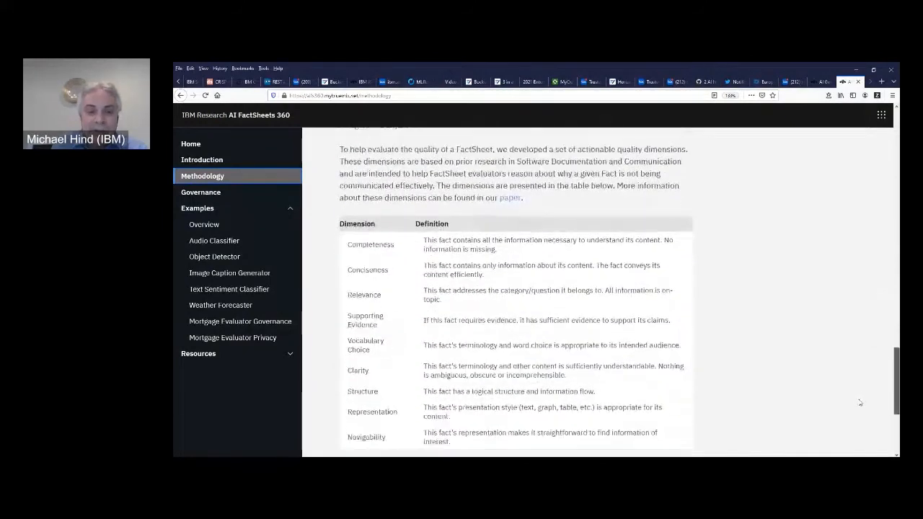
{"action": "scroll", "scroll_direction": "down", "scroll_amount": 3}
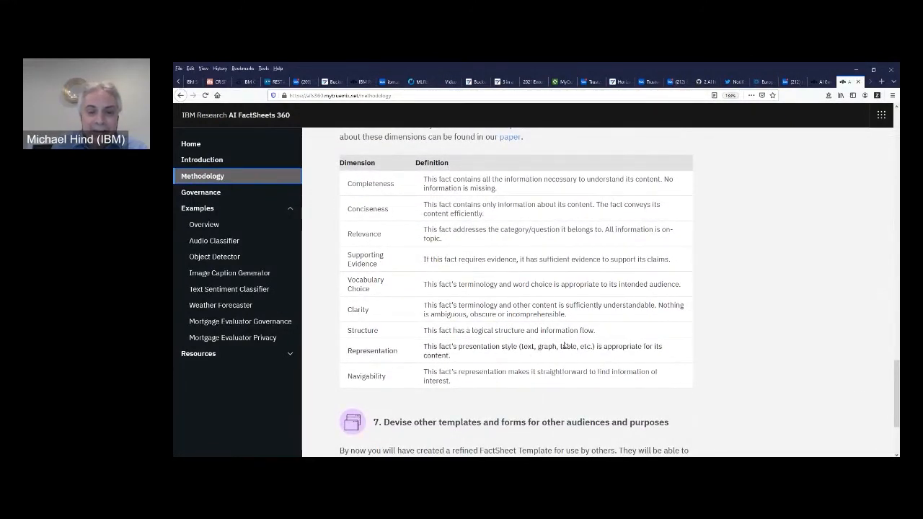
{"action": "mouse_move", "coordinate": [687, 346]}
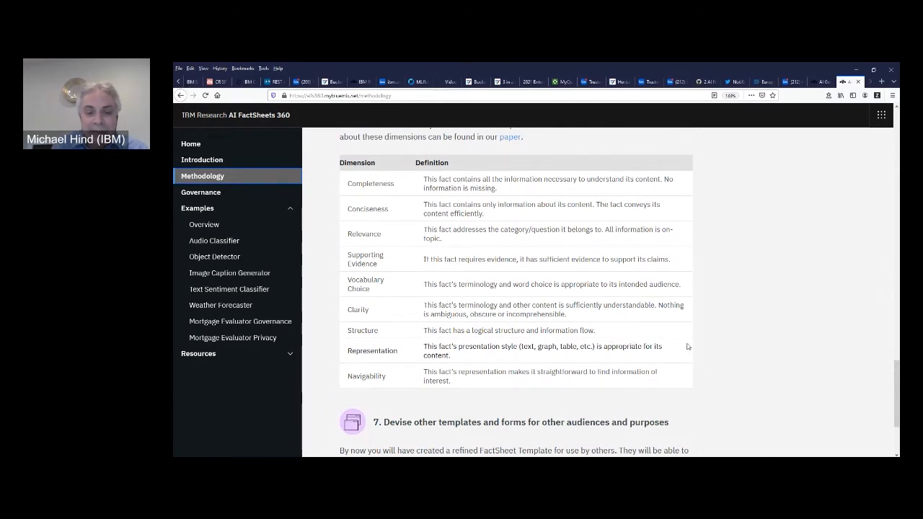
{"action": "mouse_move", "coordinate": [777, 359]}
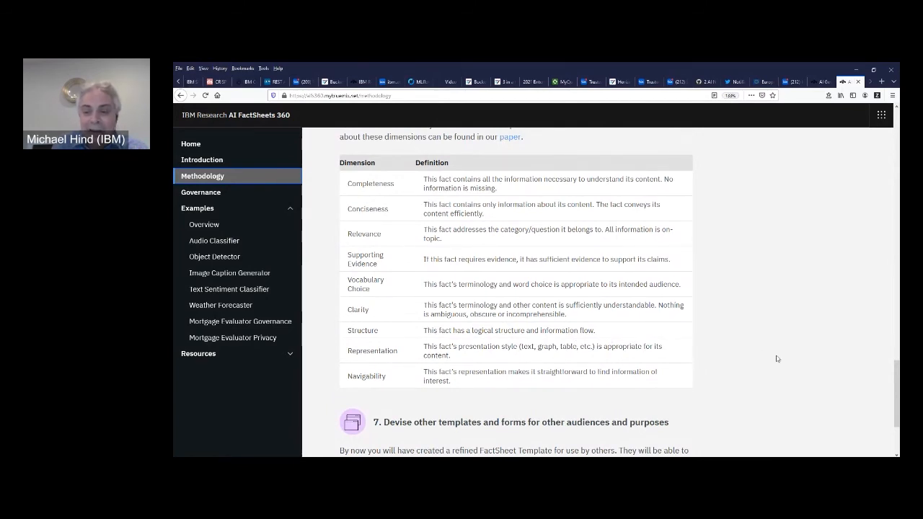
{"action": "scroll", "scroll_direction": "up", "scroll_amount": 3}
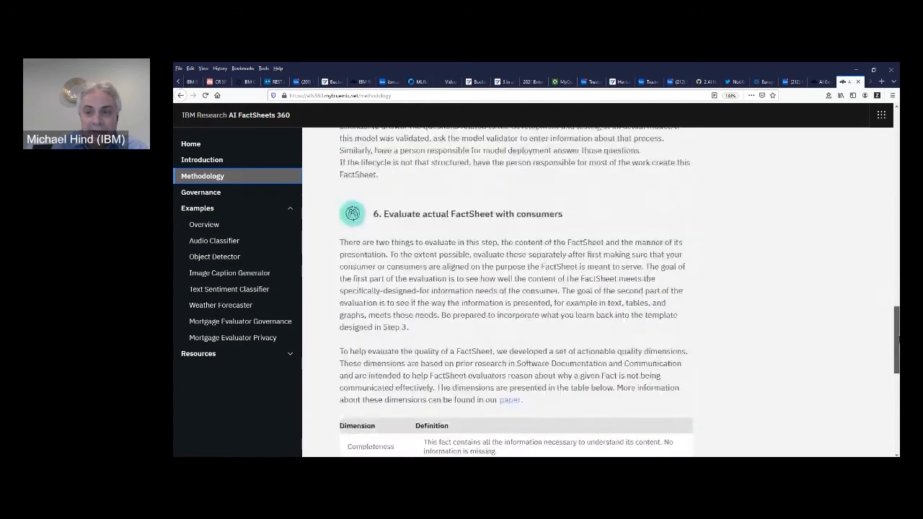
{"action": "scroll", "scroll_direction": "up", "scroll_amount": 3}
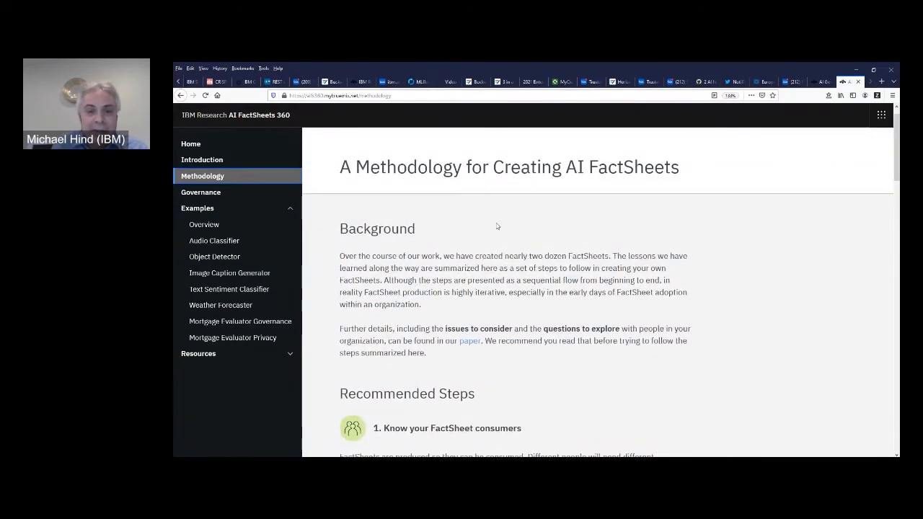
{"action": "mouse_move", "coordinate": [209, 193]}
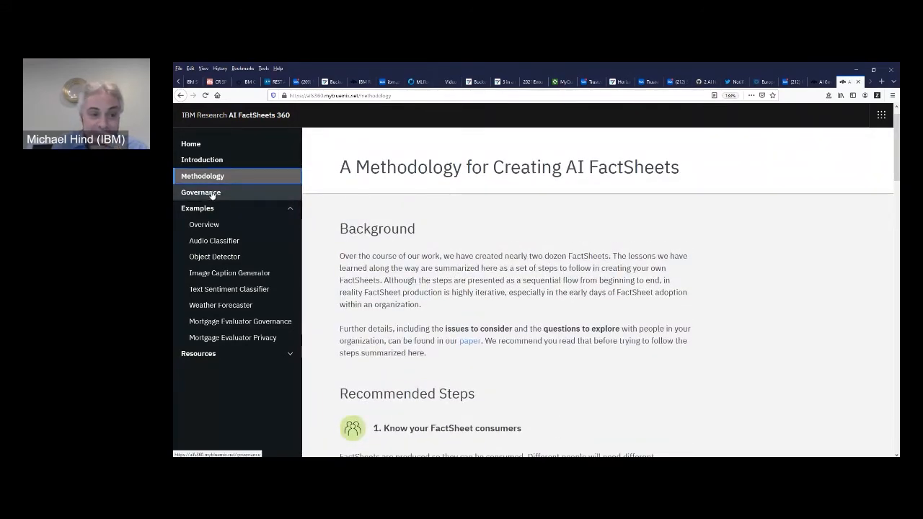
- Go to the Governance page and scroll to its AI Lifecycle section and roles figure
{"action": "left_click", "coordinate": [200, 192]}
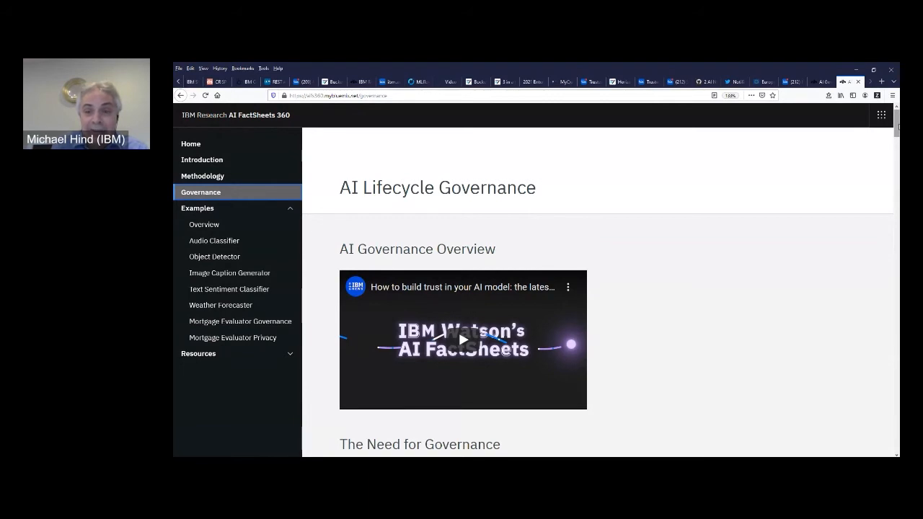
{"action": "scroll", "scroll_direction": "down", "scroll_amount": 3}
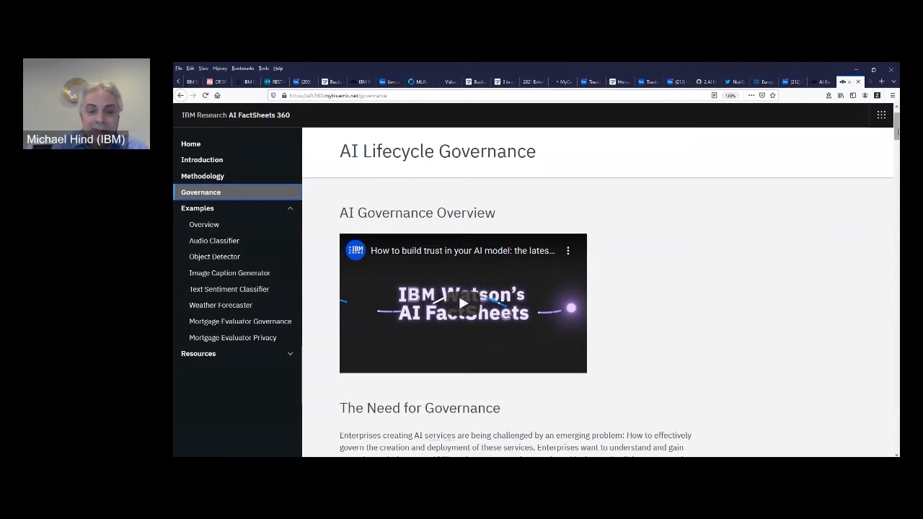
{"action": "scroll", "scroll_direction": "down", "scroll_amount": 3}
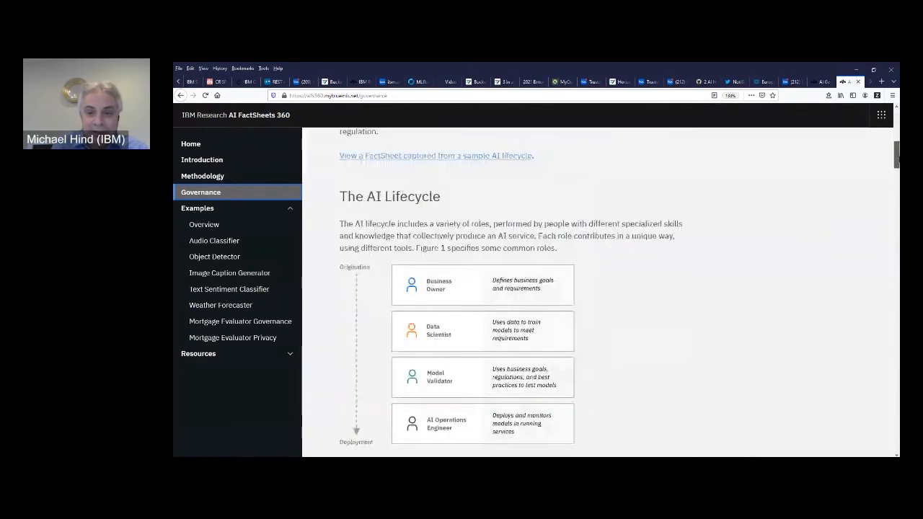
- Scroll past Figure 1 to the AI Facts section and Figure 2
{"action": "scroll", "scroll_direction": "down", "scroll_amount": 3}
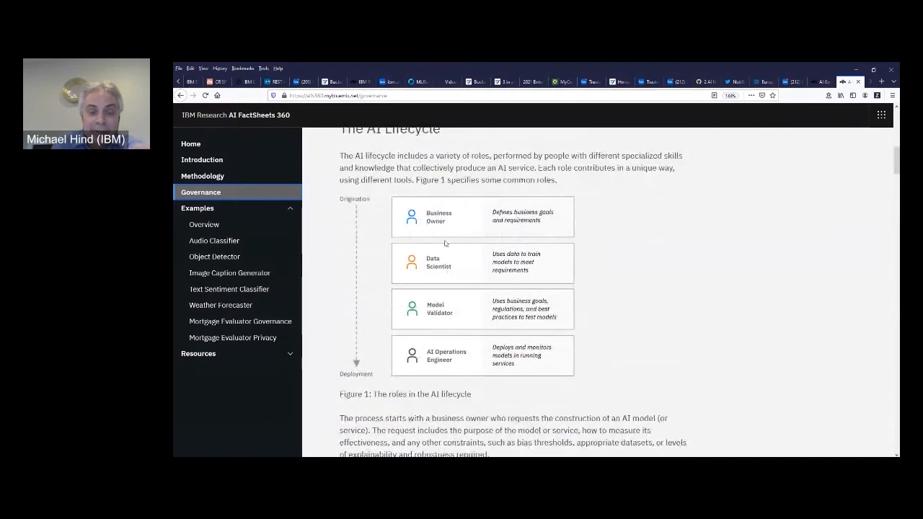
{"action": "mouse_move", "coordinate": [382, 352]}
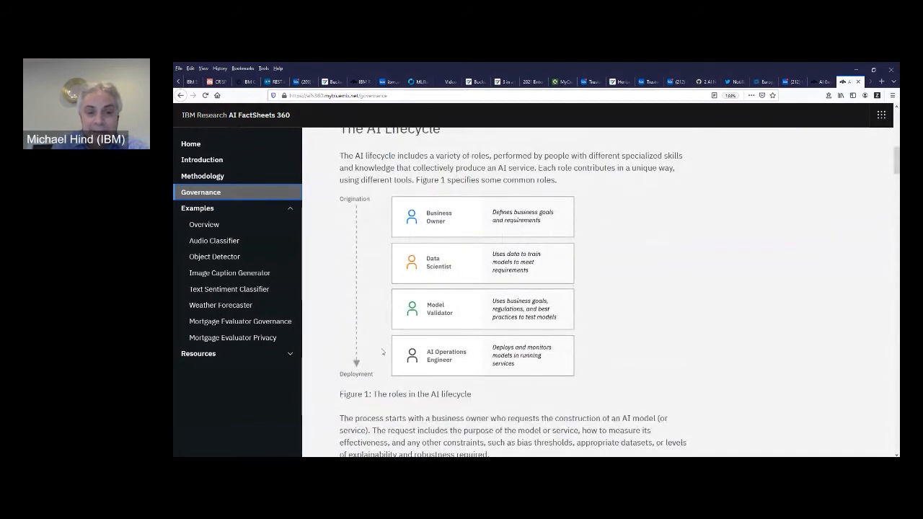
{"action": "mouse_move", "coordinate": [450, 288]}
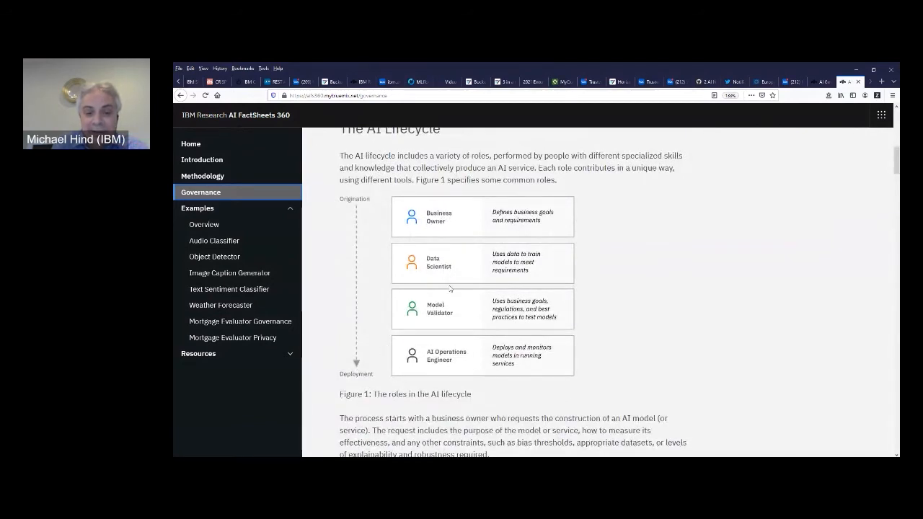
{"action": "mouse_move", "coordinate": [453, 363]}
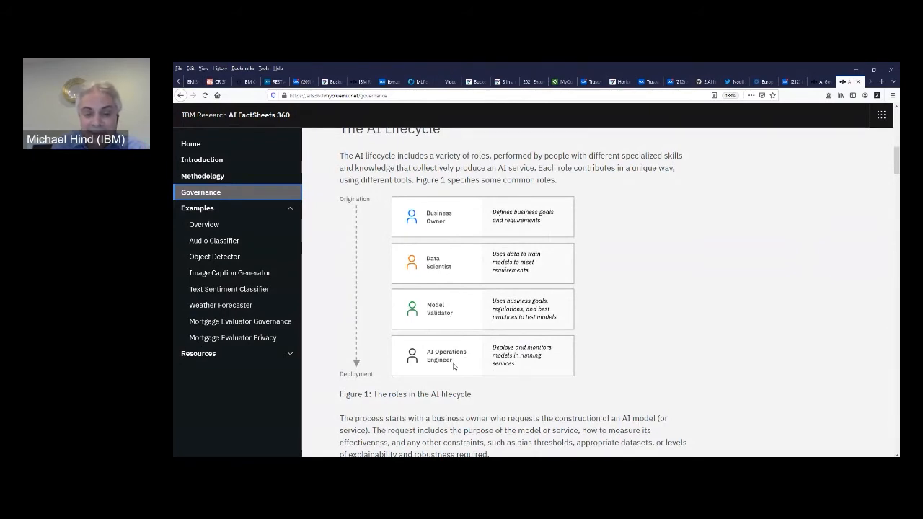
{"action": "mouse_move", "coordinate": [455, 317]}
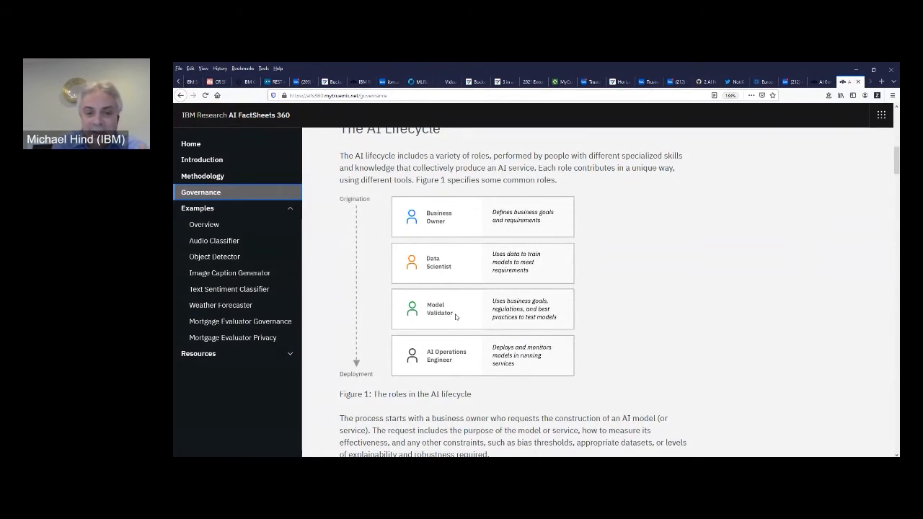
{"action": "mouse_move", "coordinate": [450, 229]}
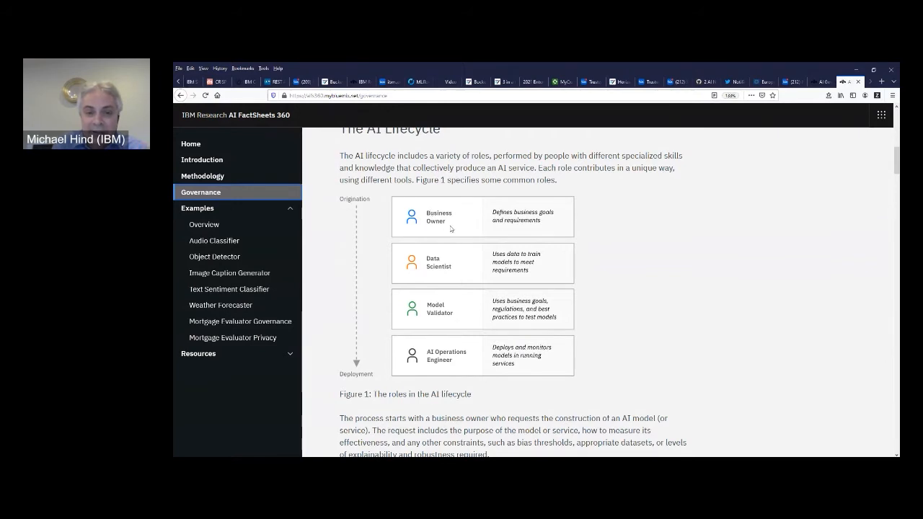
{"action": "mouse_move", "coordinate": [438, 271]}
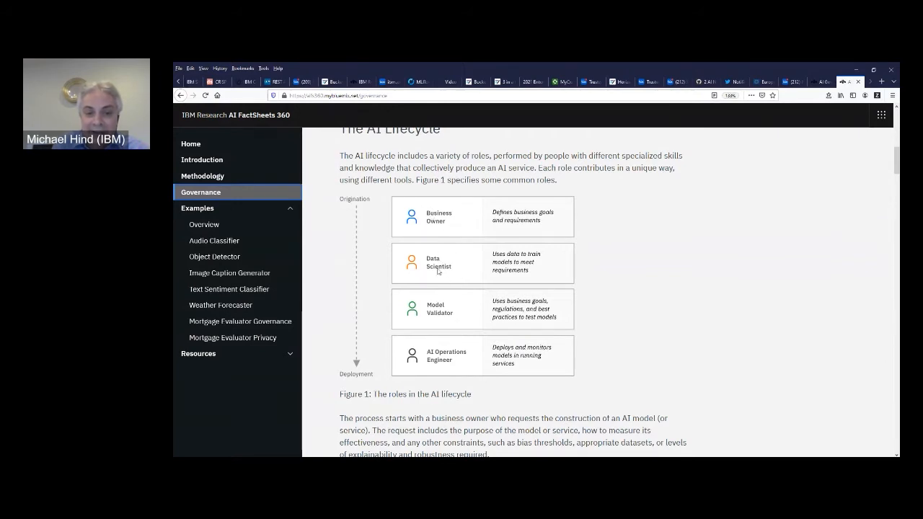
{"action": "mouse_move", "coordinate": [455, 318]}
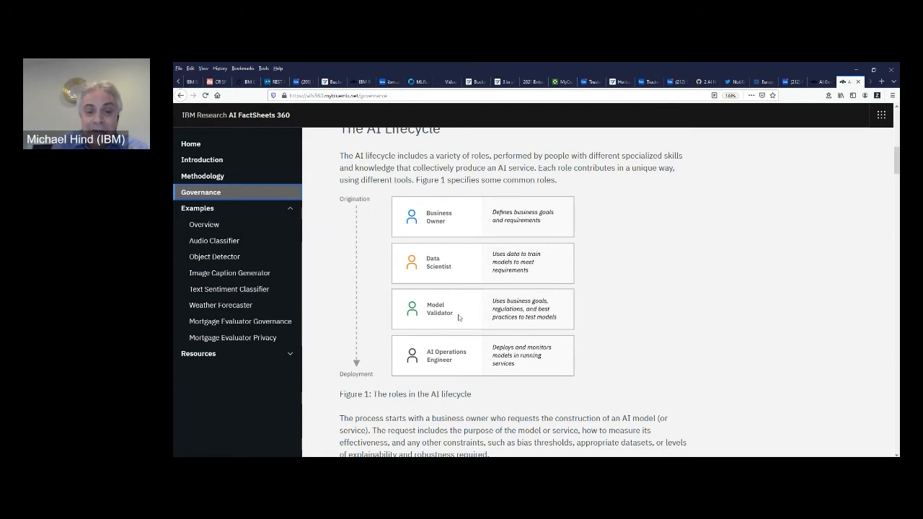
{"action": "mouse_move", "coordinate": [433, 318]}
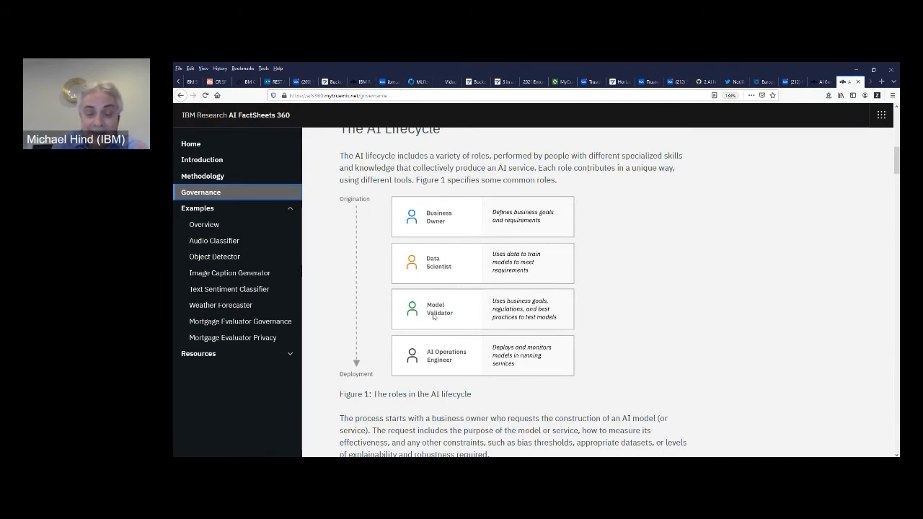
{"action": "mouse_move", "coordinate": [444, 329]}
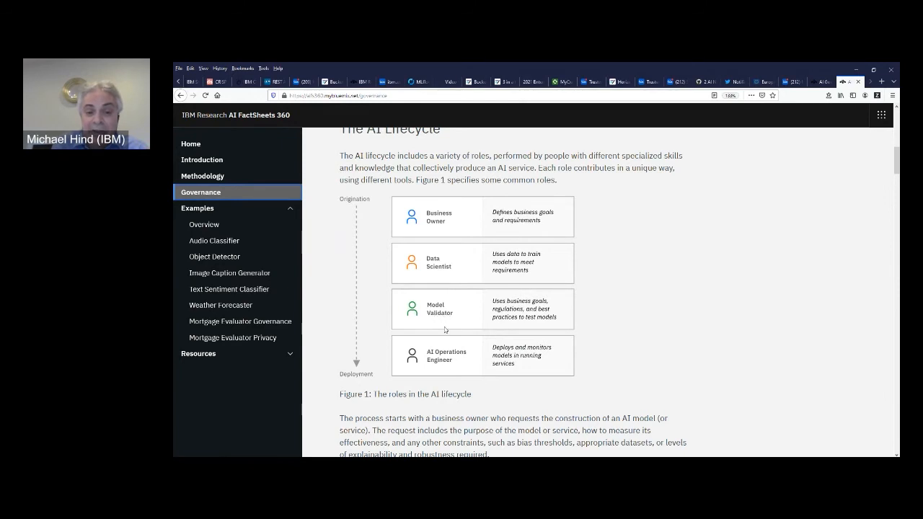
{"action": "mouse_move", "coordinate": [396, 346]}
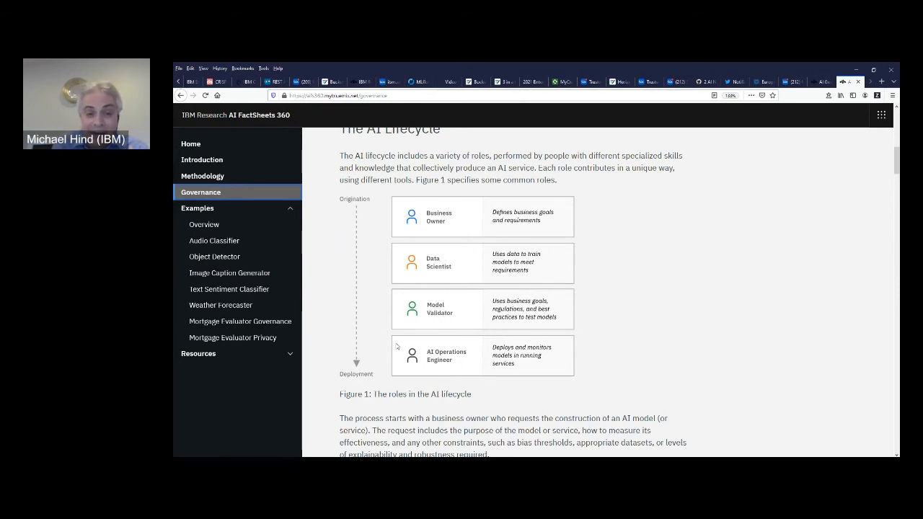
{"action": "mouse_move", "coordinate": [417, 222]}
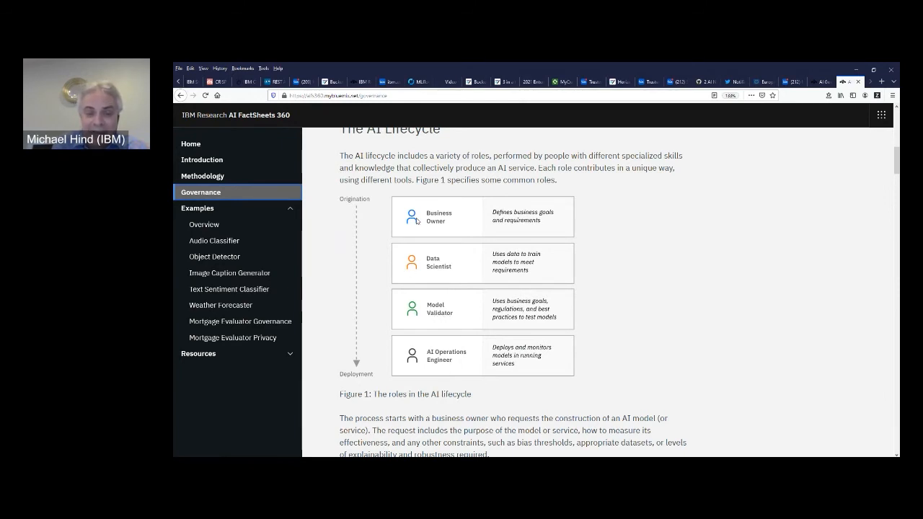
{"action": "mouse_move", "coordinate": [517, 336]}
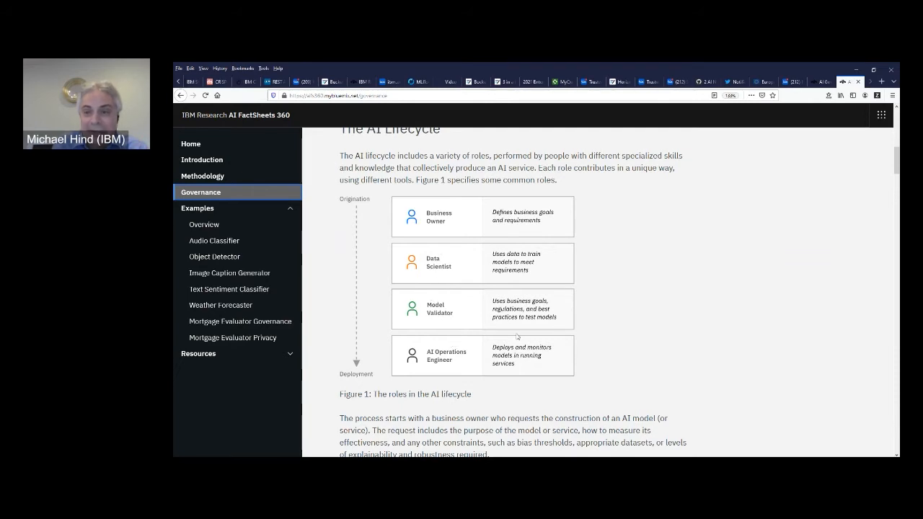
{"action": "scroll", "scroll_direction": "down", "scroll_amount": 3}
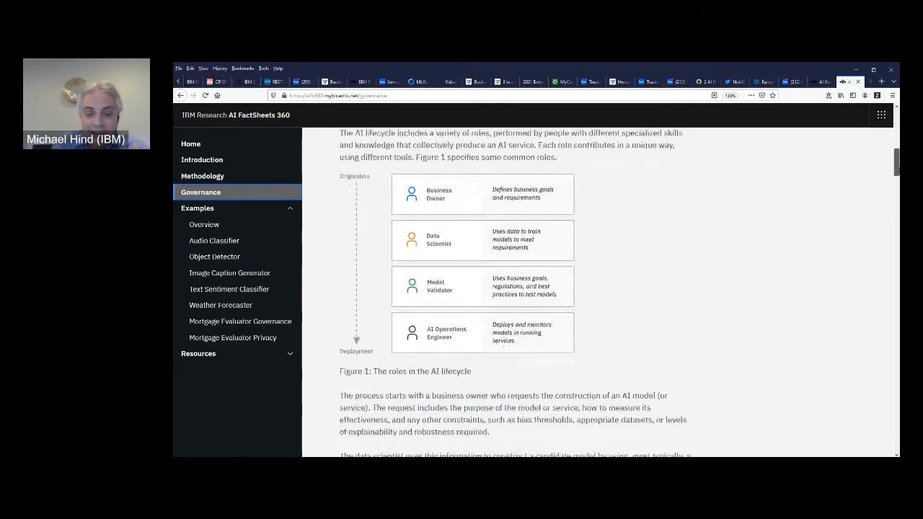
{"action": "scroll", "scroll_direction": "down", "scroll_amount": 3}
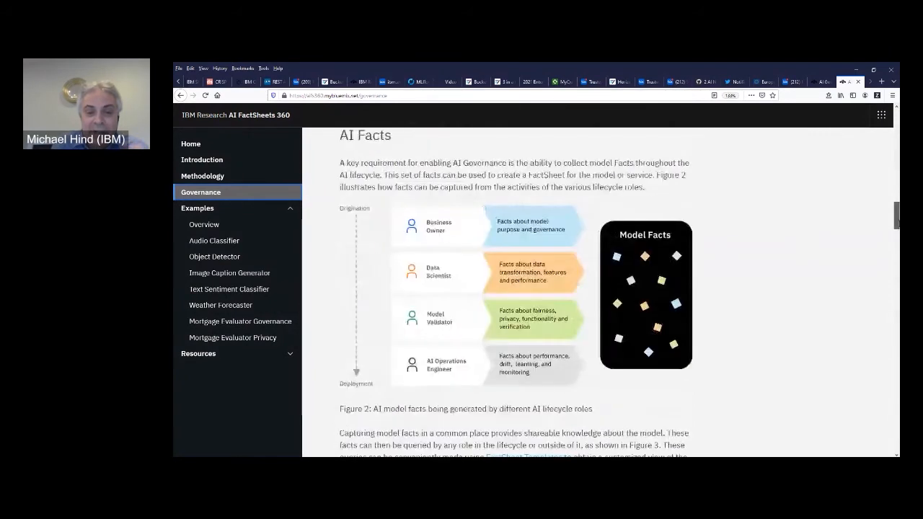
- Scroll on to Figure 3 showing model facts consumed by lifecycle and enterprise roles
{"action": "scroll", "scroll_direction": "down", "scroll_amount": 3}
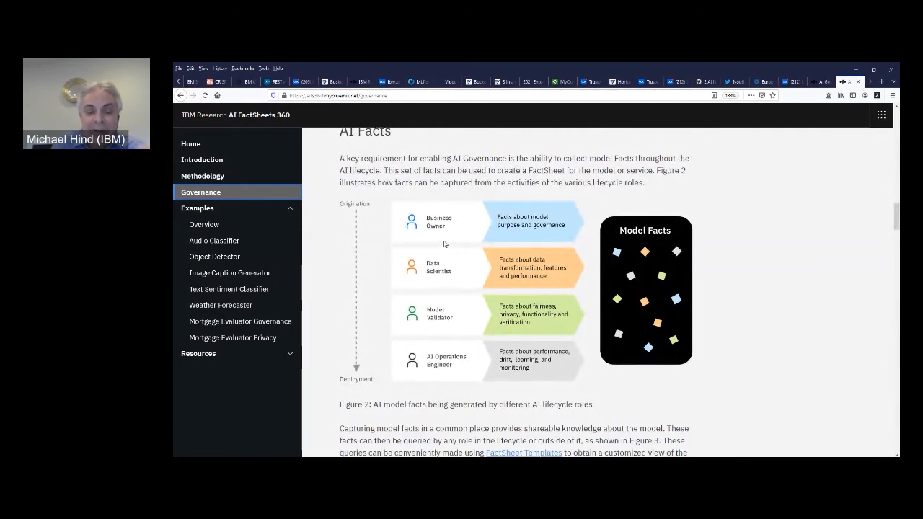
{"action": "mouse_move", "coordinate": [444, 238]}
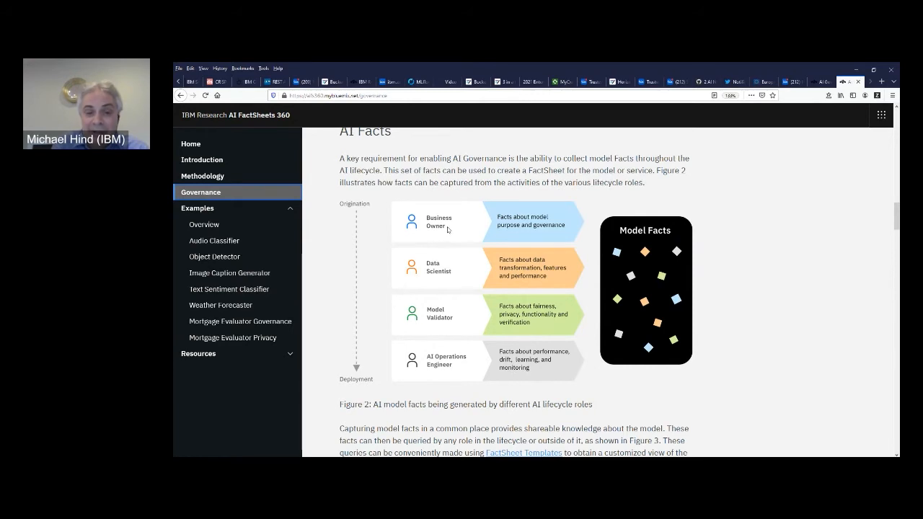
{"action": "mouse_move", "coordinate": [456, 231]}
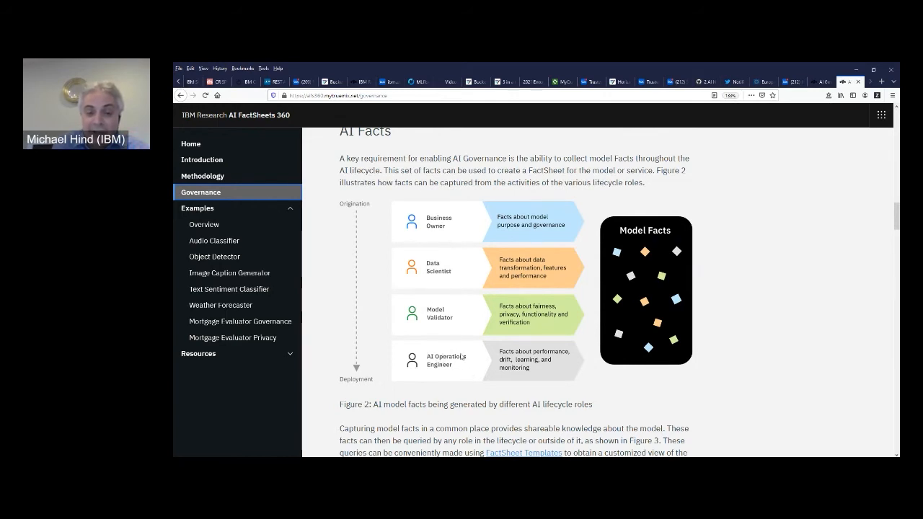
{"action": "mouse_move", "coordinate": [831, 260]}
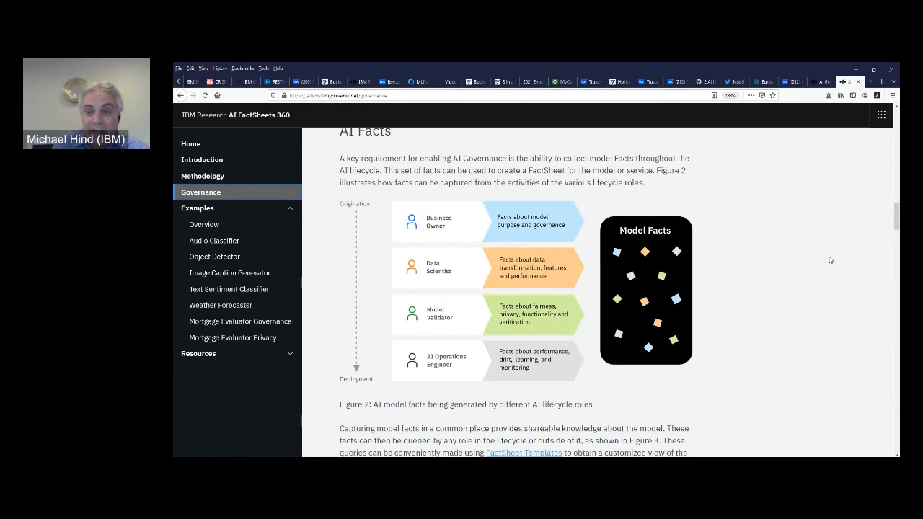
{"action": "scroll", "scroll_direction": "down", "scroll_amount": 3}
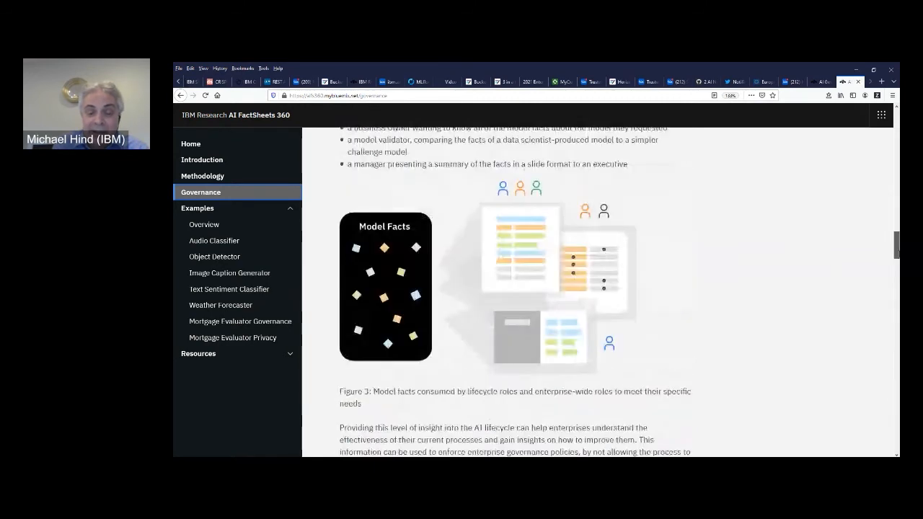
{"action": "scroll", "scroll_direction": "down", "scroll_amount": 3}
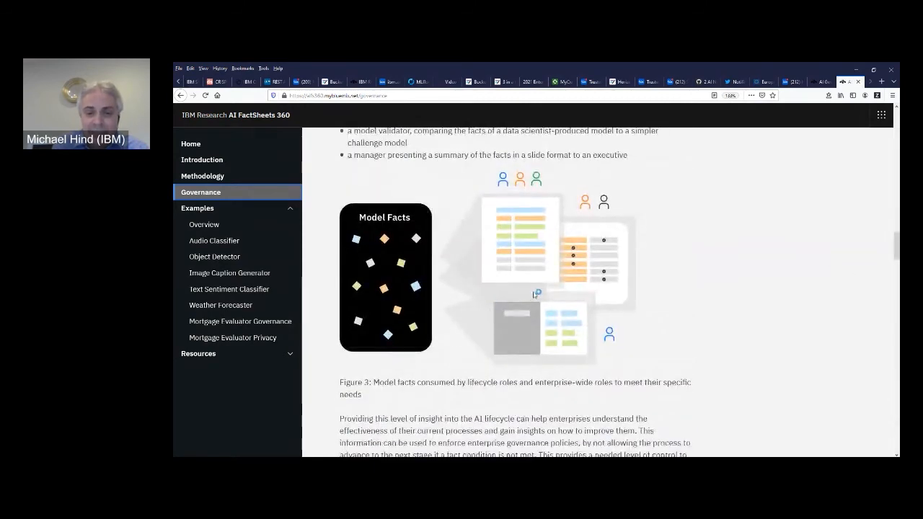
{"action": "mouse_move", "coordinate": [589, 288]}
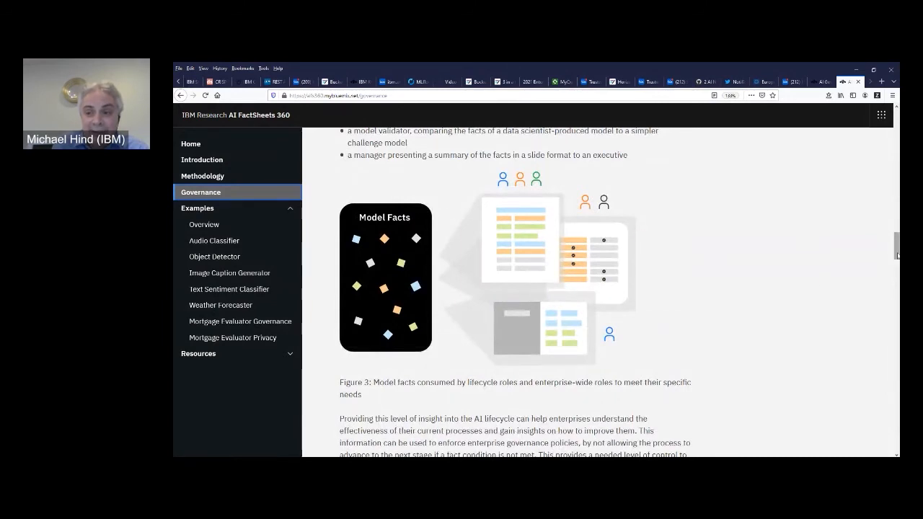
{"action": "scroll", "scroll_direction": "up", "scroll_amount": 3}
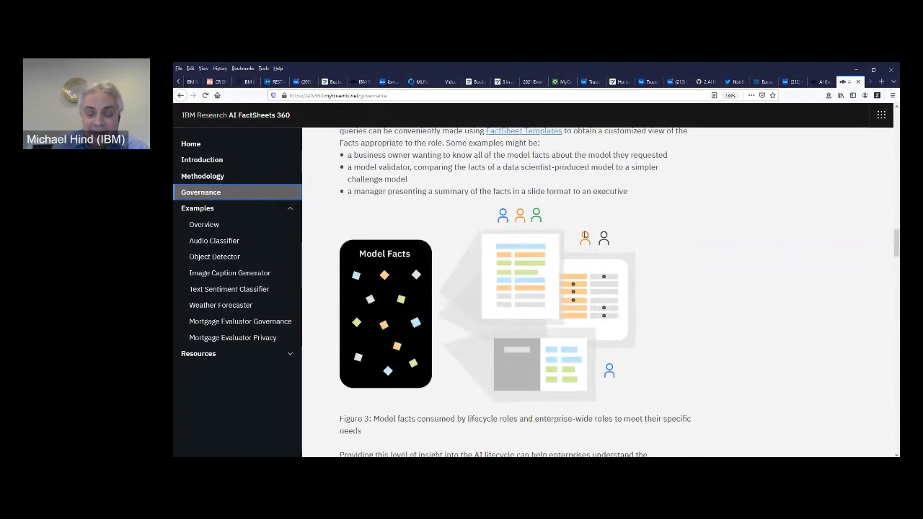
{"action": "mouse_move", "coordinate": [626, 285]}
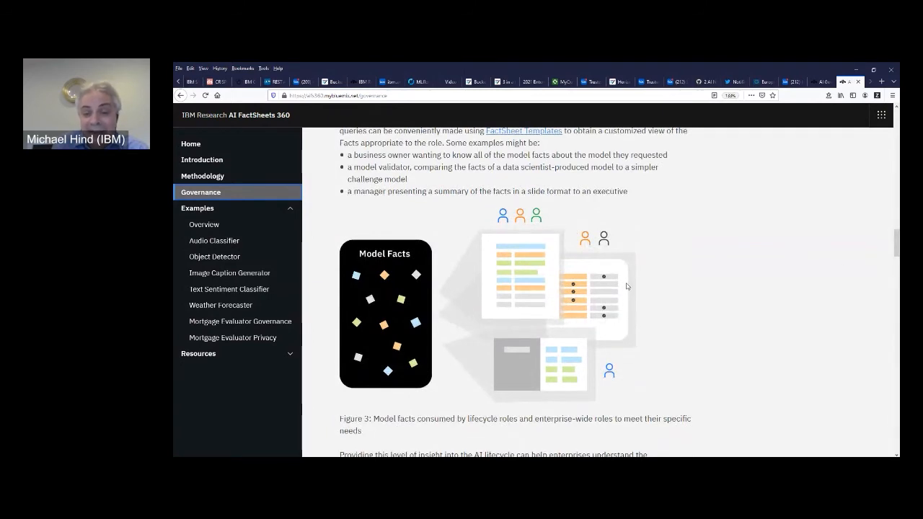
{"action": "mouse_move", "coordinate": [652, 283]}
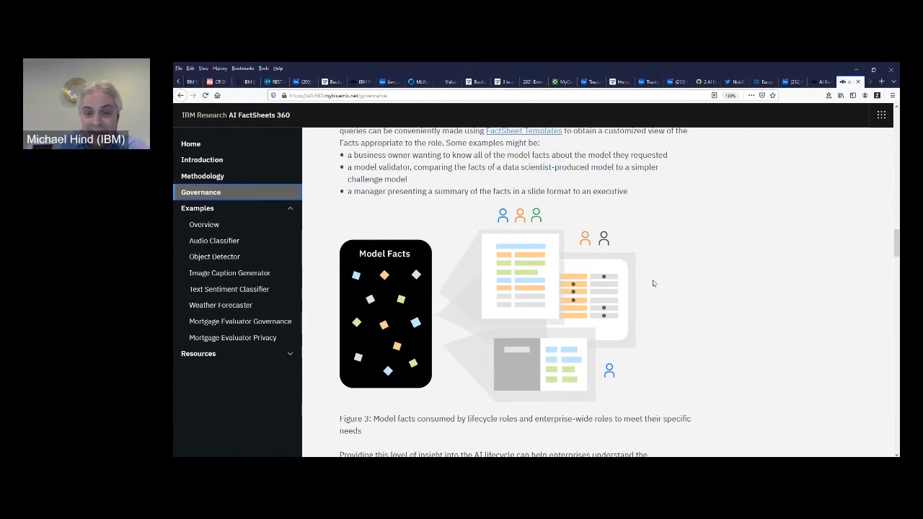
{"action": "mouse_move", "coordinate": [671, 279]}
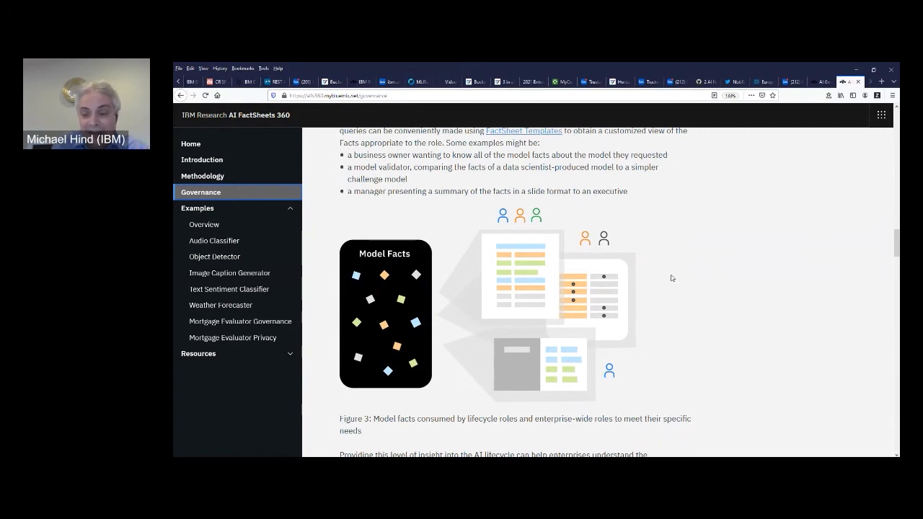
{"action": "mouse_move", "coordinate": [695, 277]}
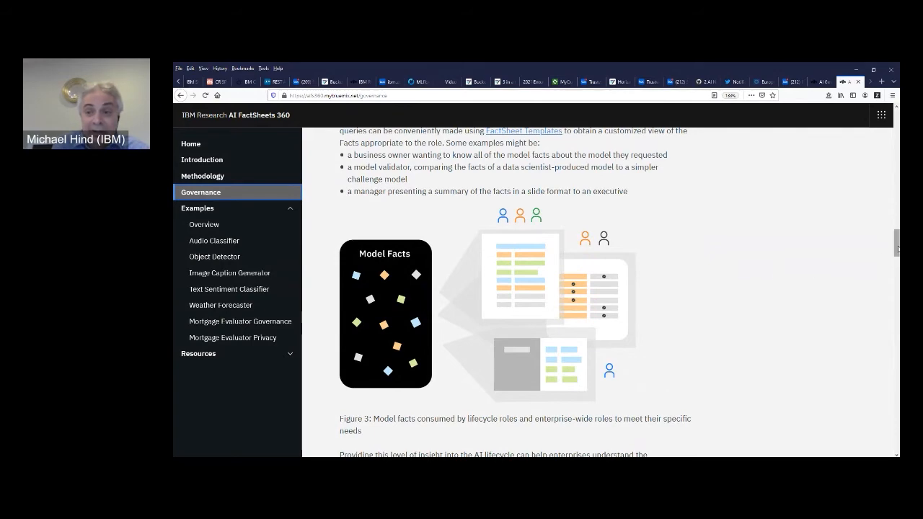
- Scroll through Enabling Governance and An Example down to Table 4
{"action": "scroll", "scroll_direction": "down", "scroll_amount": 3}
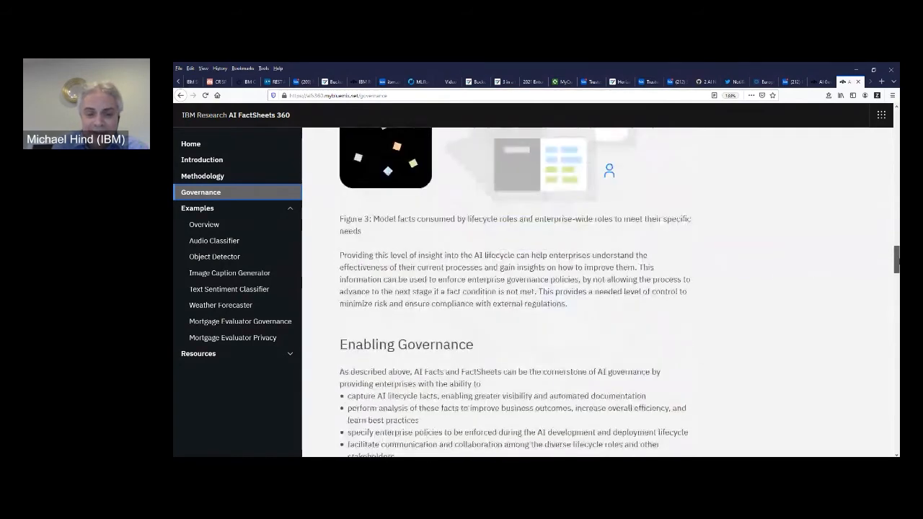
{"action": "scroll", "scroll_direction": "down", "scroll_amount": 3}
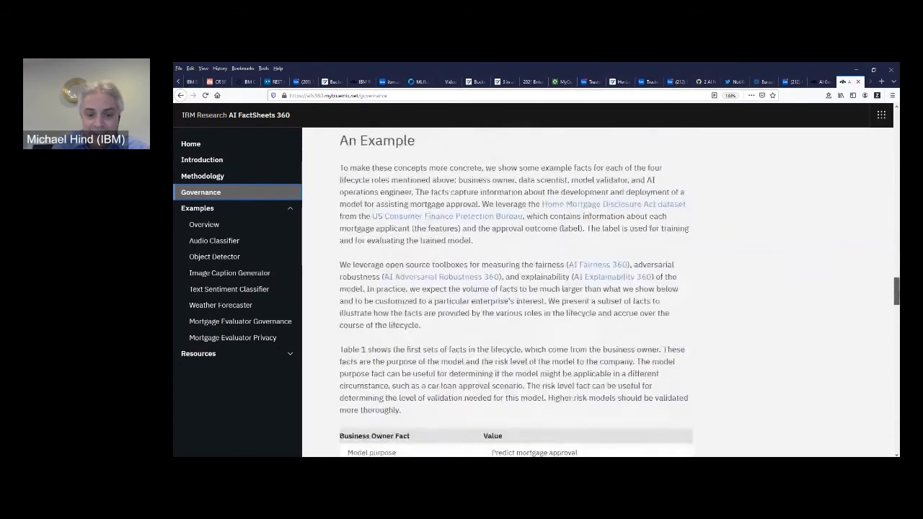
{"action": "scroll", "scroll_direction": "down", "scroll_amount": 3}
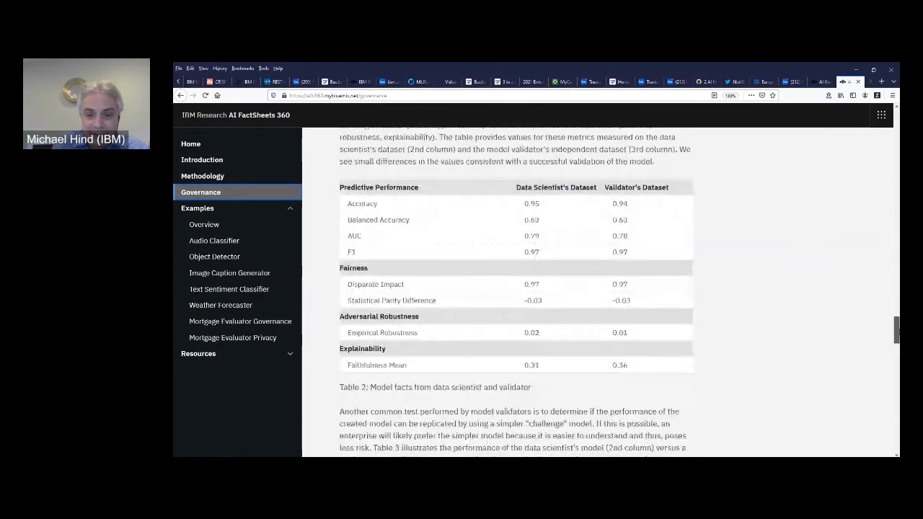
{"action": "scroll", "scroll_direction": "down", "scroll_amount": 3}
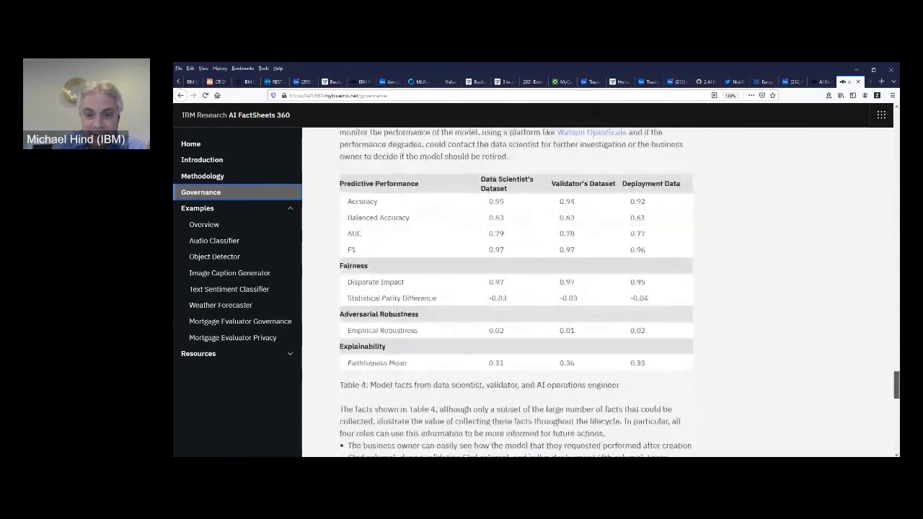
{"action": "scroll", "scroll_direction": "down", "scroll_amount": 3}
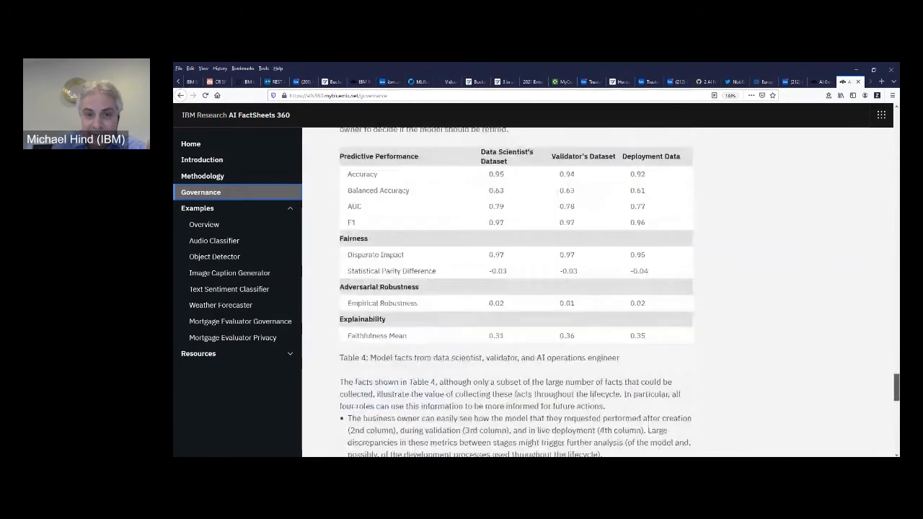
{"action": "scroll", "scroll_direction": "up", "scroll_amount": 3}
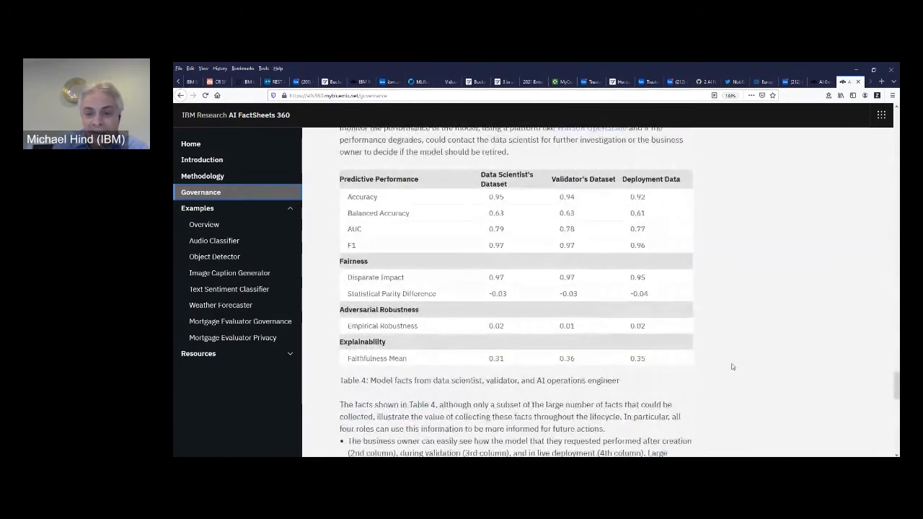
{"action": "mouse_move", "coordinate": [614, 339]}
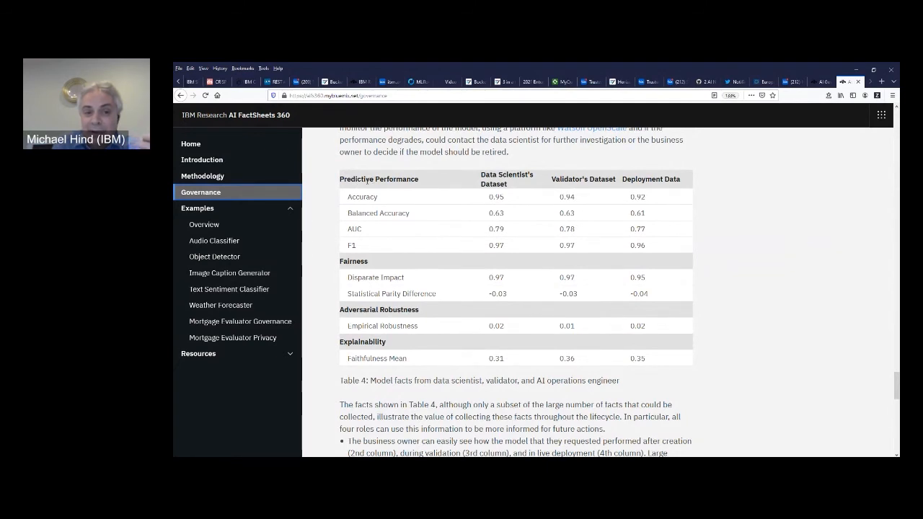
{"action": "mouse_move", "coordinate": [383, 207]}
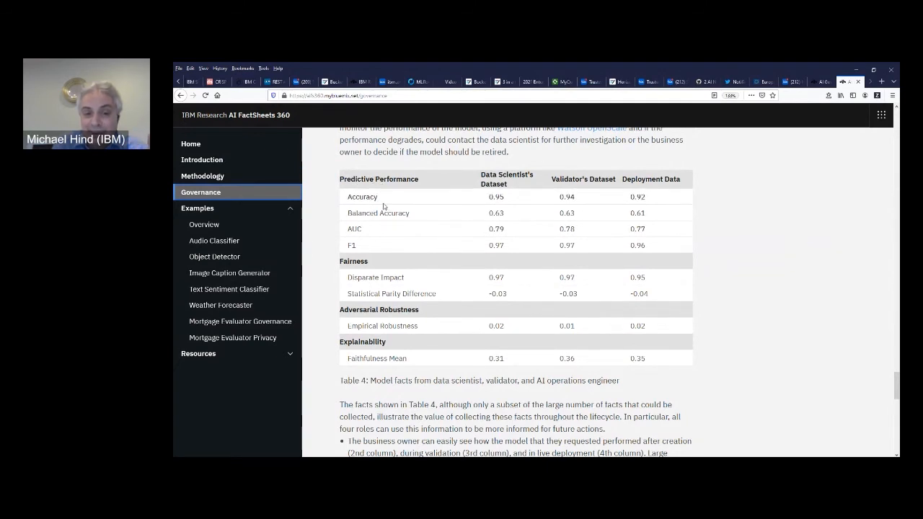
{"action": "mouse_move", "coordinate": [371, 269]}
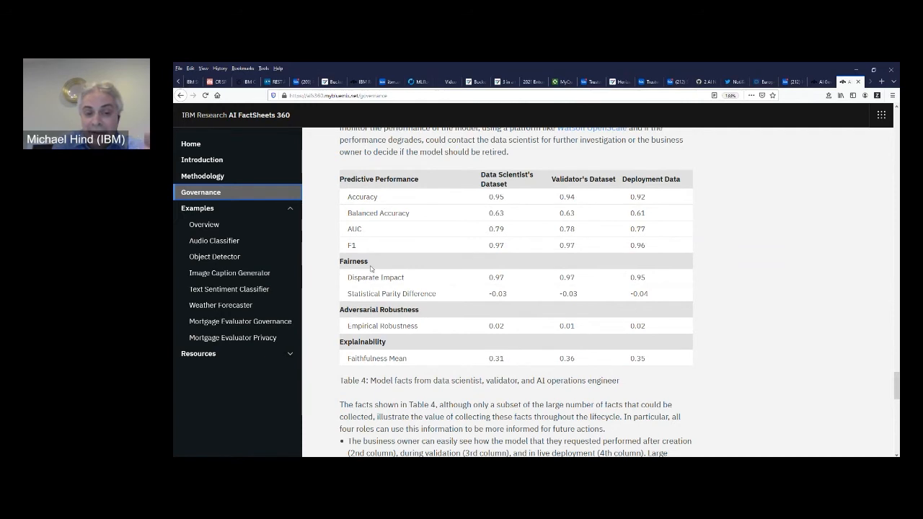
{"action": "mouse_move", "coordinate": [421, 318]}
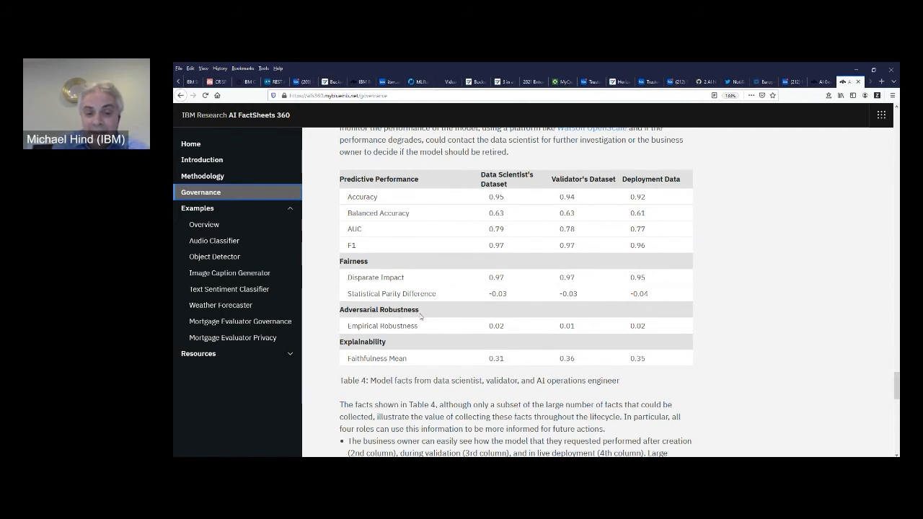
{"action": "mouse_move", "coordinate": [401, 355]}
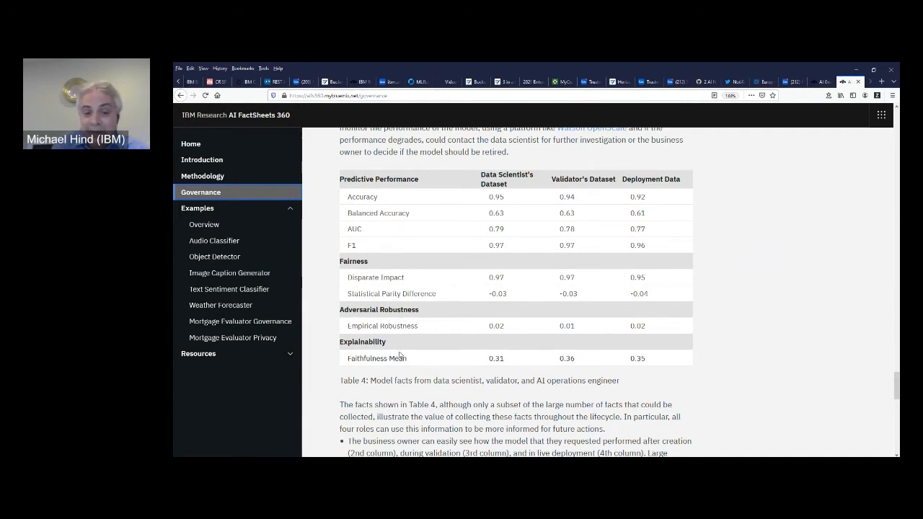
{"action": "mouse_move", "coordinate": [629, 172]}
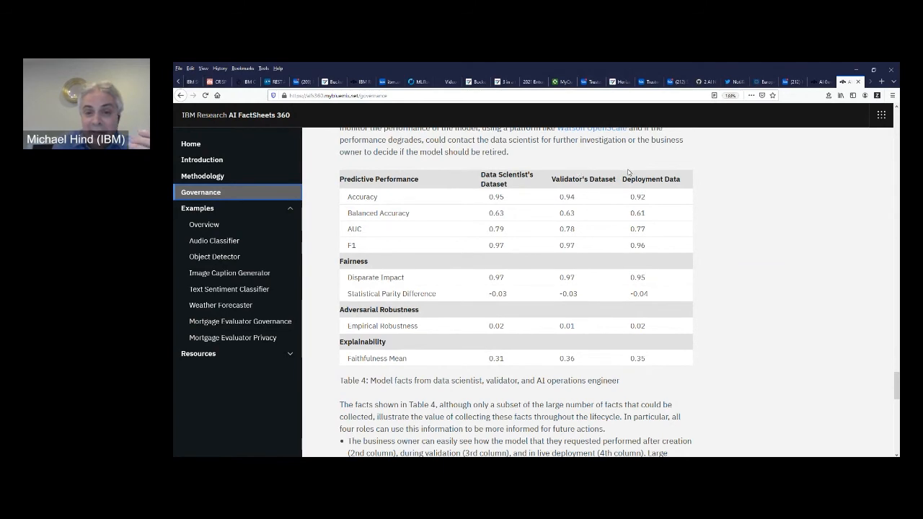
{"action": "mouse_move", "coordinate": [557, 167]}
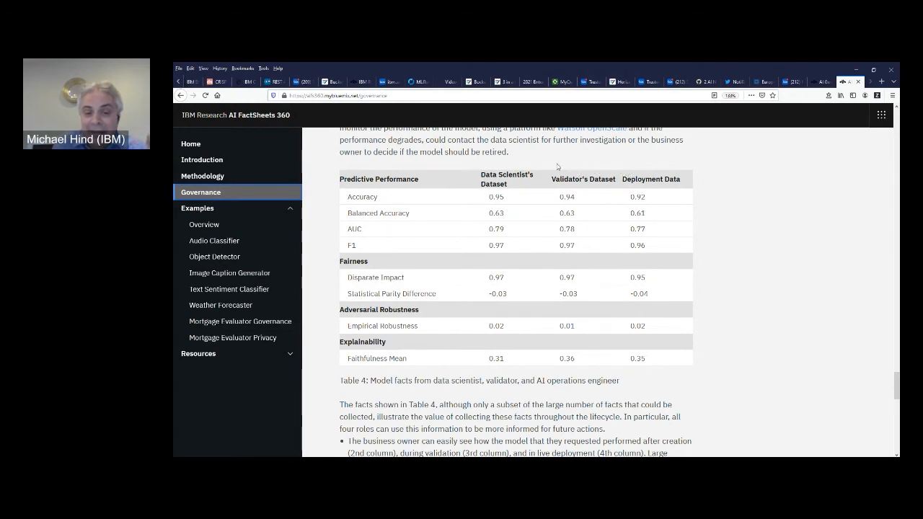
{"action": "mouse_move", "coordinate": [557, 168]}
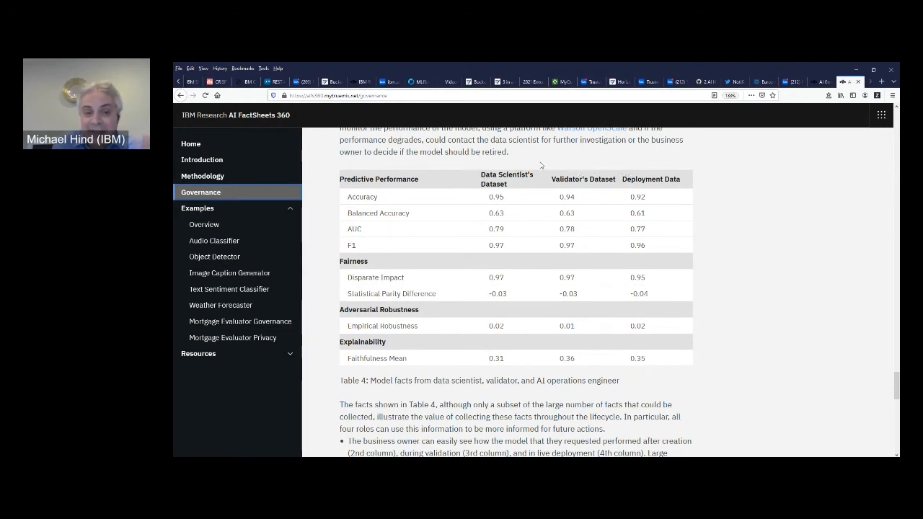
{"action": "mouse_move", "coordinate": [514, 329]}
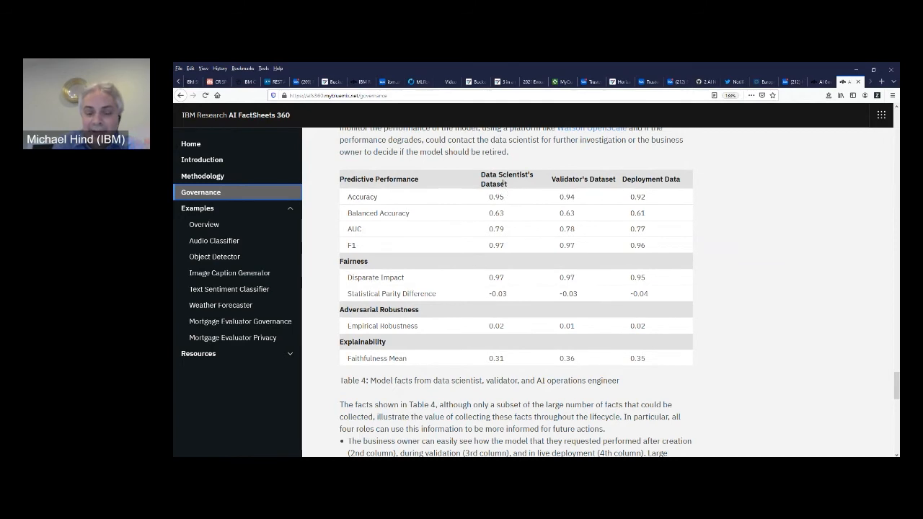
{"action": "mouse_move", "coordinate": [606, 170]}
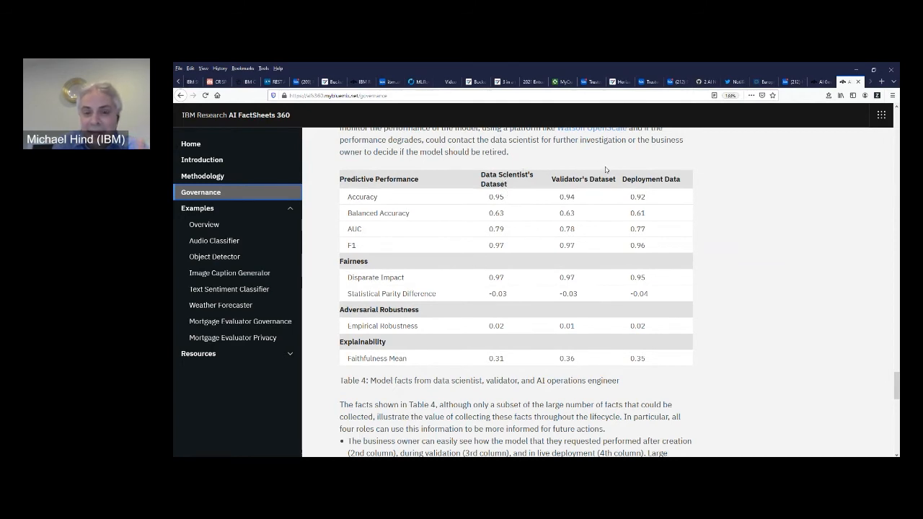
{"action": "mouse_move", "coordinate": [512, 174]}
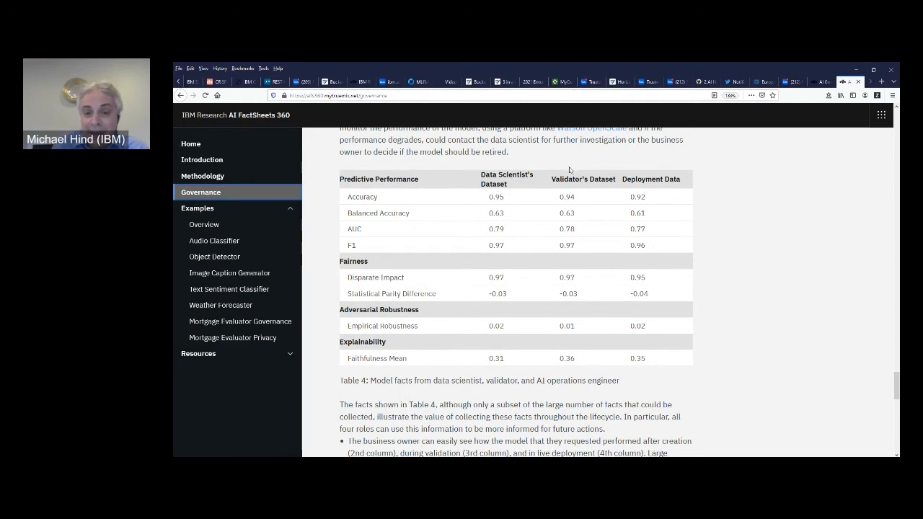
{"action": "mouse_move", "coordinate": [643, 163]}
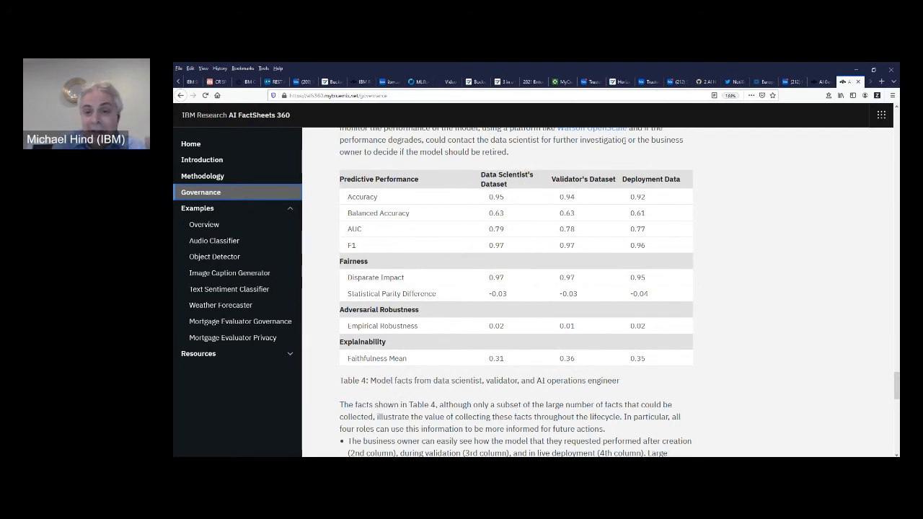
{"action": "mouse_move", "coordinate": [613, 208]}
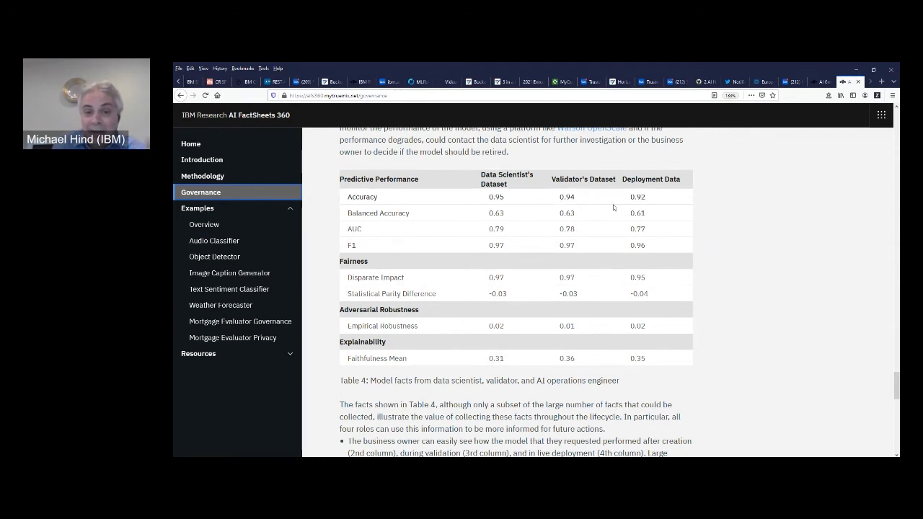
{"action": "mouse_move", "coordinate": [612, 251]}
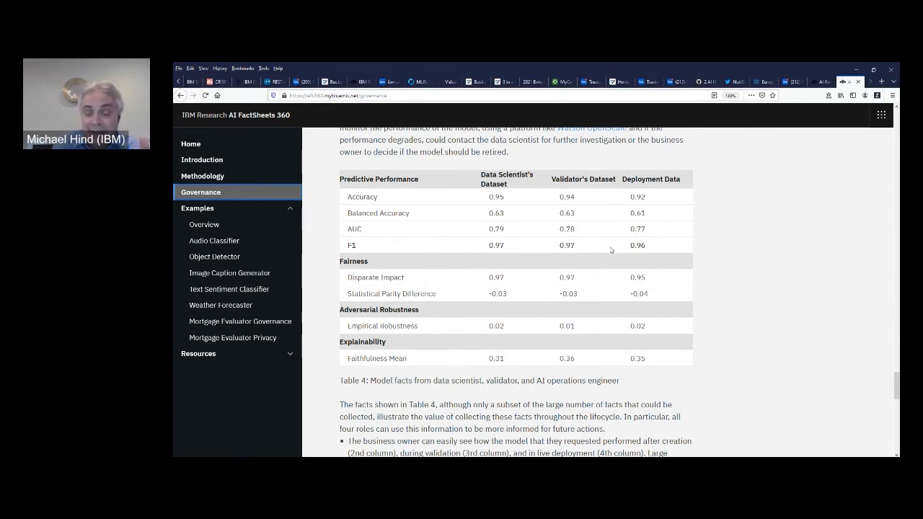
{"action": "mouse_move", "coordinate": [598, 260]}
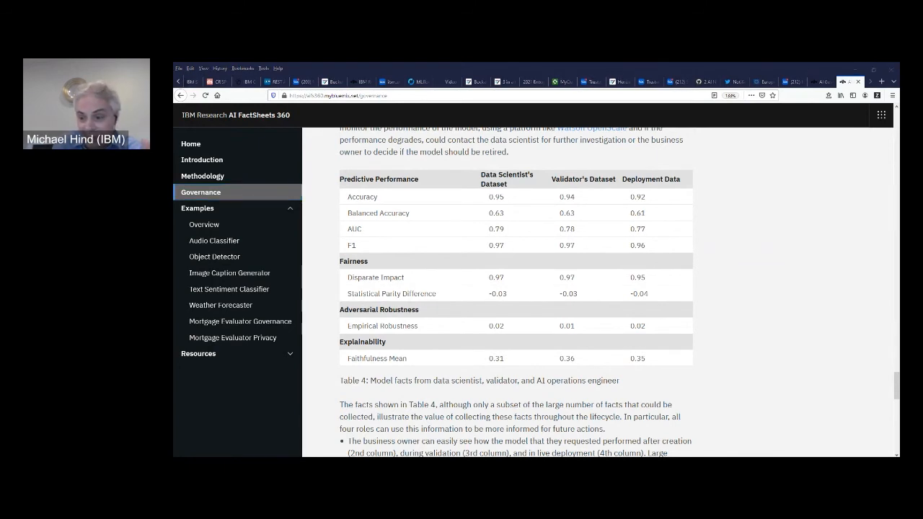
{"action": "scroll", "scroll_direction": "down", "scroll_amount": 3}
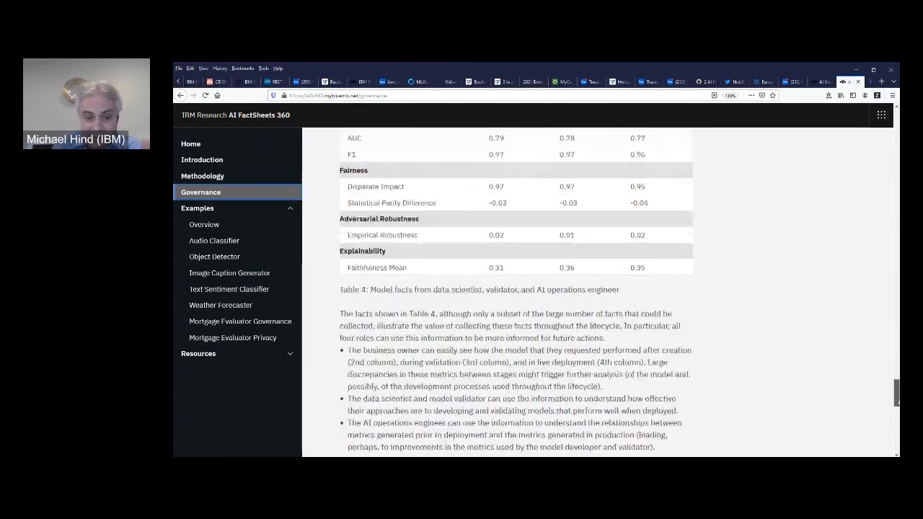
{"action": "scroll", "scroll_direction": "down", "scroll_amount": 3}
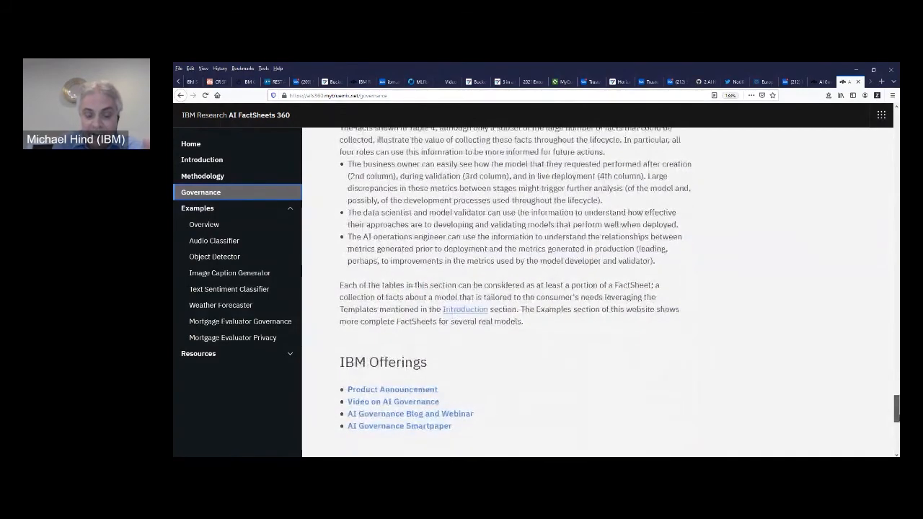
{"action": "scroll", "scroll_direction": "down", "scroll_amount": 3}
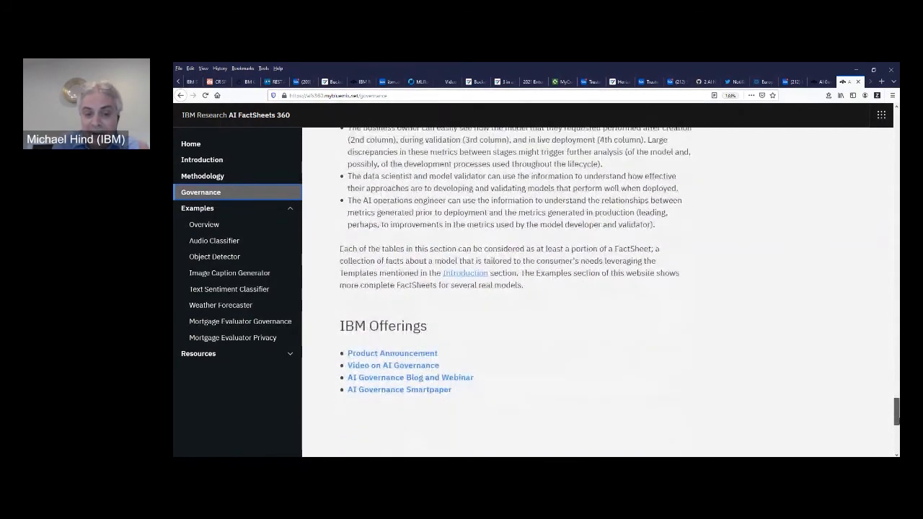
{"action": "scroll", "scroll_direction": "up", "scroll_amount": 3}
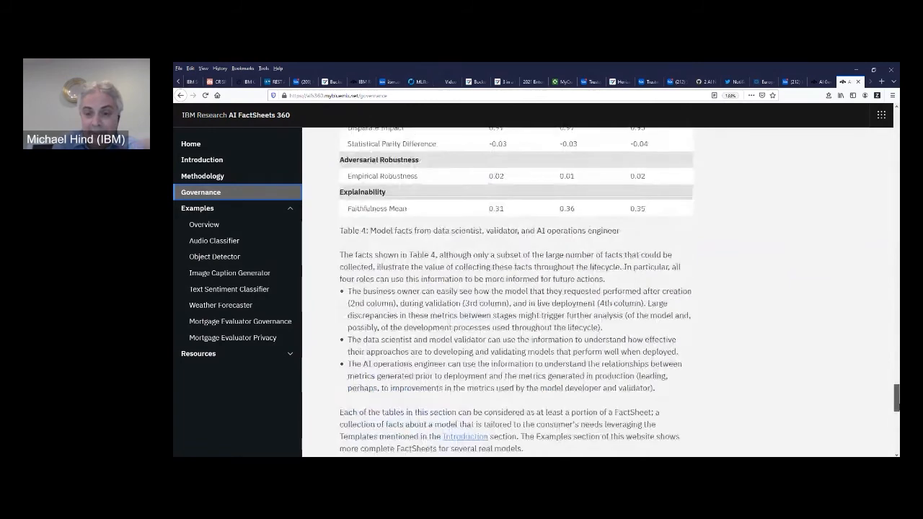
{"action": "scroll", "scroll_direction": "up", "scroll_amount": 3}
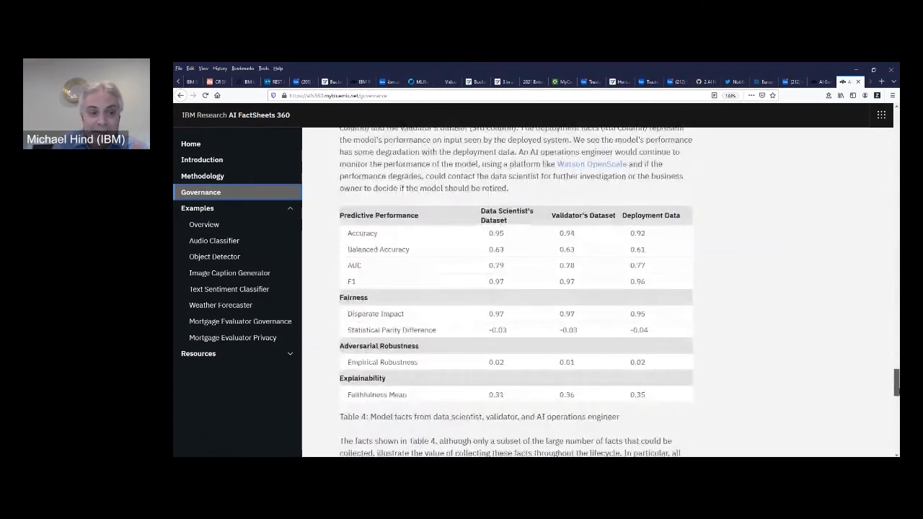
{"action": "scroll", "scroll_direction": "up", "scroll_amount": 3}
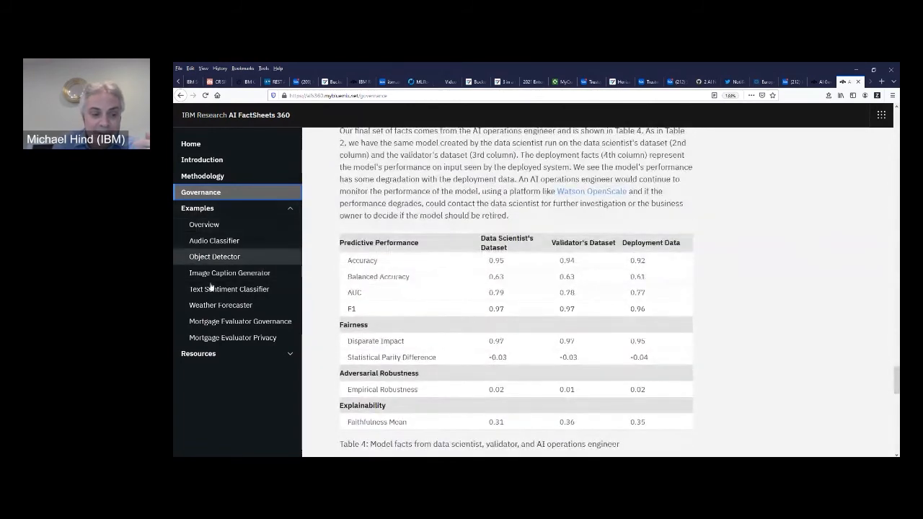
{"action": "mouse_move", "coordinate": [239, 321]}
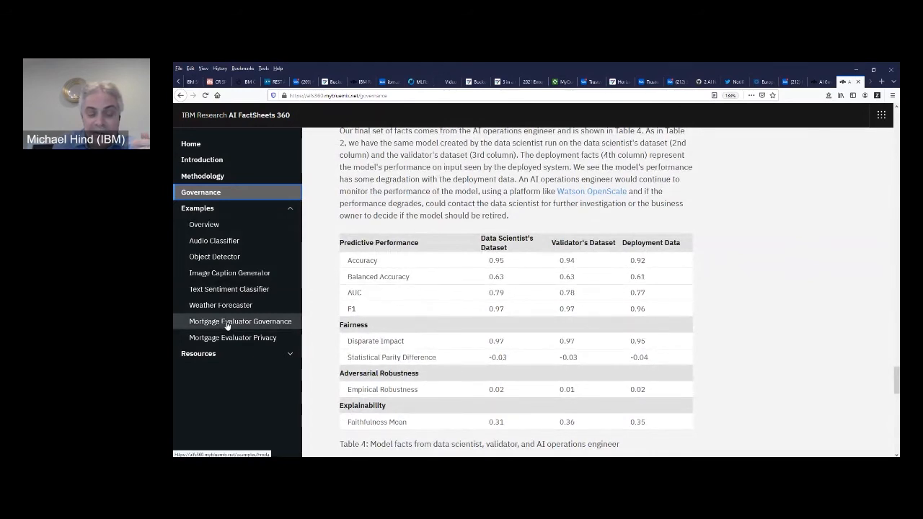
{"action": "left_click", "coordinate": [240, 320]}
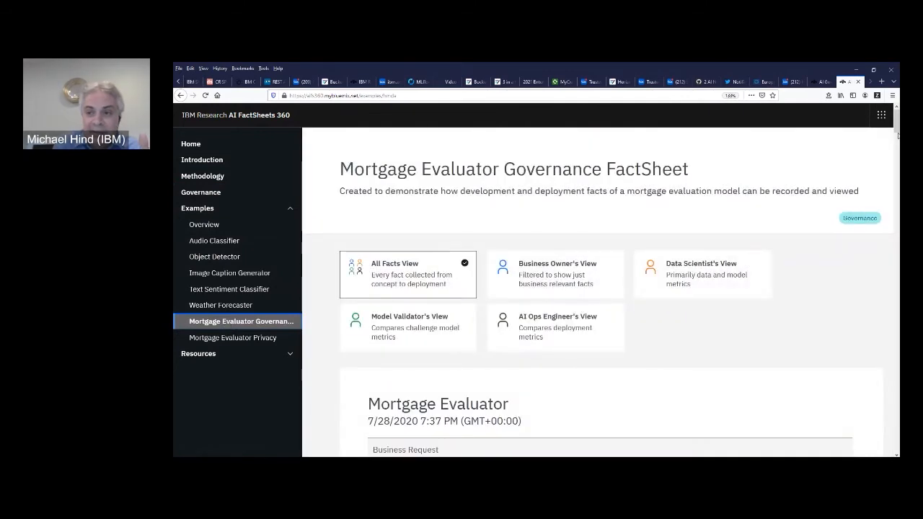
{"action": "scroll", "scroll_direction": "down", "scroll_amount": 3}
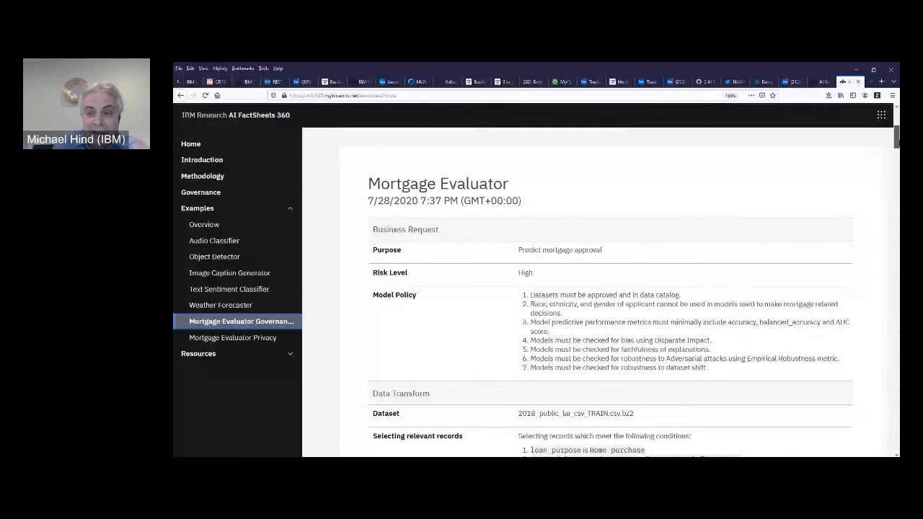
{"action": "scroll", "scroll_direction": "down", "scroll_amount": 3}
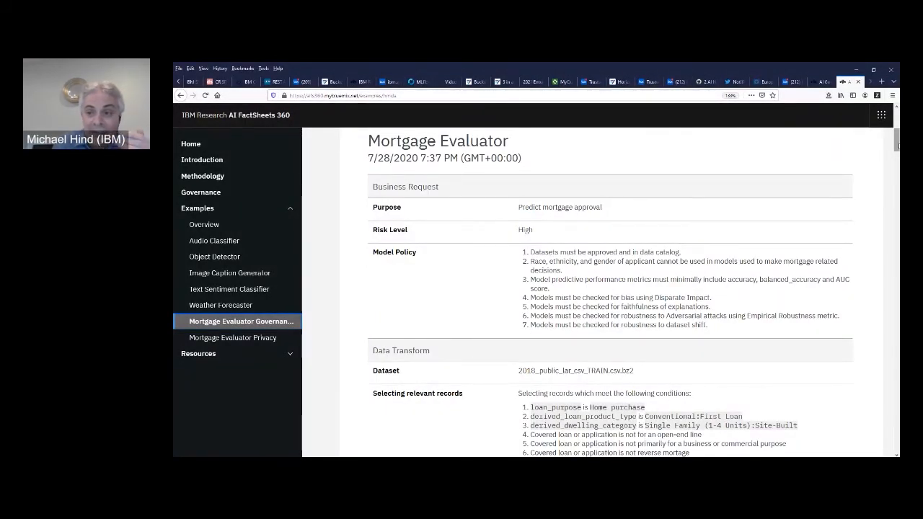
{"action": "mouse_move", "coordinate": [855, 165]}
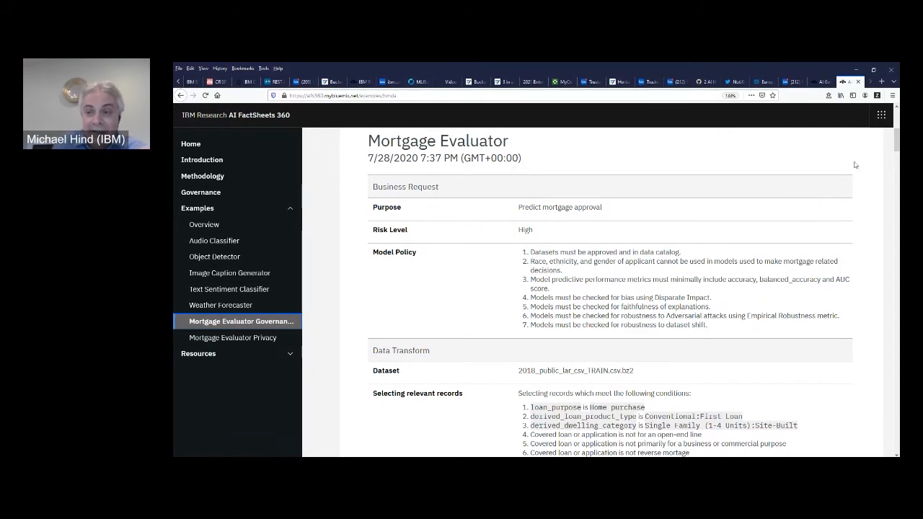
{"action": "scroll", "scroll_direction": "down", "scroll_amount": 3}
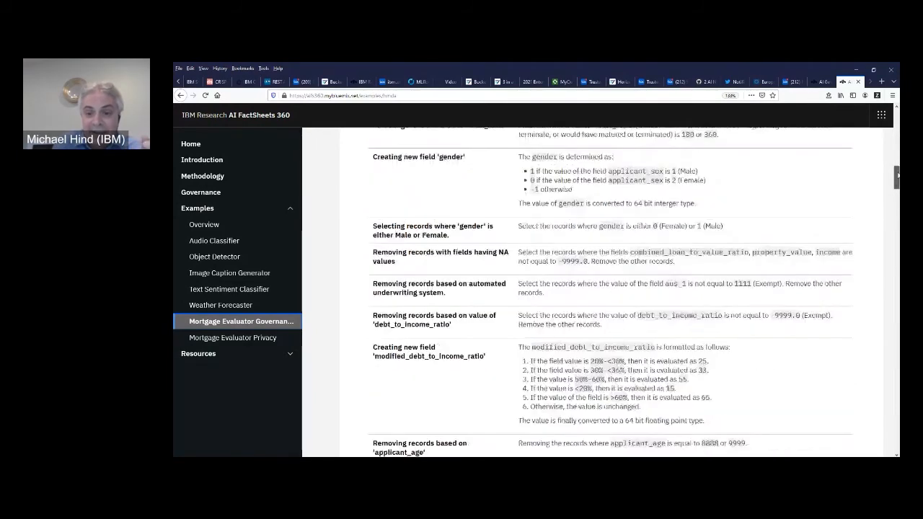
{"action": "scroll", "scroll_direction": "down", "scroll_amount": 3}
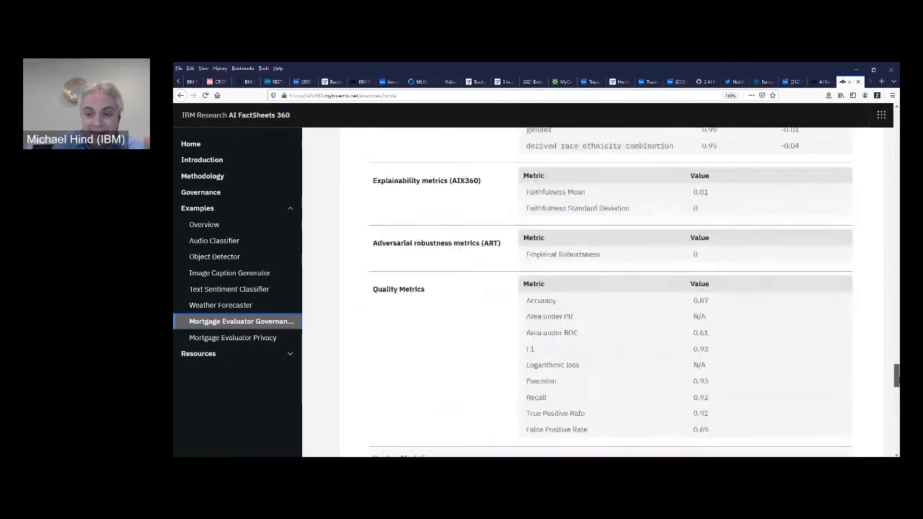
{"action": "scroll", "scroll_direction": "down", "scroll_amount": 3}
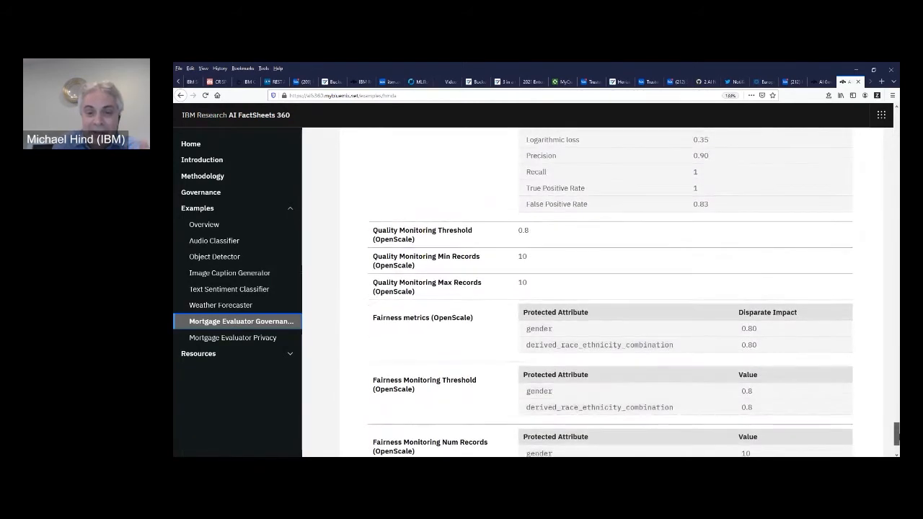
{"action": "scroll", "scroll_direction": "down", "scroll_amount": 3}
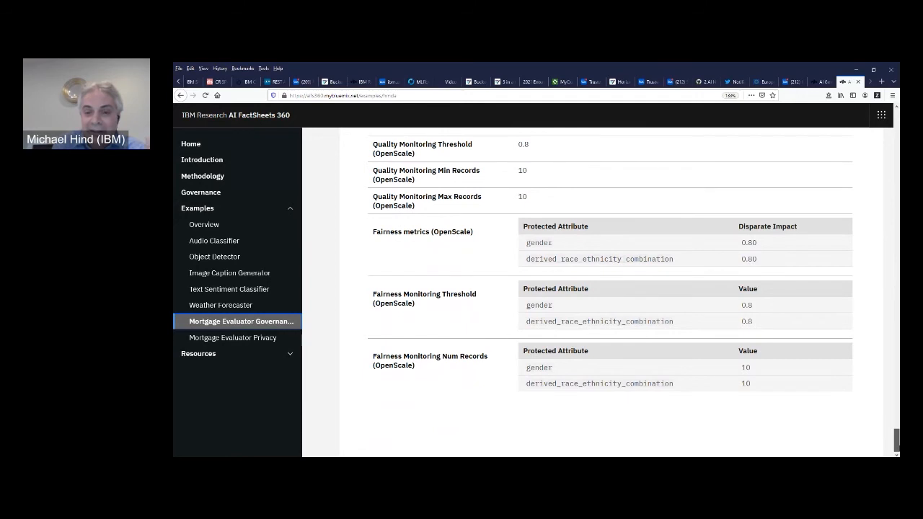
{"action": "mouse_move", "coordinate": [779, 439]}
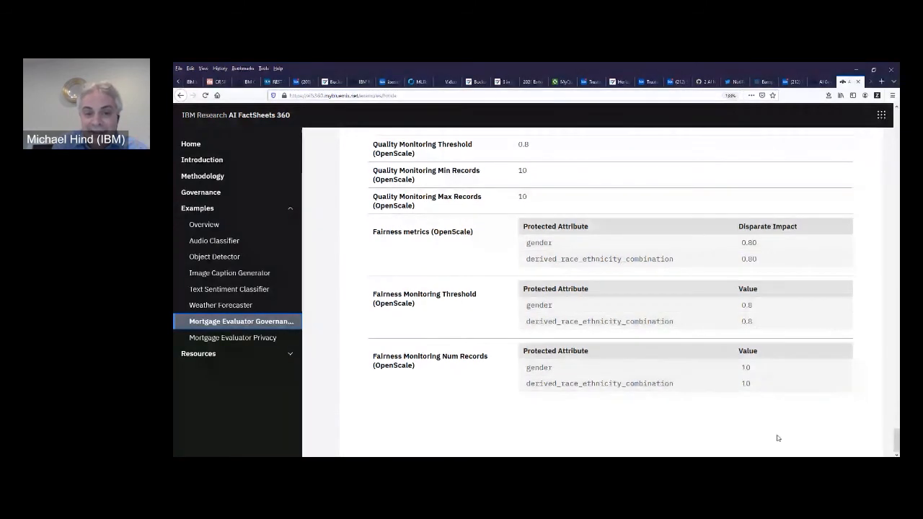
{"action": "mouse_move", "coordinate": [421, 251]}
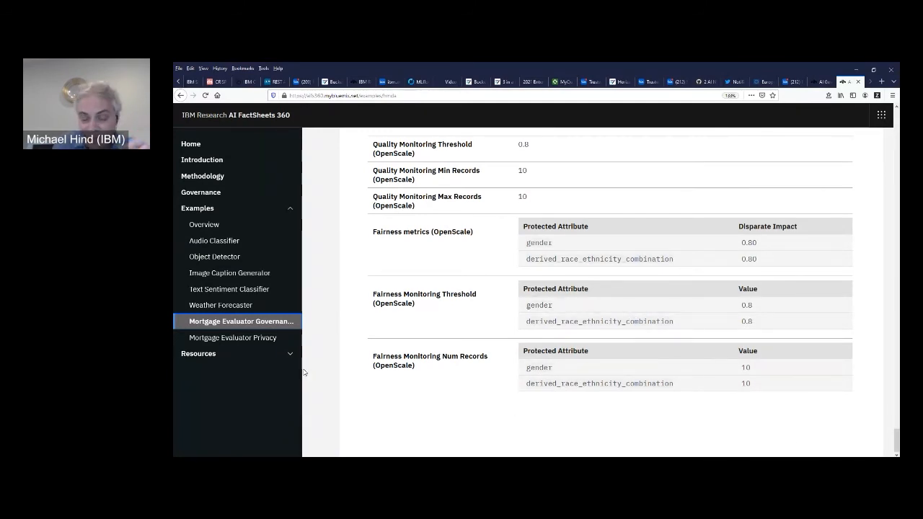
- Go to Resources > Videos and scroll through the Transparency / Governance talks
{"action": "left_click", "coordinate": [199, 353]}
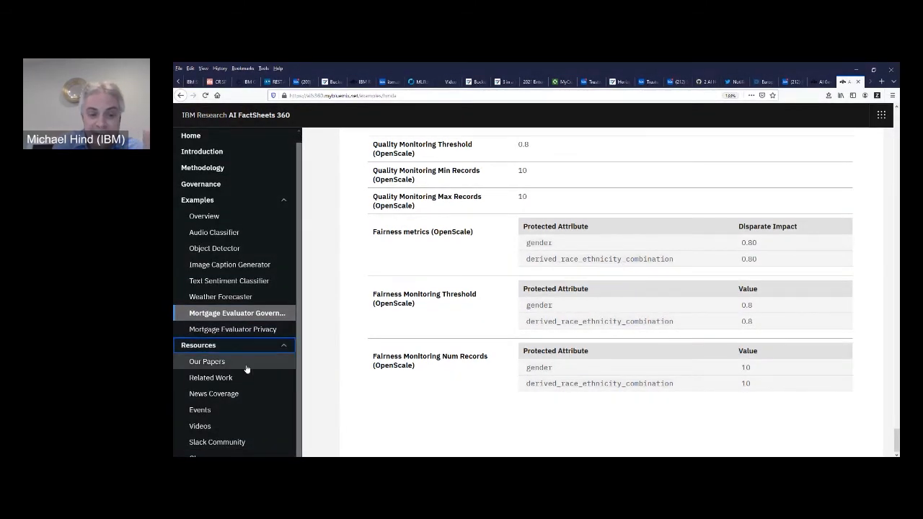
{"action": "mouse_move", "coordinate": [199, 410]}
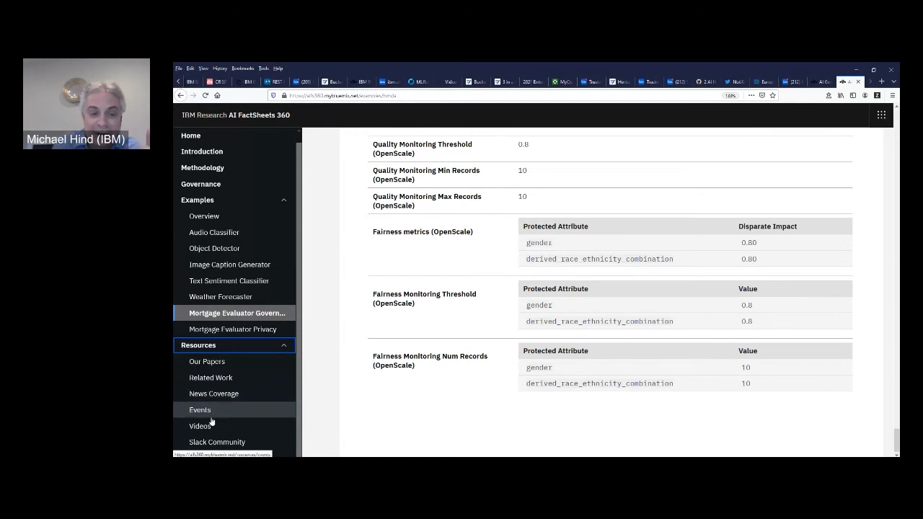
{"action": "left_click", "coordinate": [200, 426]}
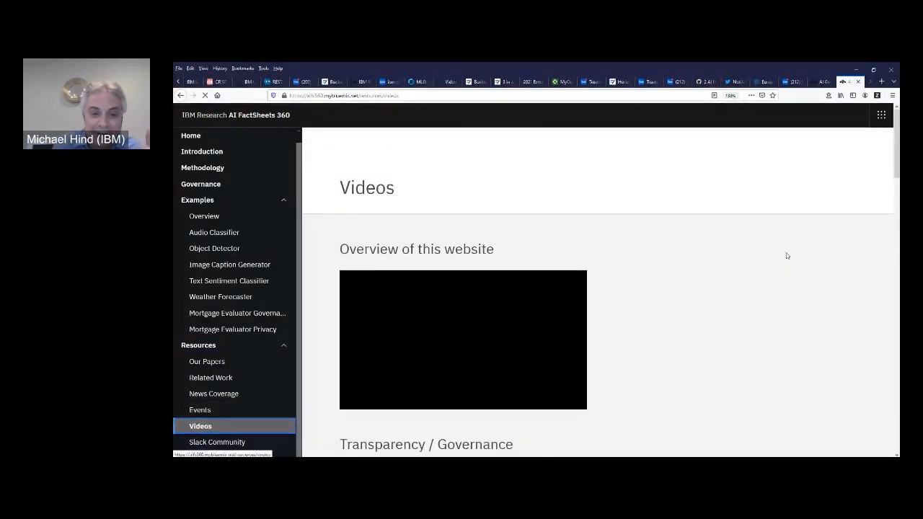
{"action": "scroll", "scroll_direction": "down", "scroll_amount": 3}
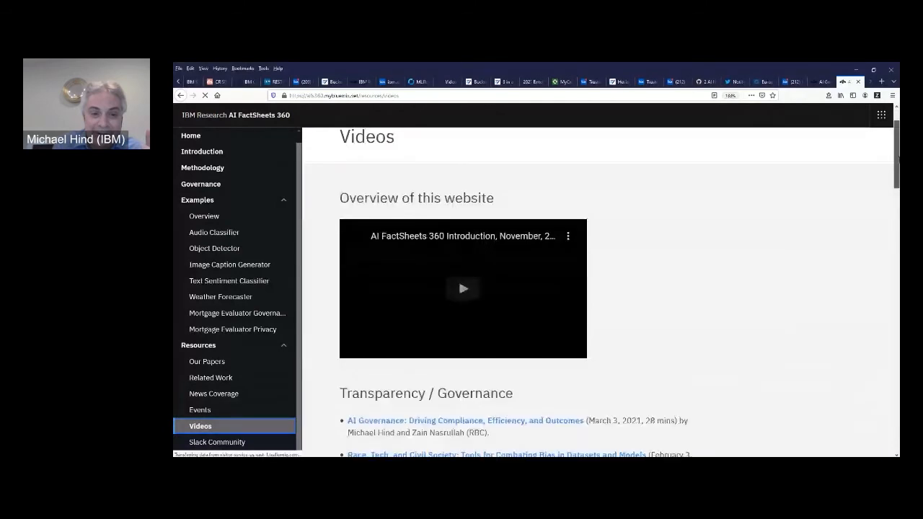
{"action": "scroll", "scroll_direction": "down", "scroll_amount": 3}
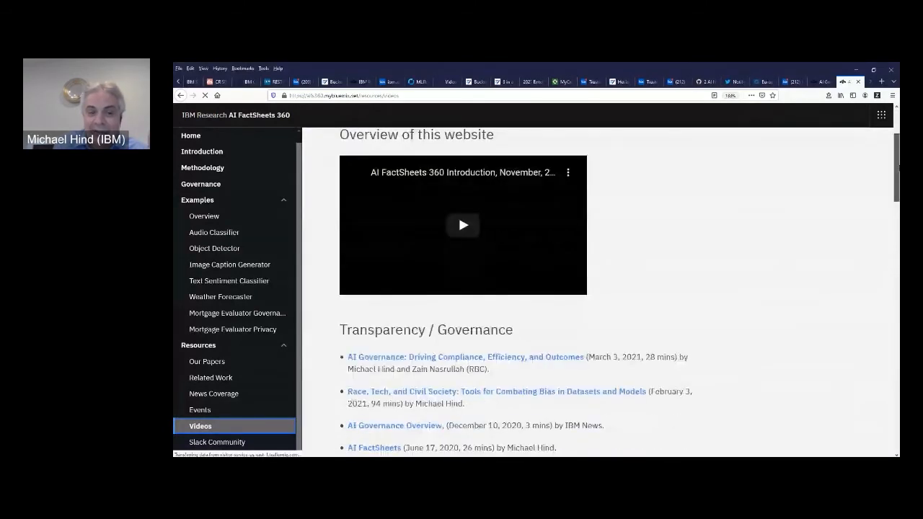
{"action": "scroll", "scroll_direction": "down", "scroll_amount": 3}
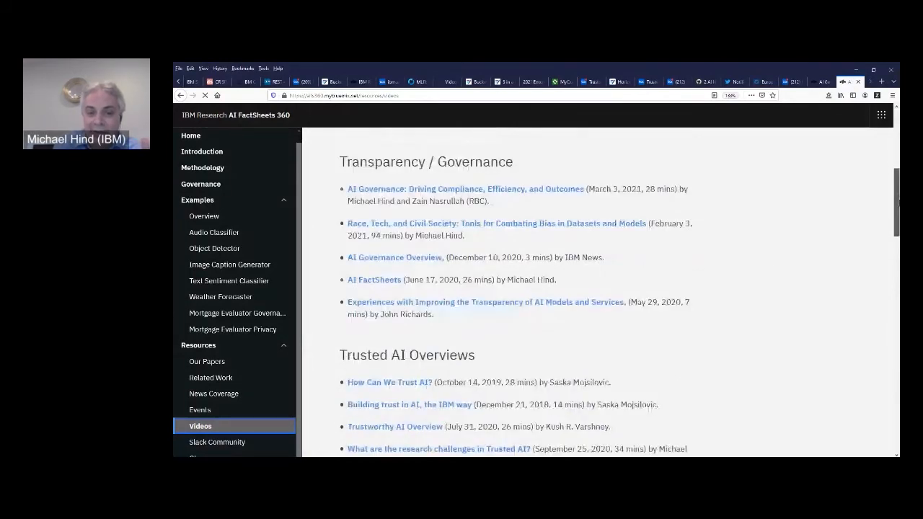
{"action": "scroll", "scroll_direction": "down", "scroll_amount": 3}
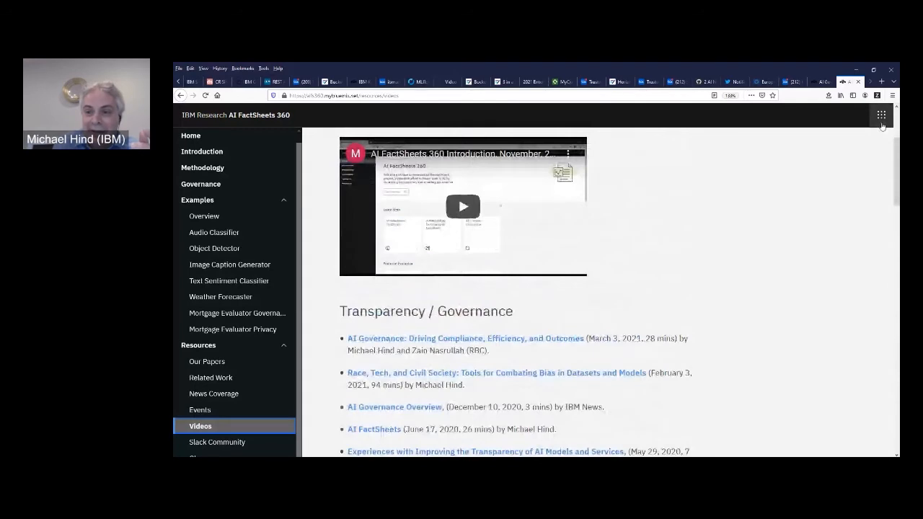
- Show the related IBM Research 360 toolkits from the header app switcher
{"action": "left_click", "coordinate": [880, 116]}
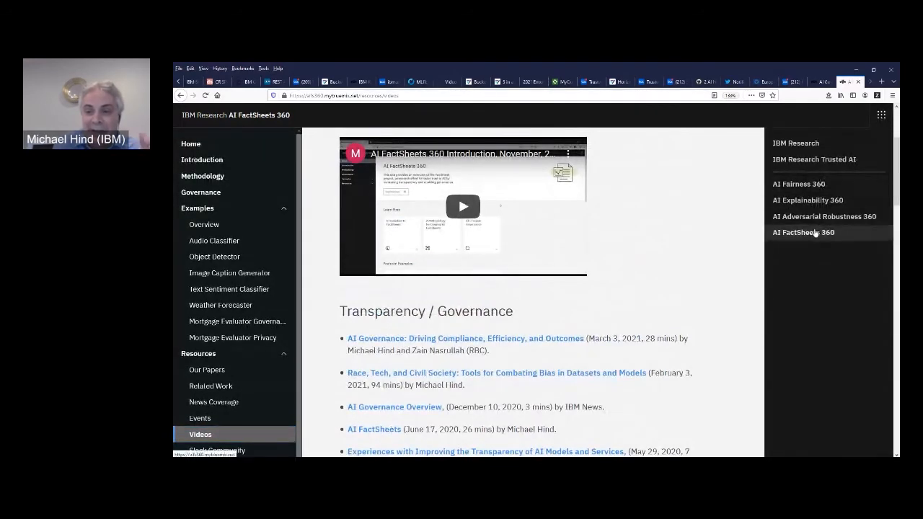
{"action": "mouse_move", "coordinate": [826, 216]}
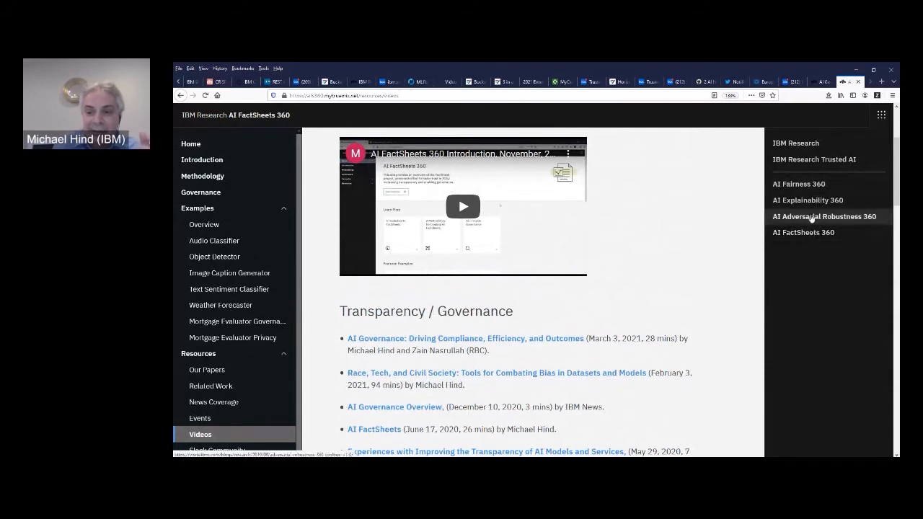
{"action": "mouse_move", "coordinate": [704, 255]}
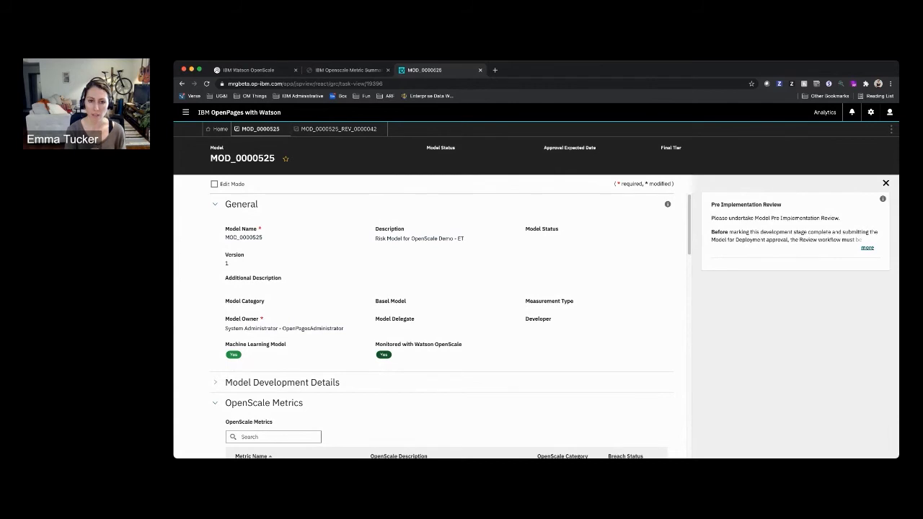
{"action": "mouse_move", "coordinate": [389, 233]}
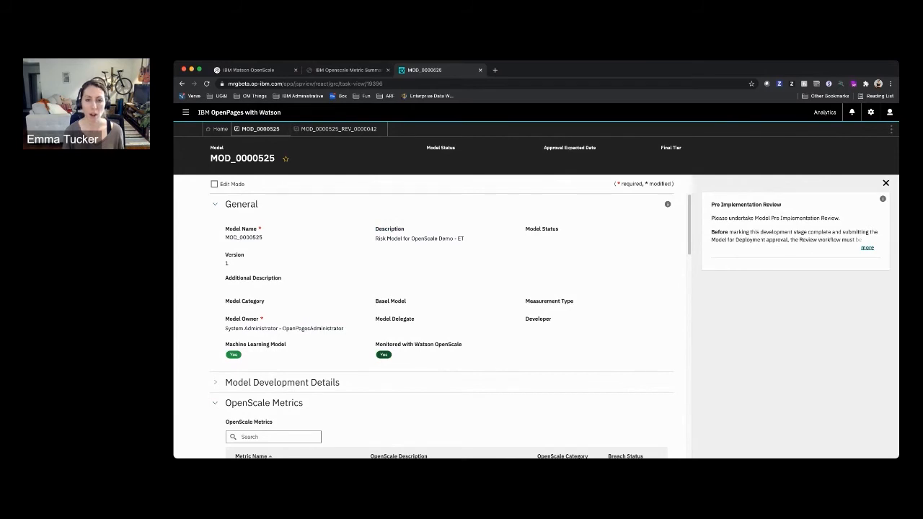
{"action": "mouse_move", "coordinate": [864, 407]}
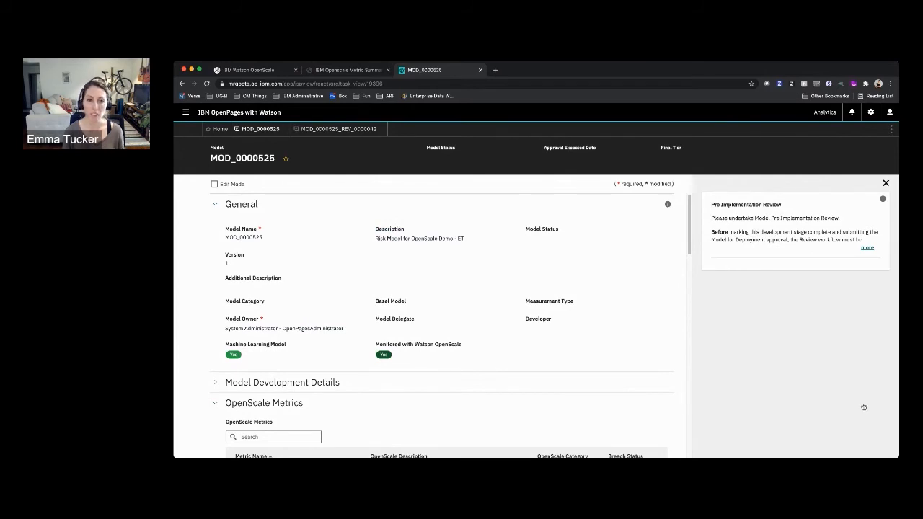
- Collapse the OpenScale Metrics section on the MOD_0000525 model page
{"action": "left_click", "coordinate": [215, 402]}
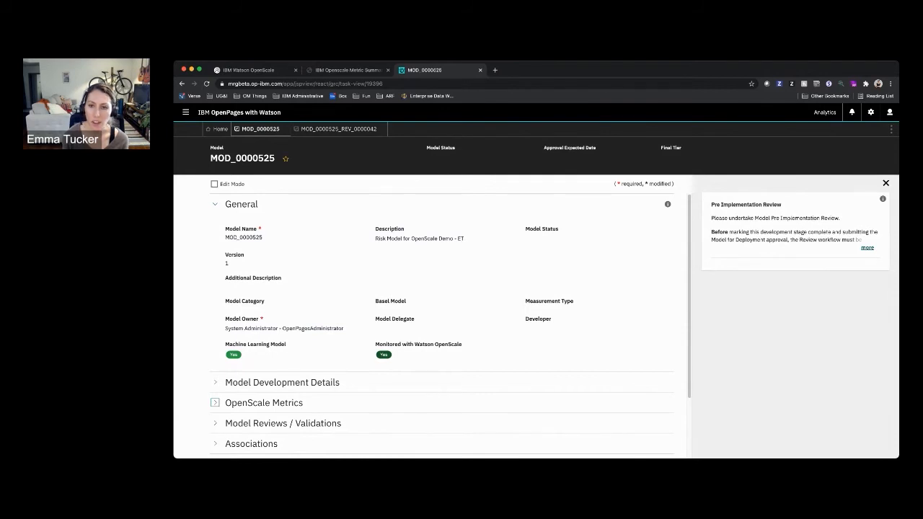
- Expand Model Reviews / Validations and go to review MOD_0000525_REV_0000042
{"action": "scroll", "scroll_direction": "down", "scroll_amount": 3}
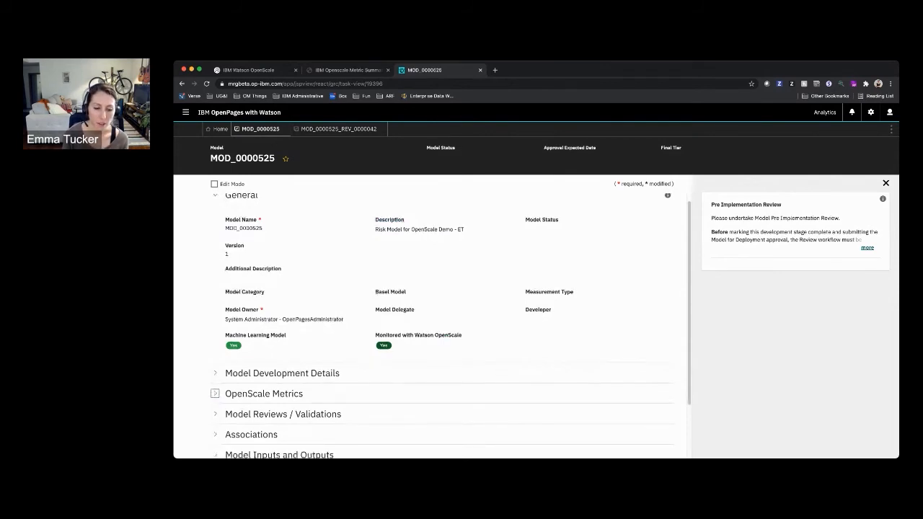
{"action": "scroll", "scroll_direction": "down", "scroll_amount": 3}
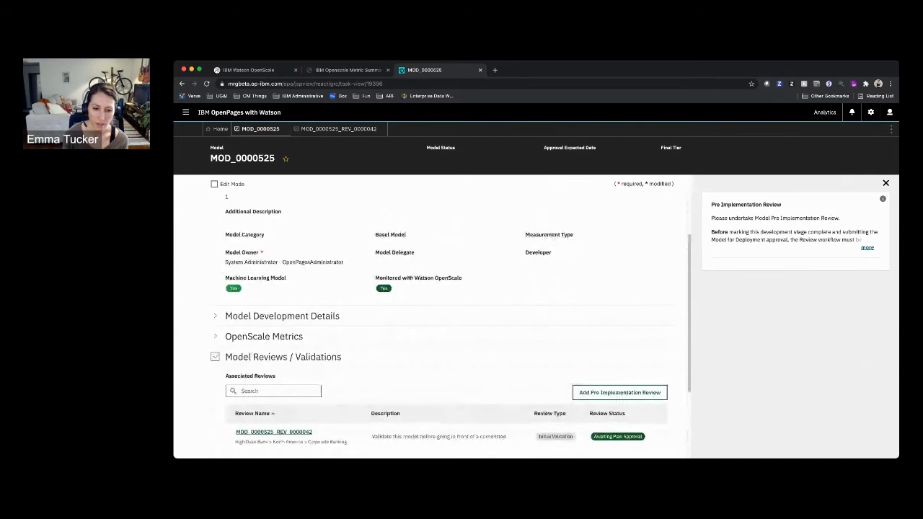
{"action": "left_click", "coordinate": [274, 432]}
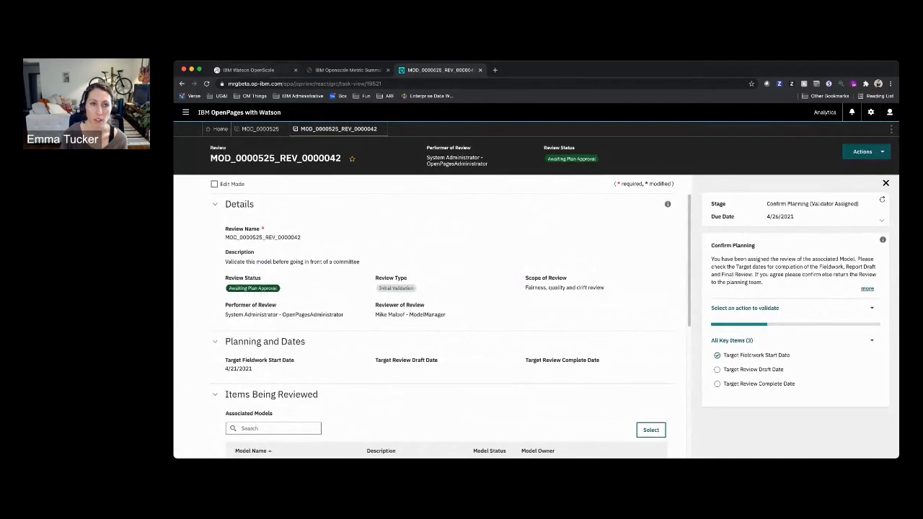
{"action": "left_click", "coordinate": [248, 69]}
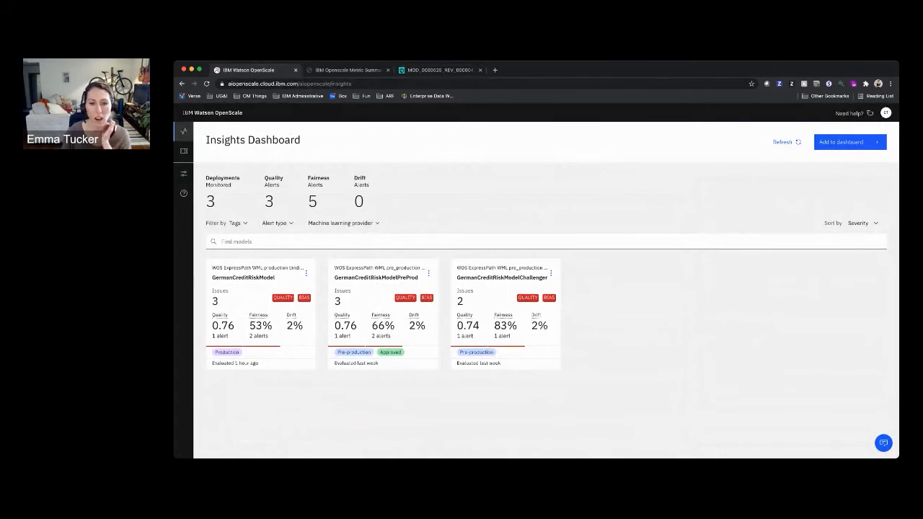
{"action": "mouse_move", "coordinate": [375, 277]}
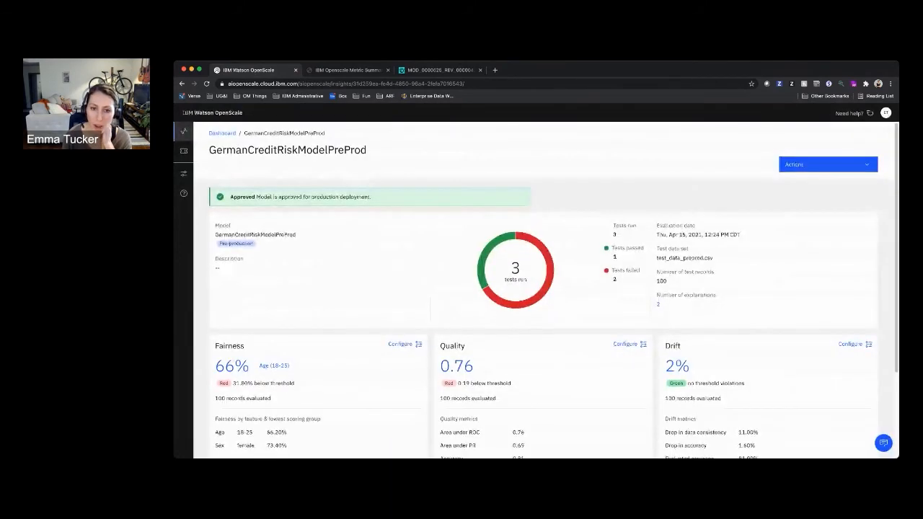
- Show Age fairness as record counts, return to GermanCreditRiskModelPreProd and list its actions
{"action": "scroll", "scroll_direction": "down", "scroll_amount": 3}
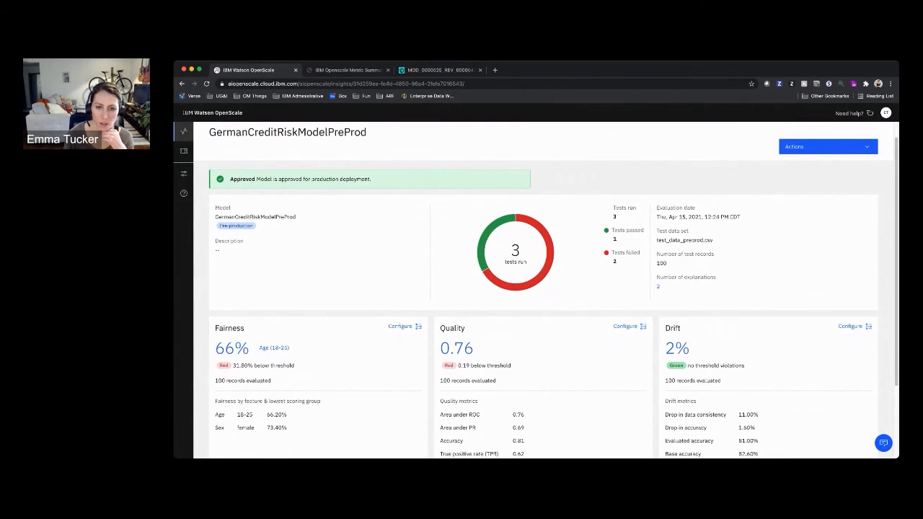
{"action": "scroll", "scroll_direction": "down", "scroll_amount": 3}
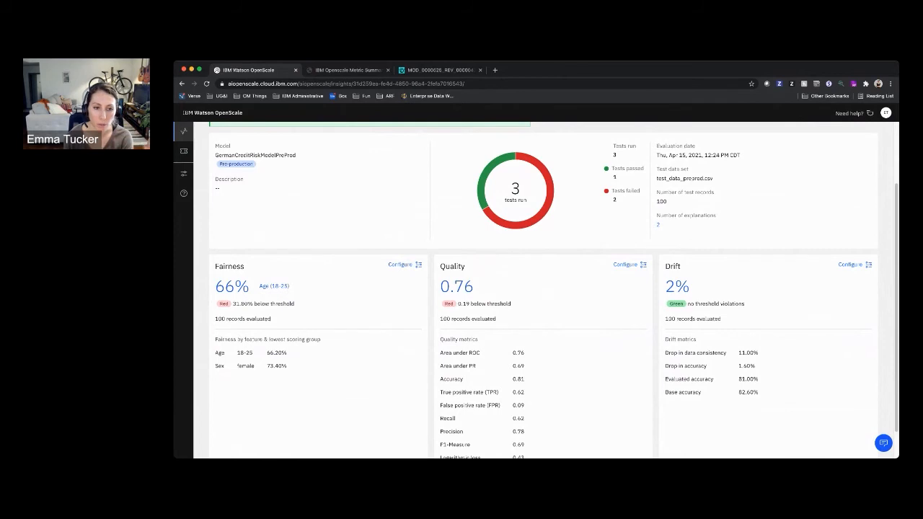
{"action": "scroll", "scroll_direction": "up", "scroll_amount": 3}
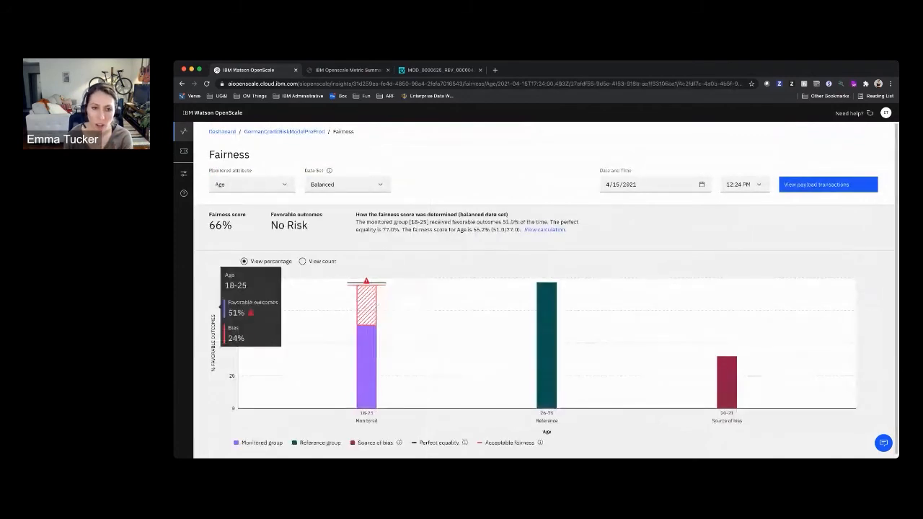
{"action": "left_click", "coordinate": [303, 261]}
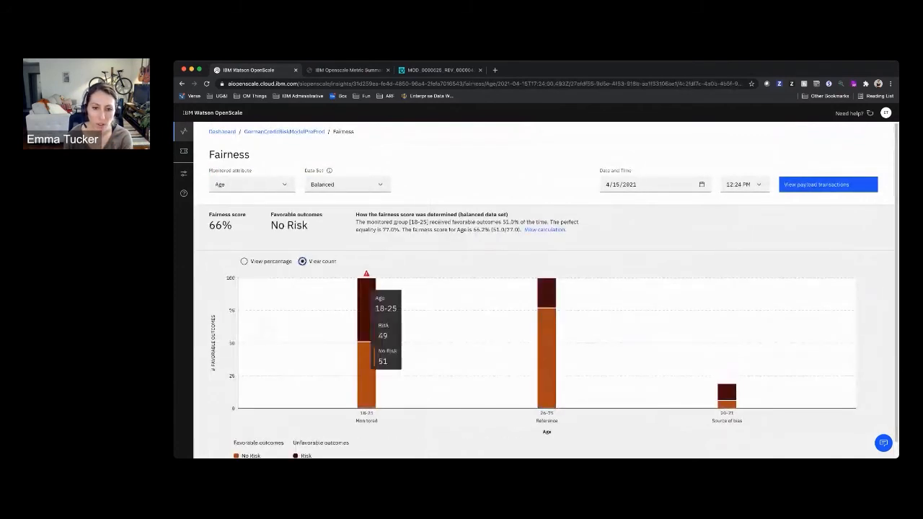
{"action": "mouse_move", "coordinate": [546, 343]}
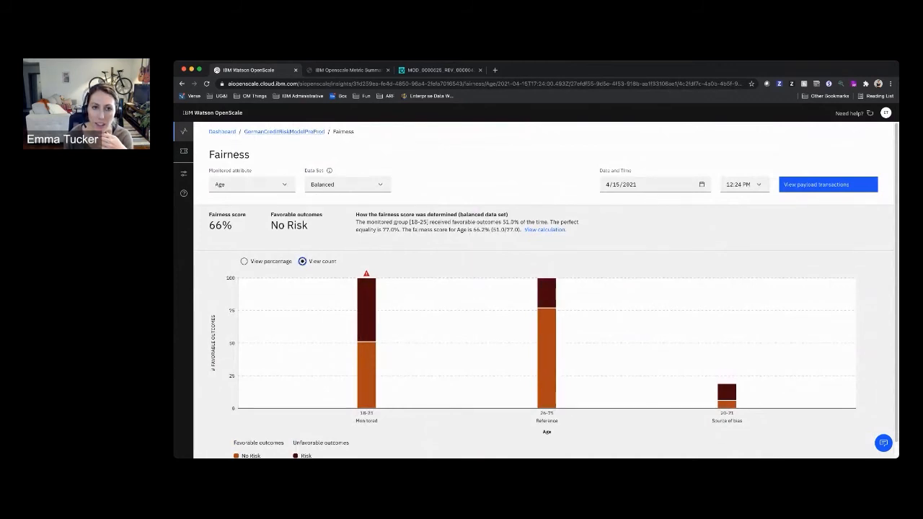
{"action": "left_click", "coordinate": [282, 131]}
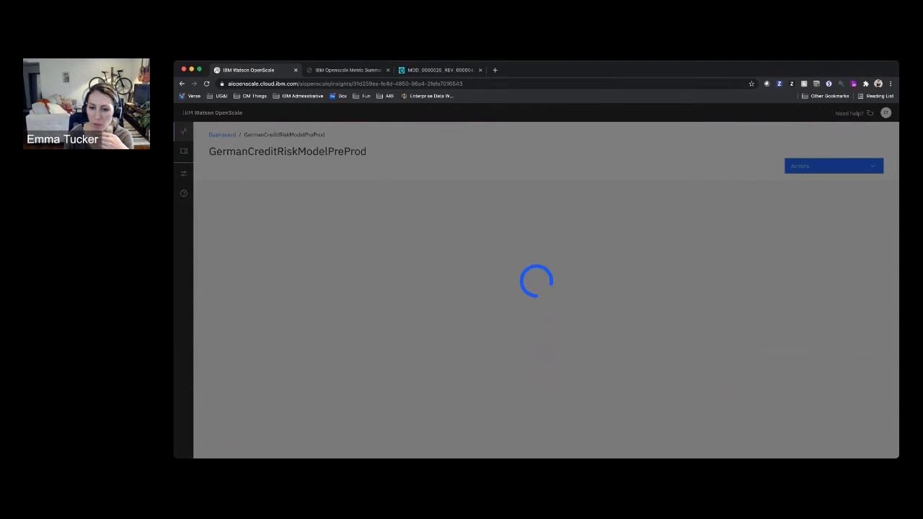
{"action": "left_click", "coordinate": [832, 166]}
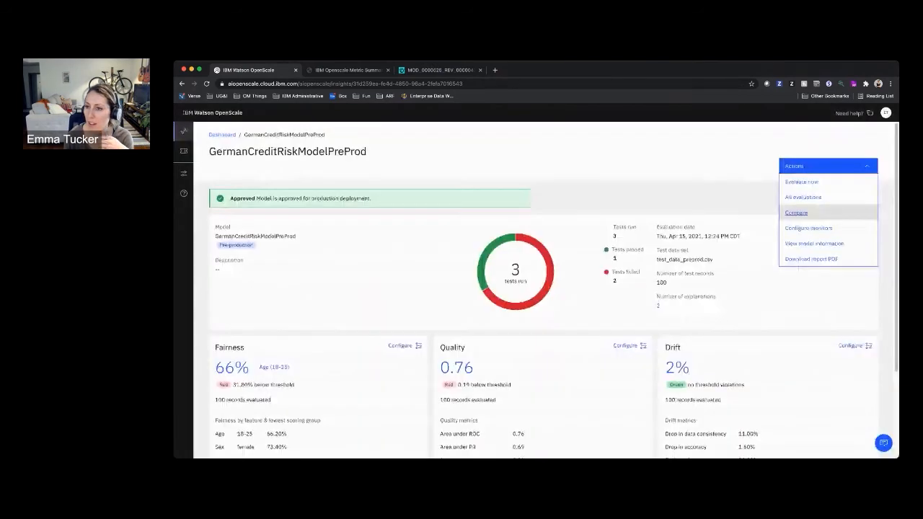
{"action": "left_click", "coordinate": [797, 212]}
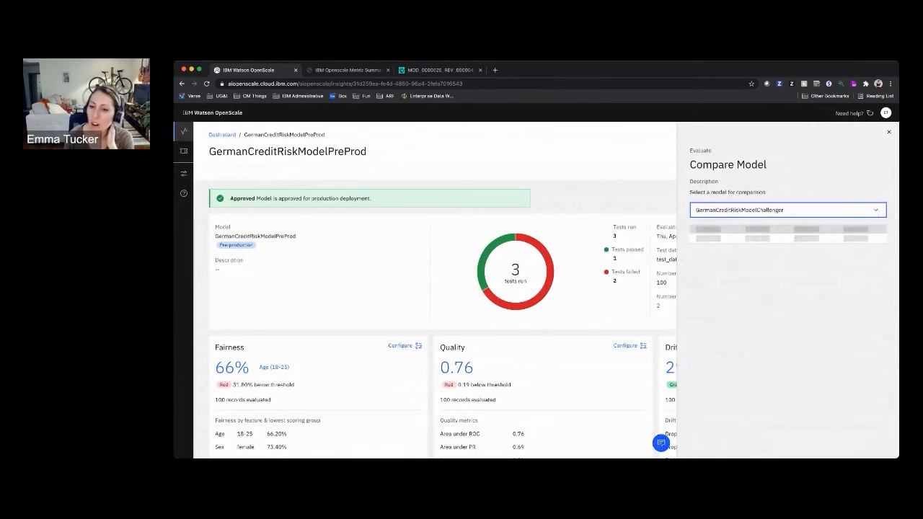
{"action": "left_click", "coordinate": [786, 211]}
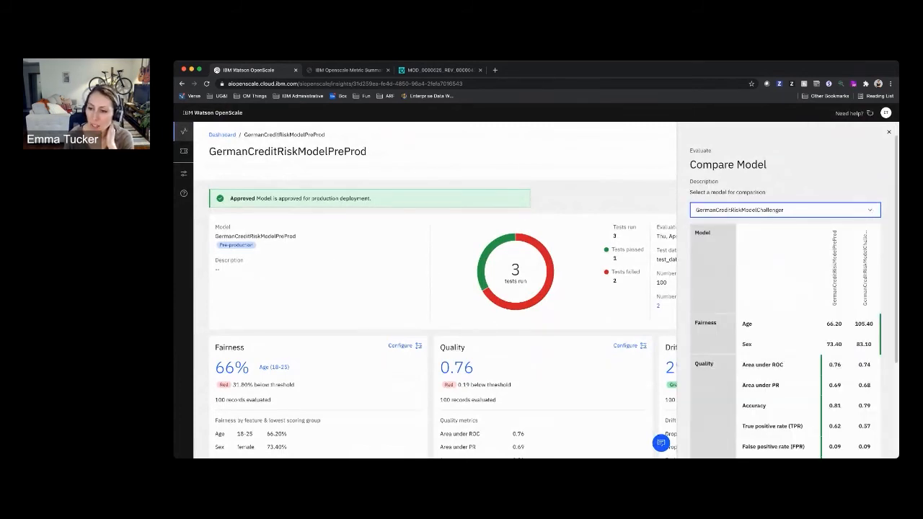
{"action": "scroll", "scroll_direction": "down", "scroll_amount": 3}
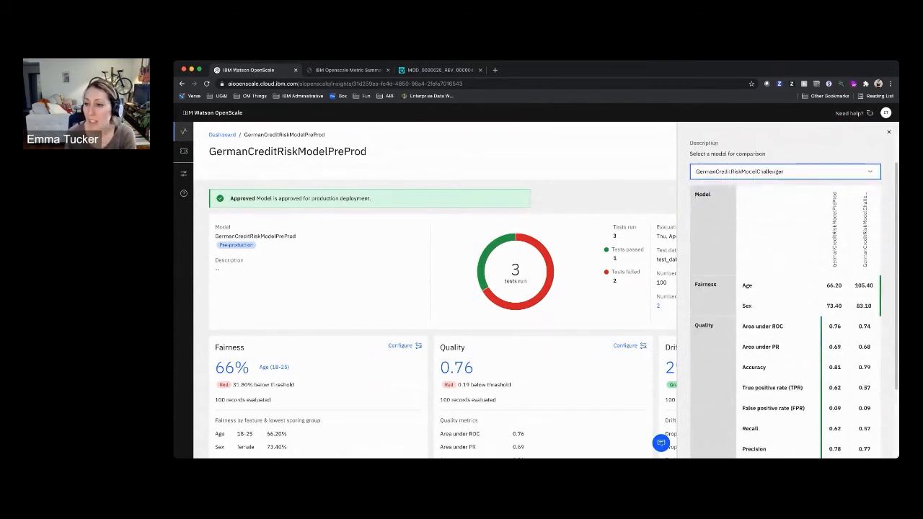
{"action": "scroll", "scroll_direction": "up", "scroll_amount": 3}
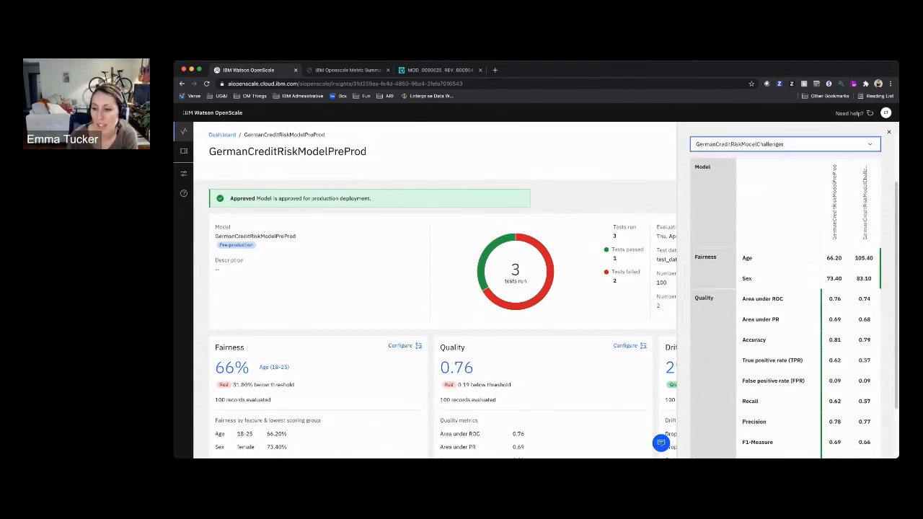
{"action": "scroll", "scroll_direction": "down", "scroll_amount": 3}
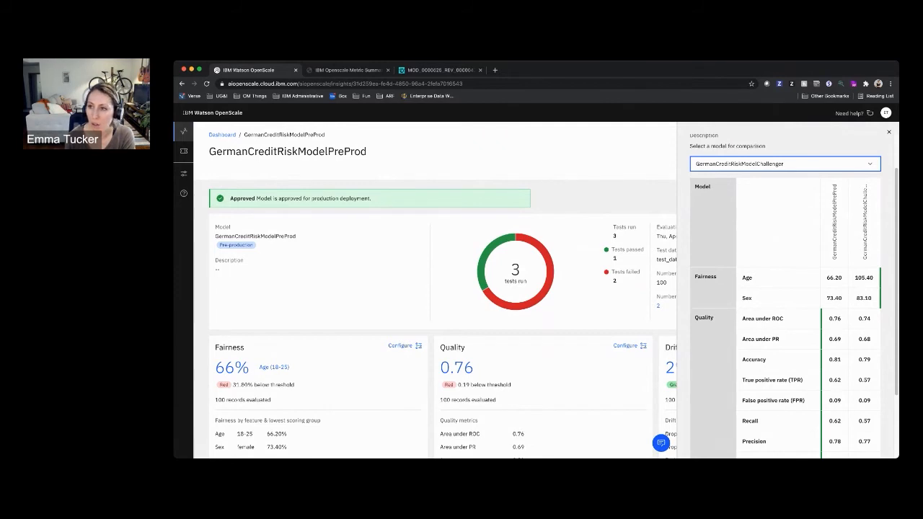
{"action": "left_click", "coordinate": [889, 133]}
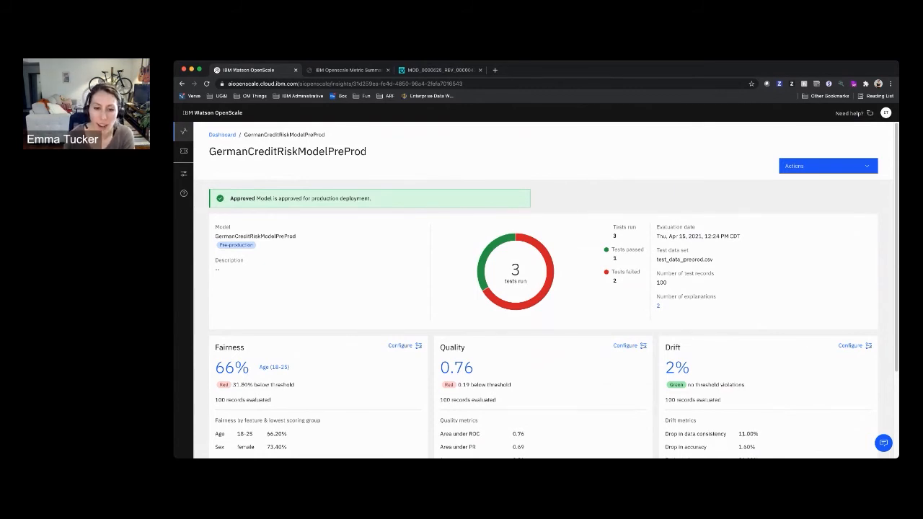
{"action": "scroll", "scroll_direction": "down", "scroll_amount": 3}
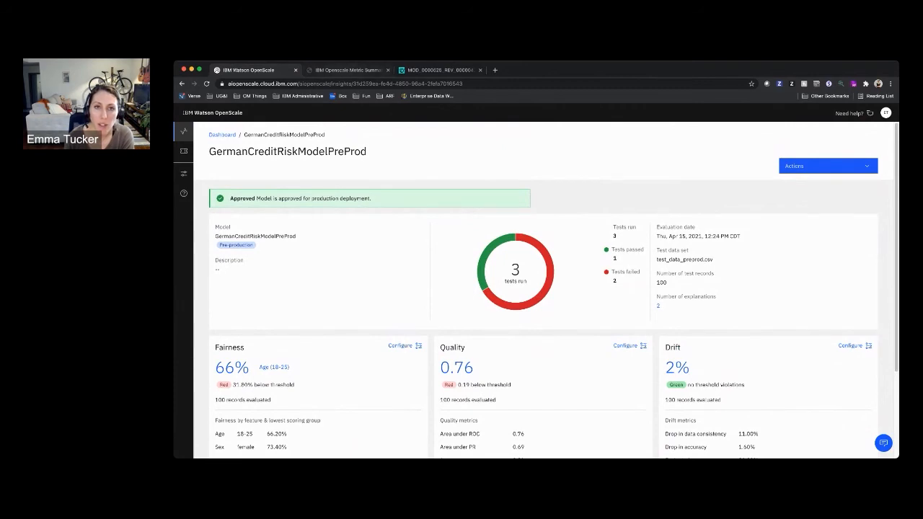
{"action": "left_click", "coordinate": [440, 70]}
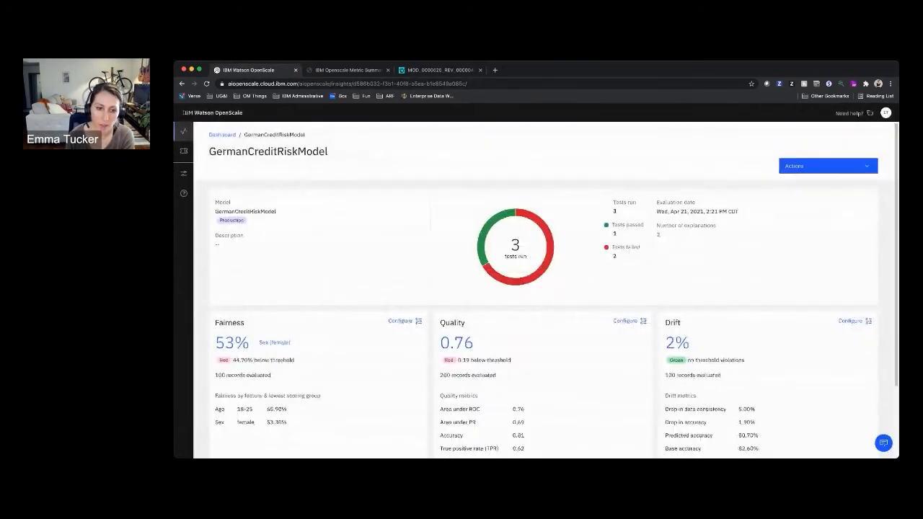
- View Sex fairness details for a chart time point, then return to GermanCreditRiskModel
{"action": "scroll", "scroll_direction": "down", "scroll_amount": 3}
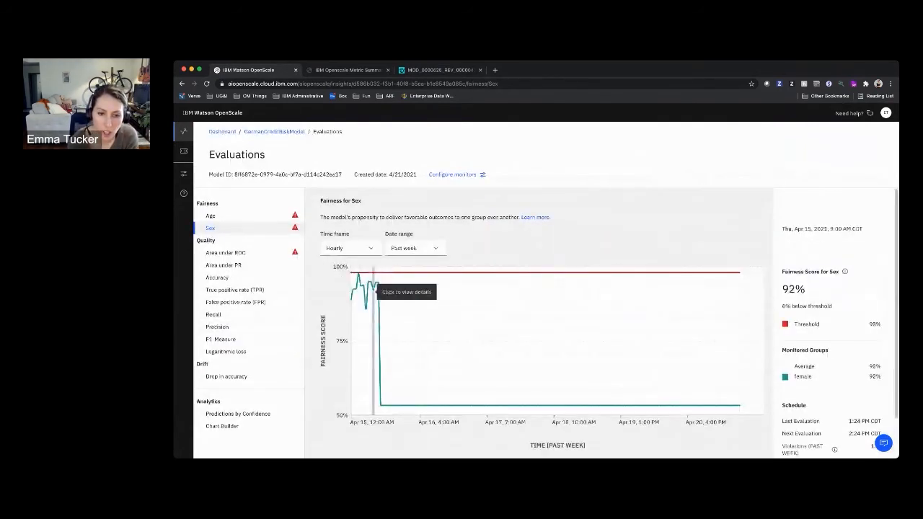
{"action": "mouse_move", "coordinate": [373, 296]}
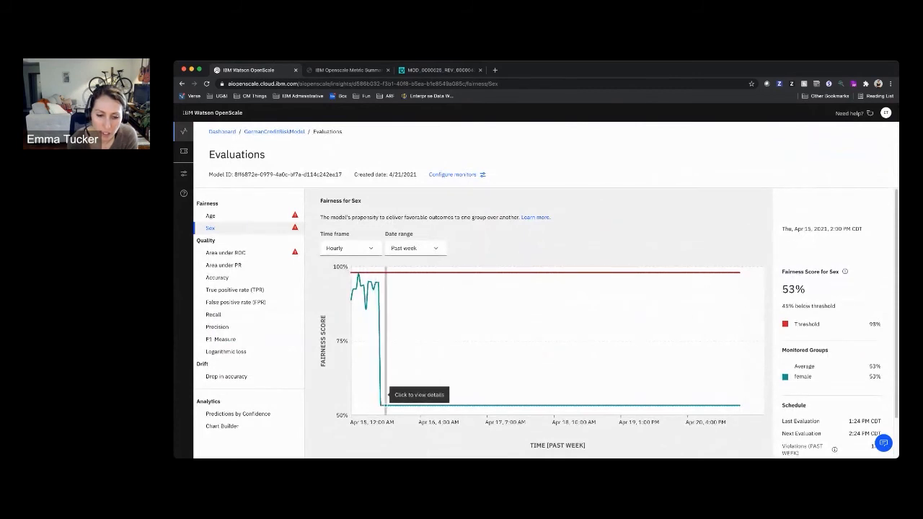
{"action": "left_click", "coordinate": [420, 396]}
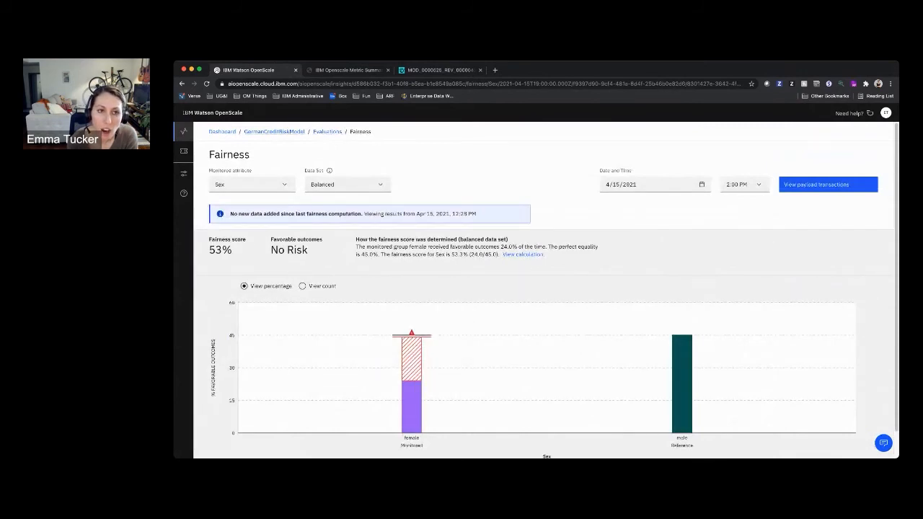
{"action": "left_click", "coordinate": [274, 132]}
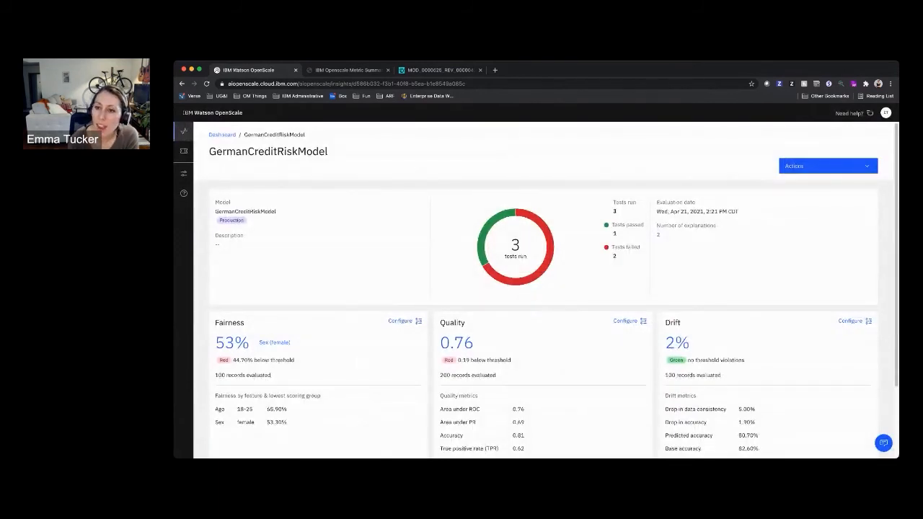
- Download the GermanCreditRiskModel evaluation report as a PDF from the Actions menu
{"action": "left_click", "coordinate": [828, 166]}
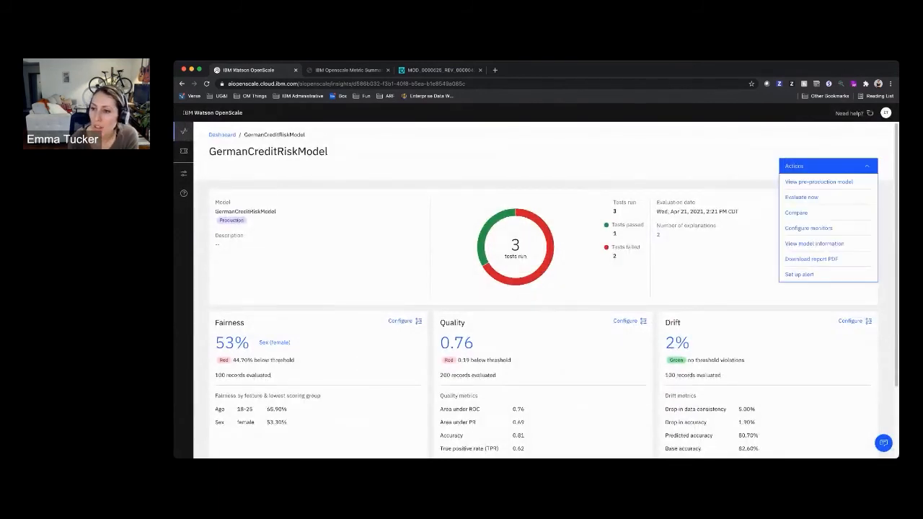
{"action": "mouse_move", "coordinate": [811, 258]}
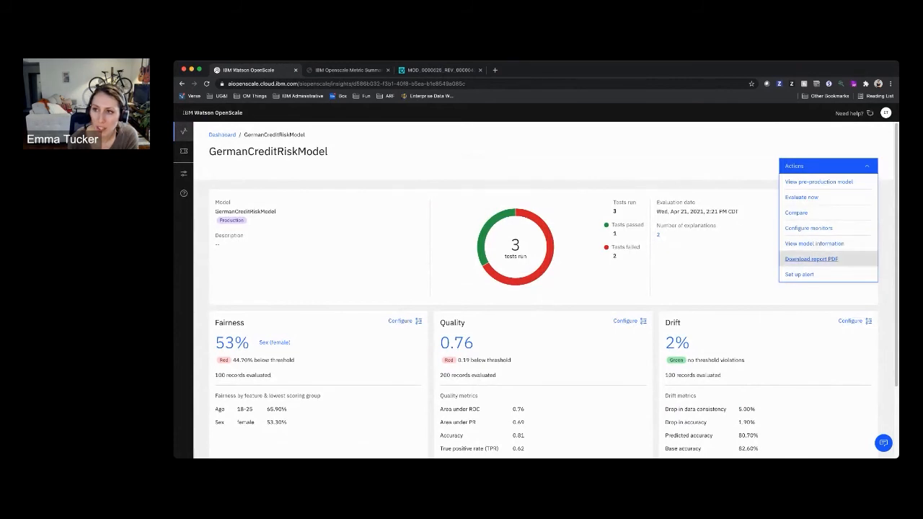
{"action": "left_click", "coordinate": [811, 258]}
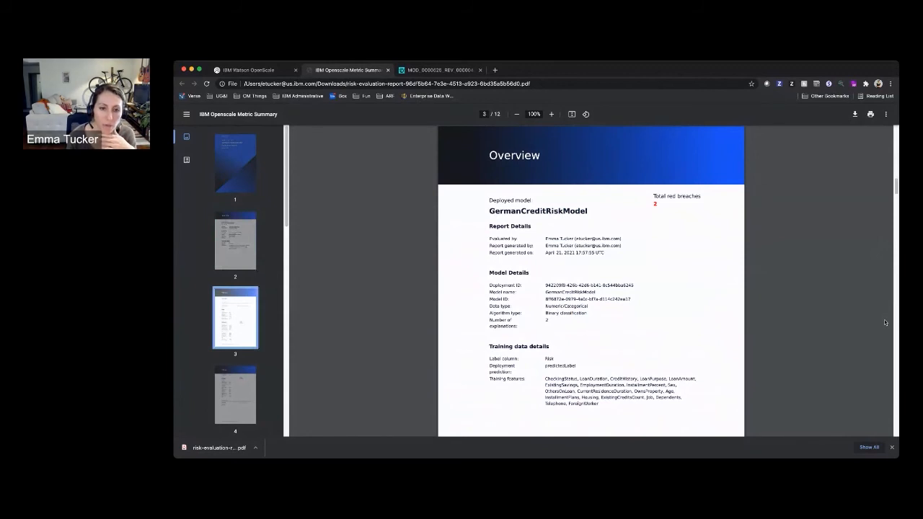
- List recent GermanCreditRiskModel transactions under Explanations, then return to the Insights Dashboard
{"action": "left_click", "coordinate": [248, 69]}
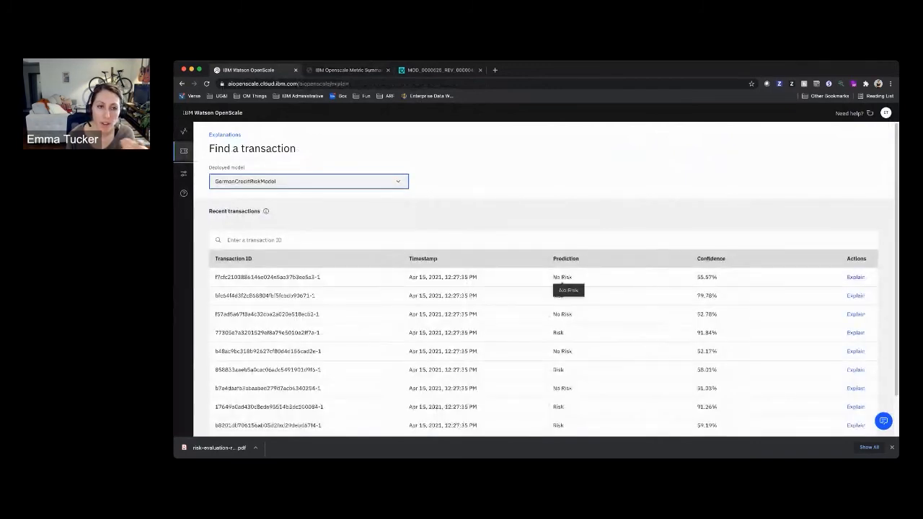
{"action": "mouse_move", "coordinate": [831, 139]}
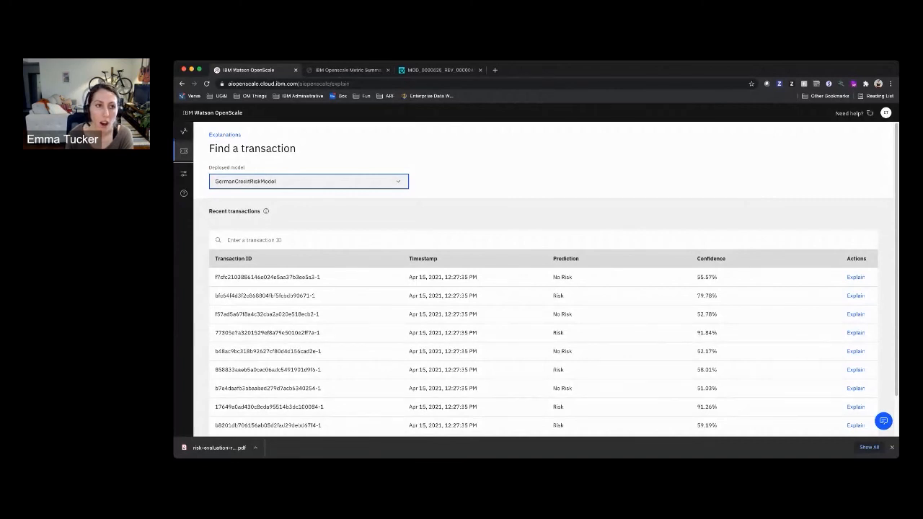
{"action": "left_click", "coordinate": [184, 152]}
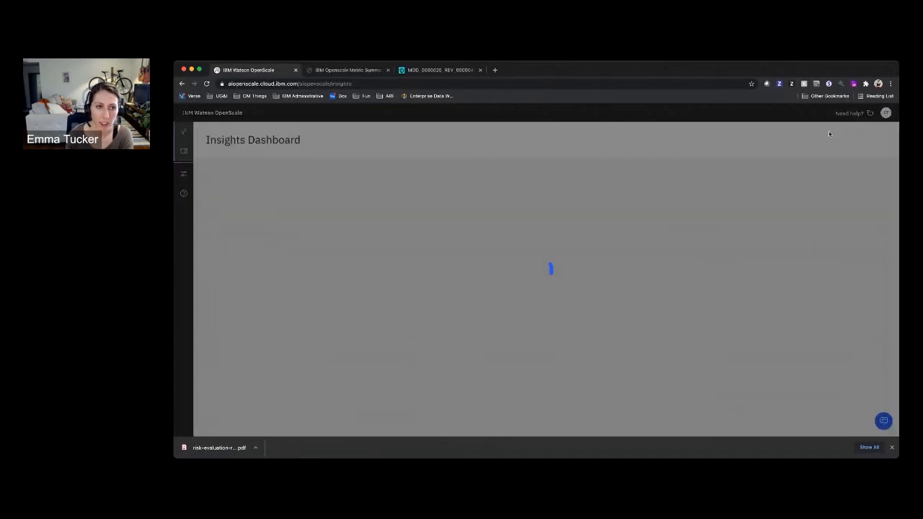